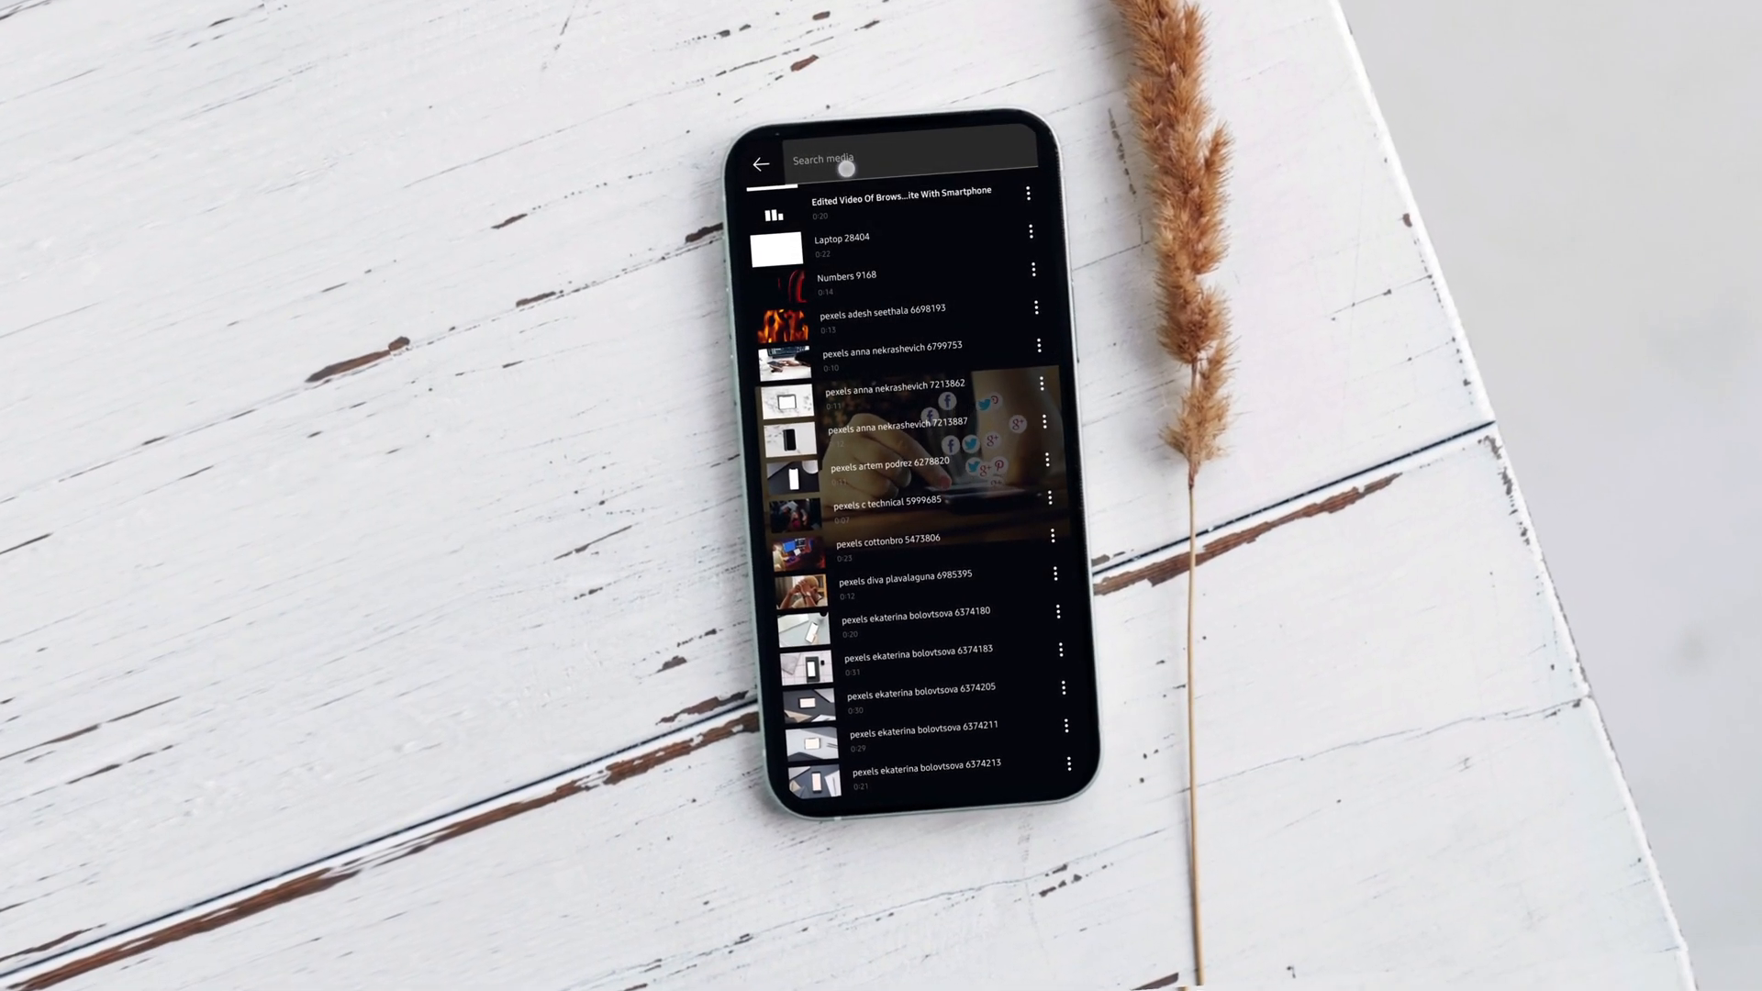
# Step: Search the media for 'pexels' and play the pexels ivan samkov 7568745 clip
pyautogui.click(910, 158)
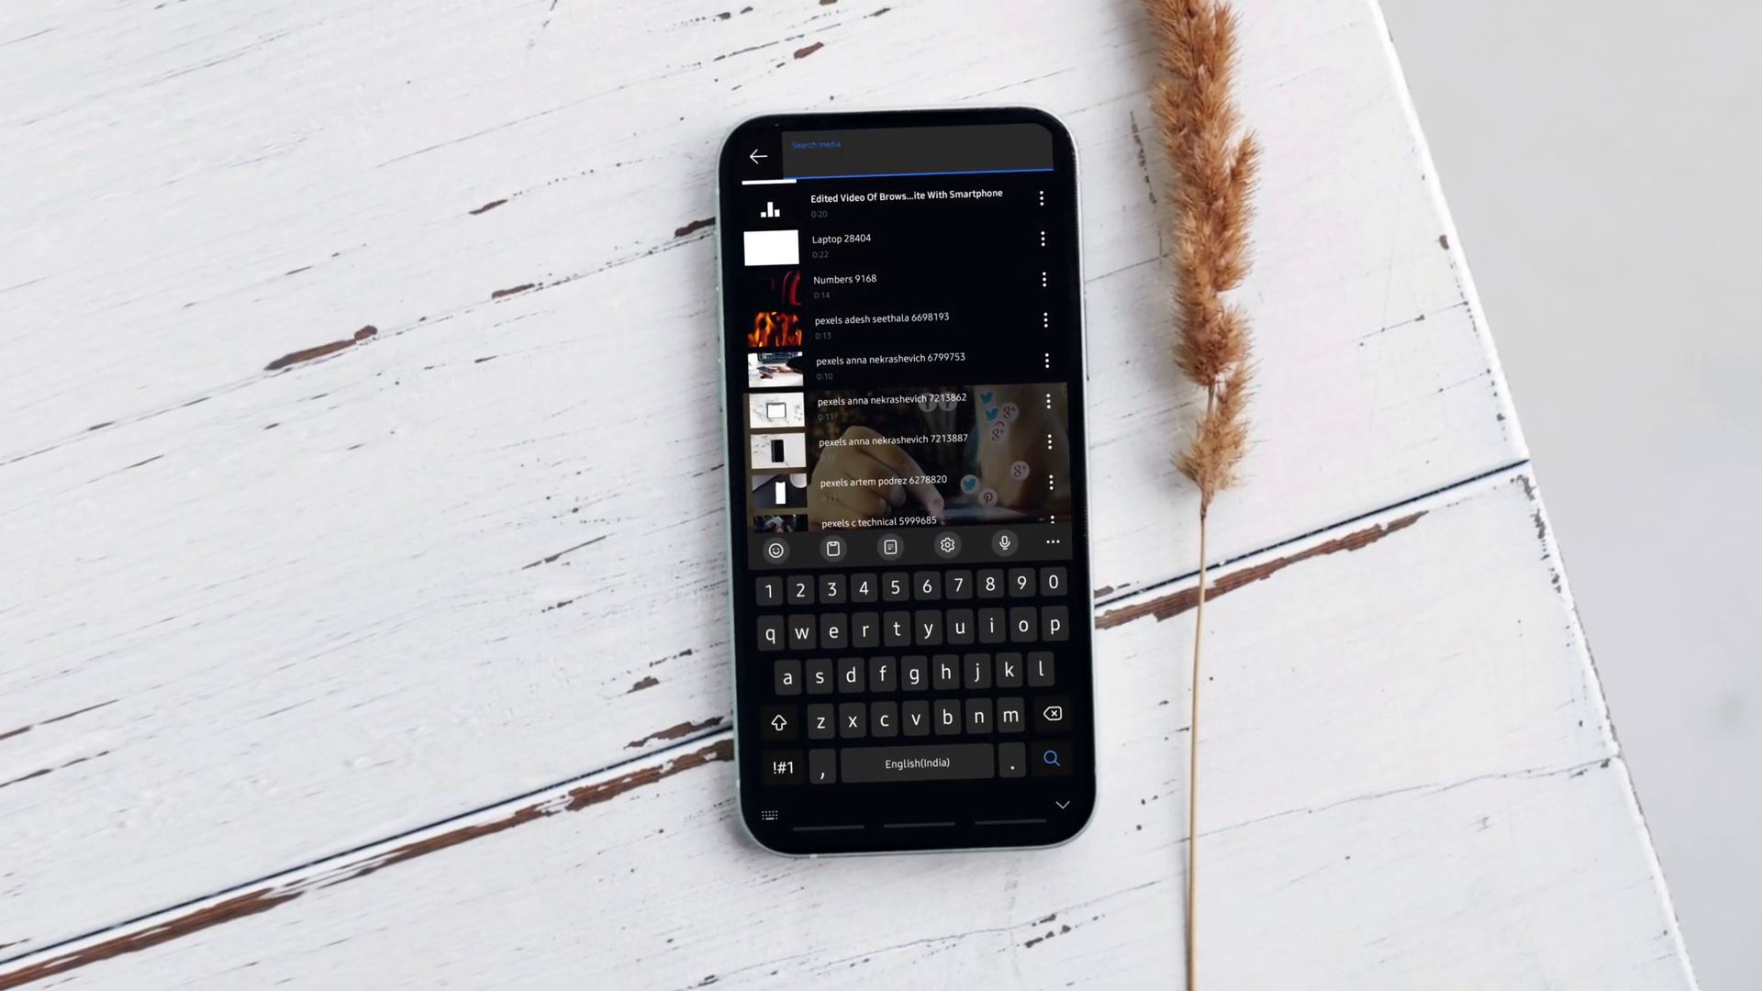
pyautogui.write('pexels')
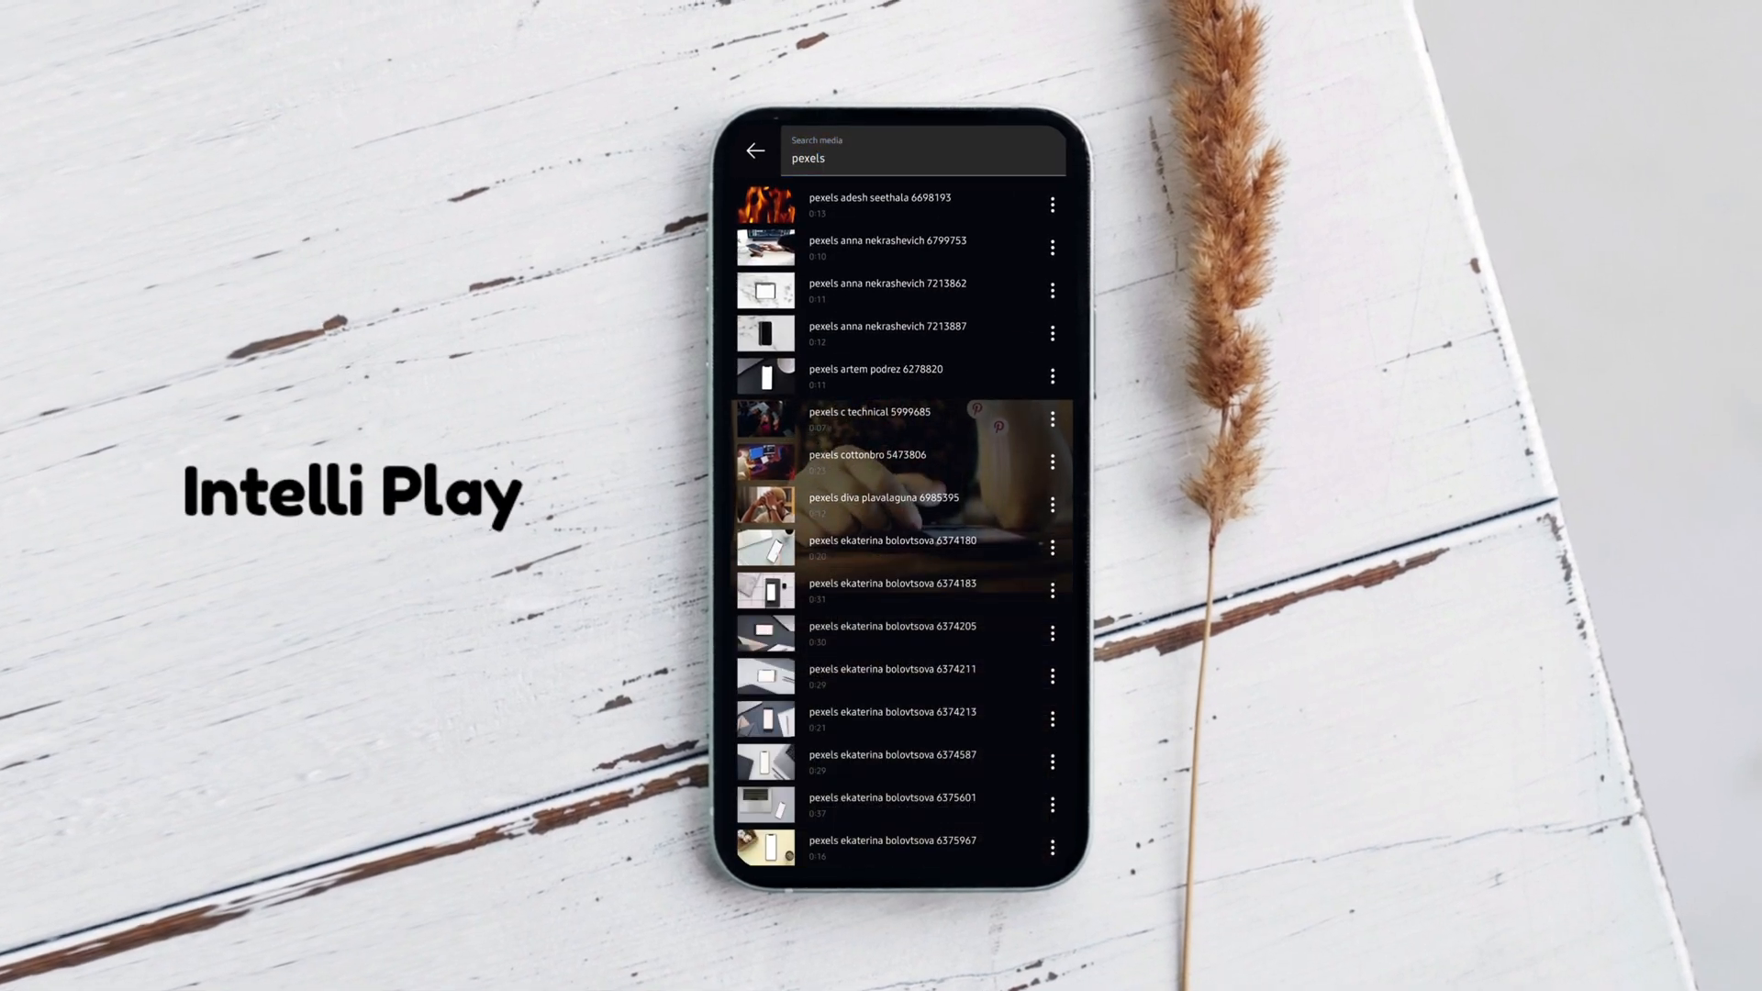
pyautogui.scroll(-3)
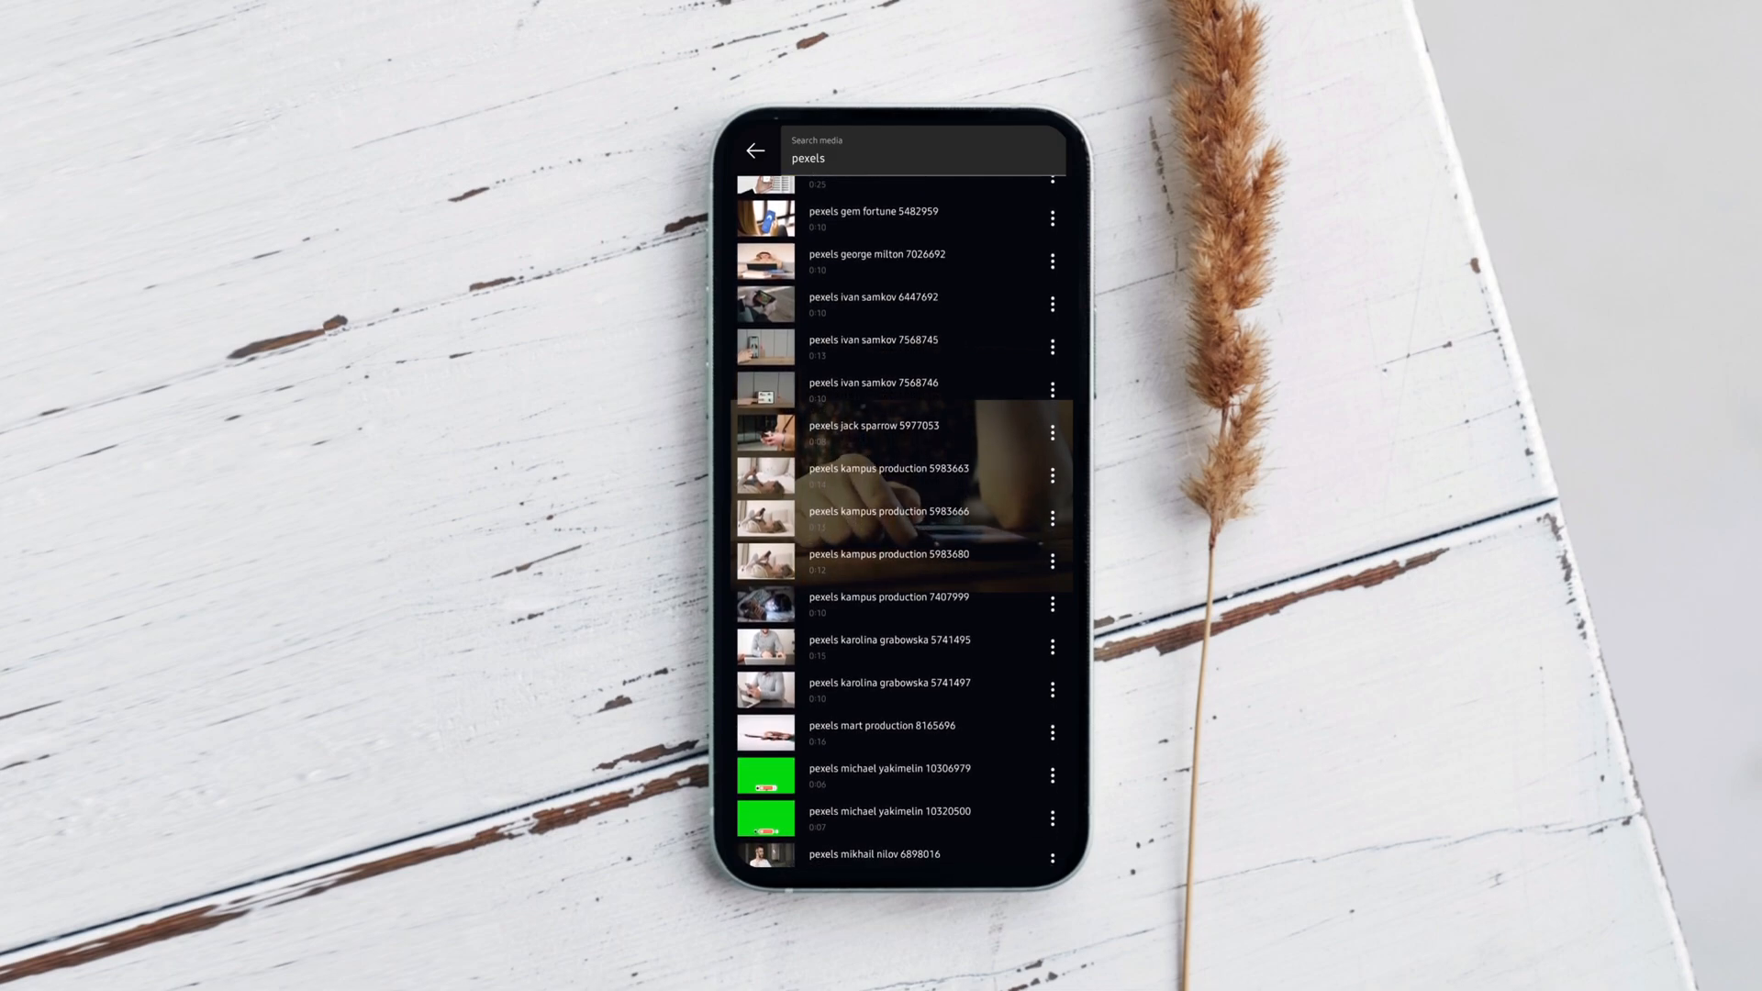
pyautogui.click(874, 347)
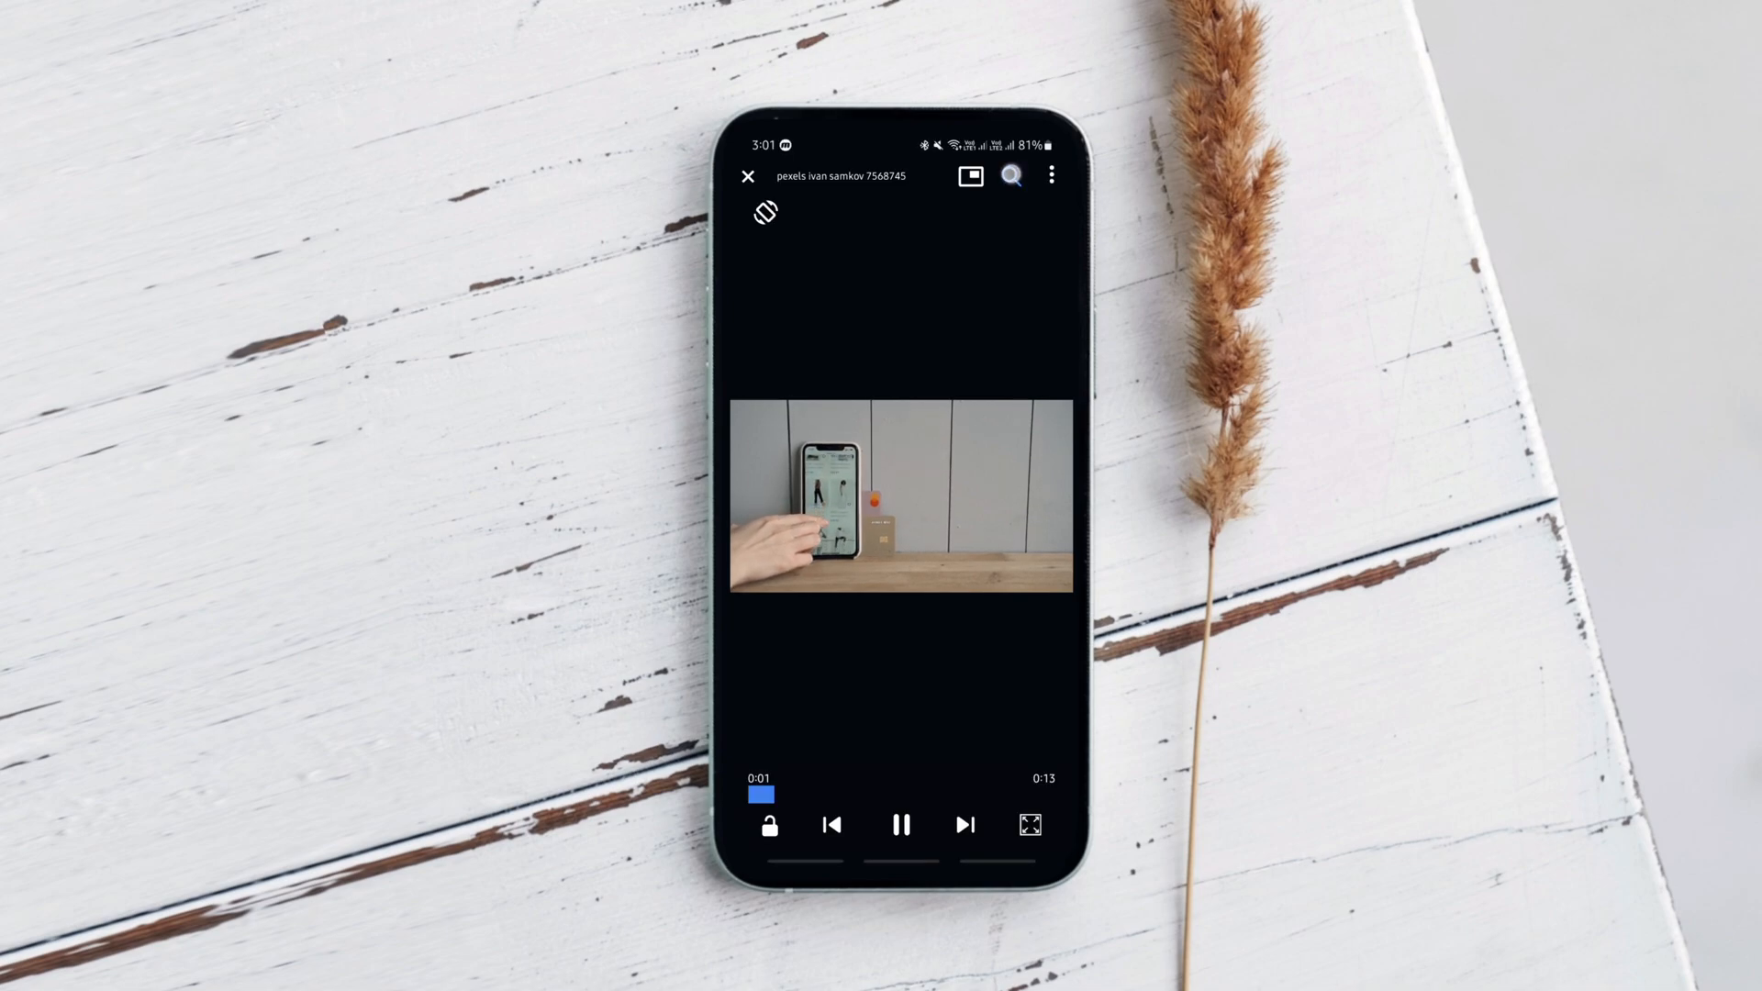
# Step: Play the 300 (2006) BluRay 720p movie from phone storage, check its playback options, and return to the video list
pyautogui.click(747, 177)
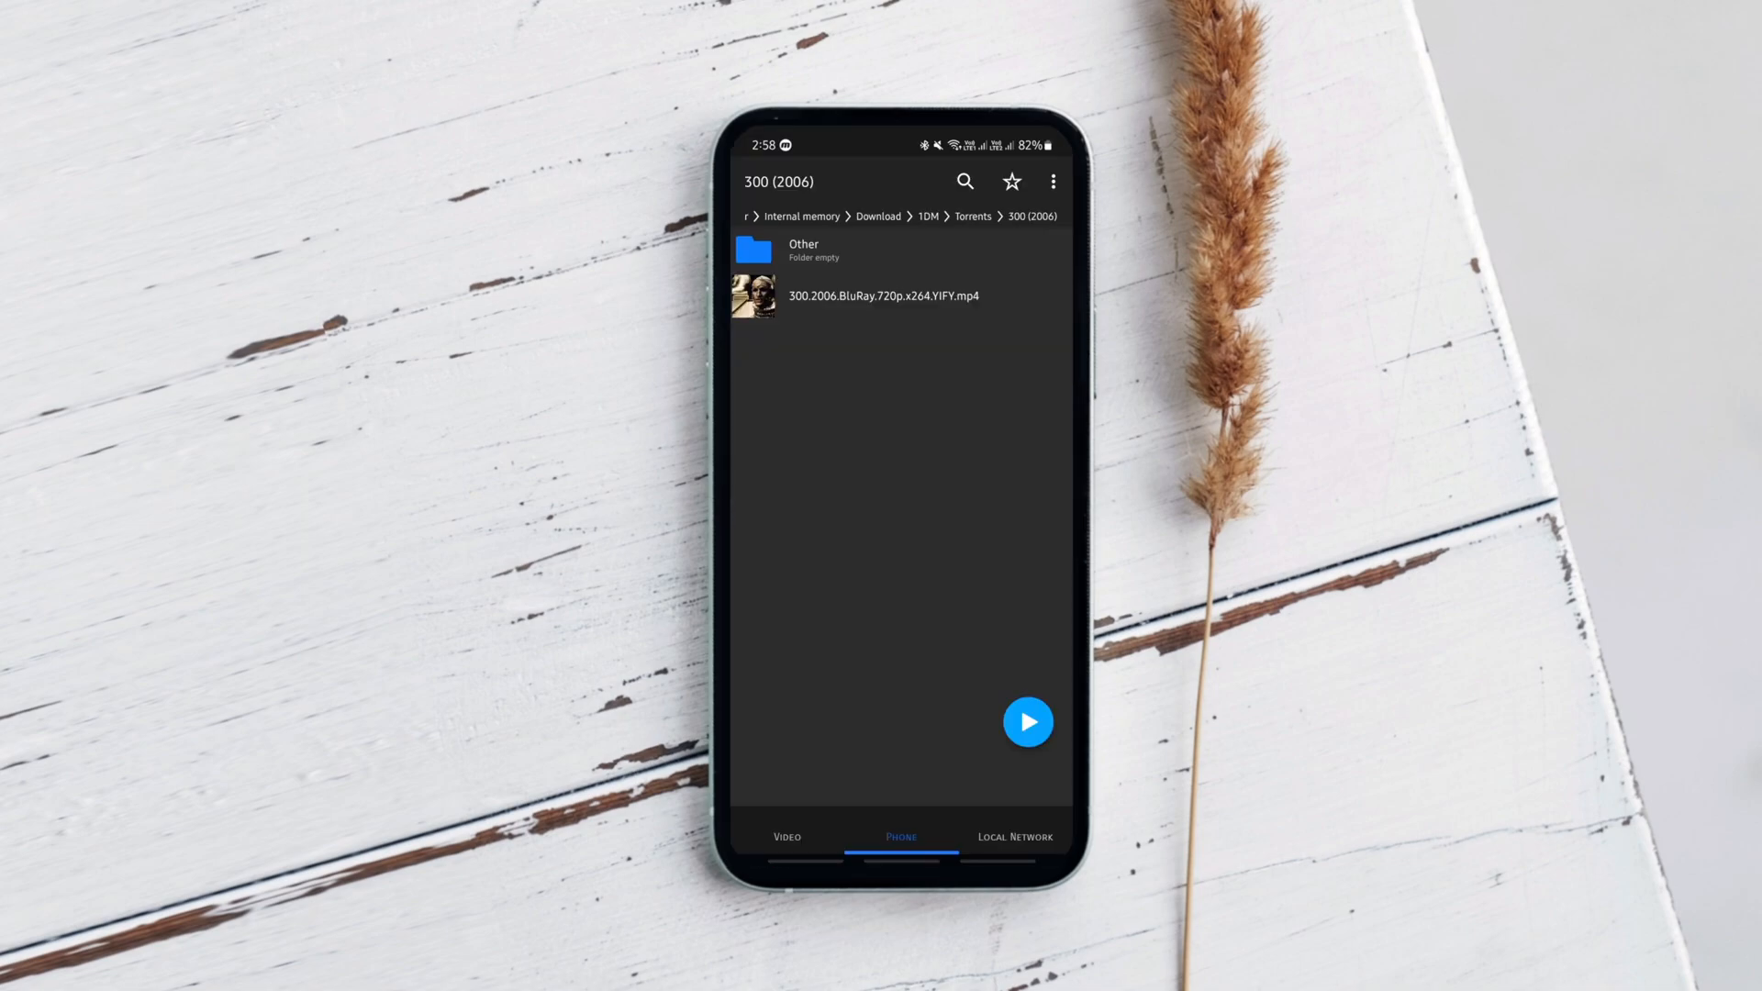
pyautogui.click(900, 295)
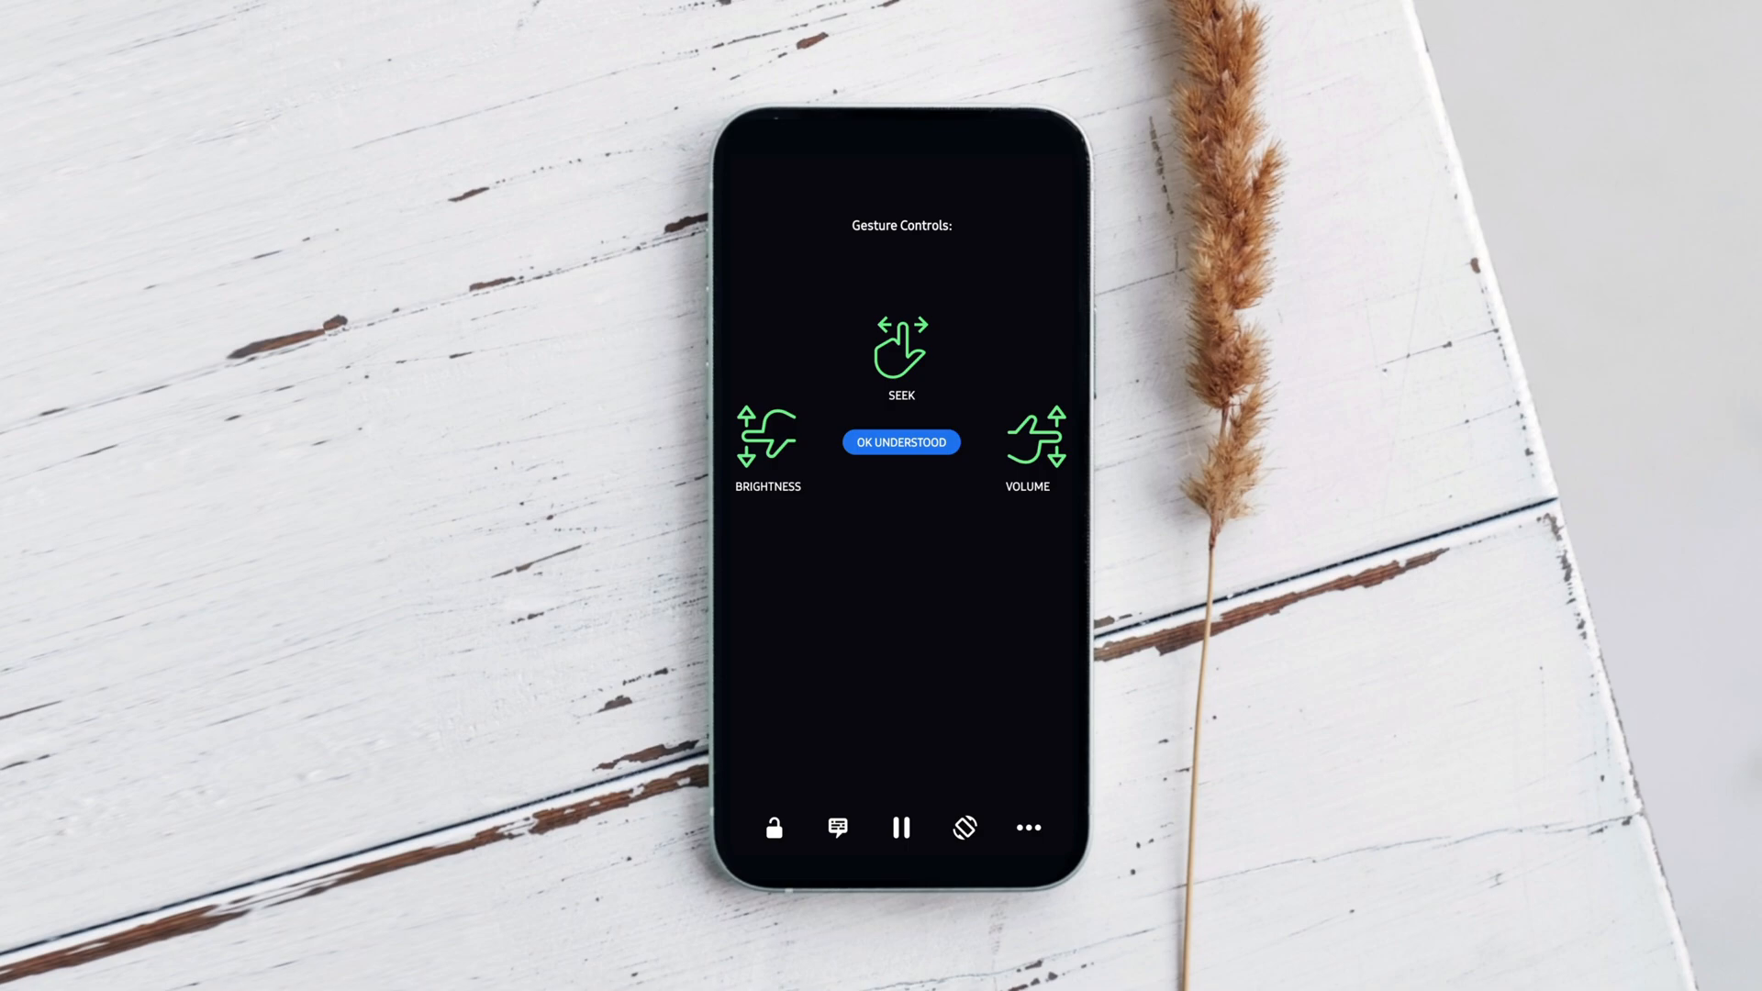
pyautogui.click(899, 442)
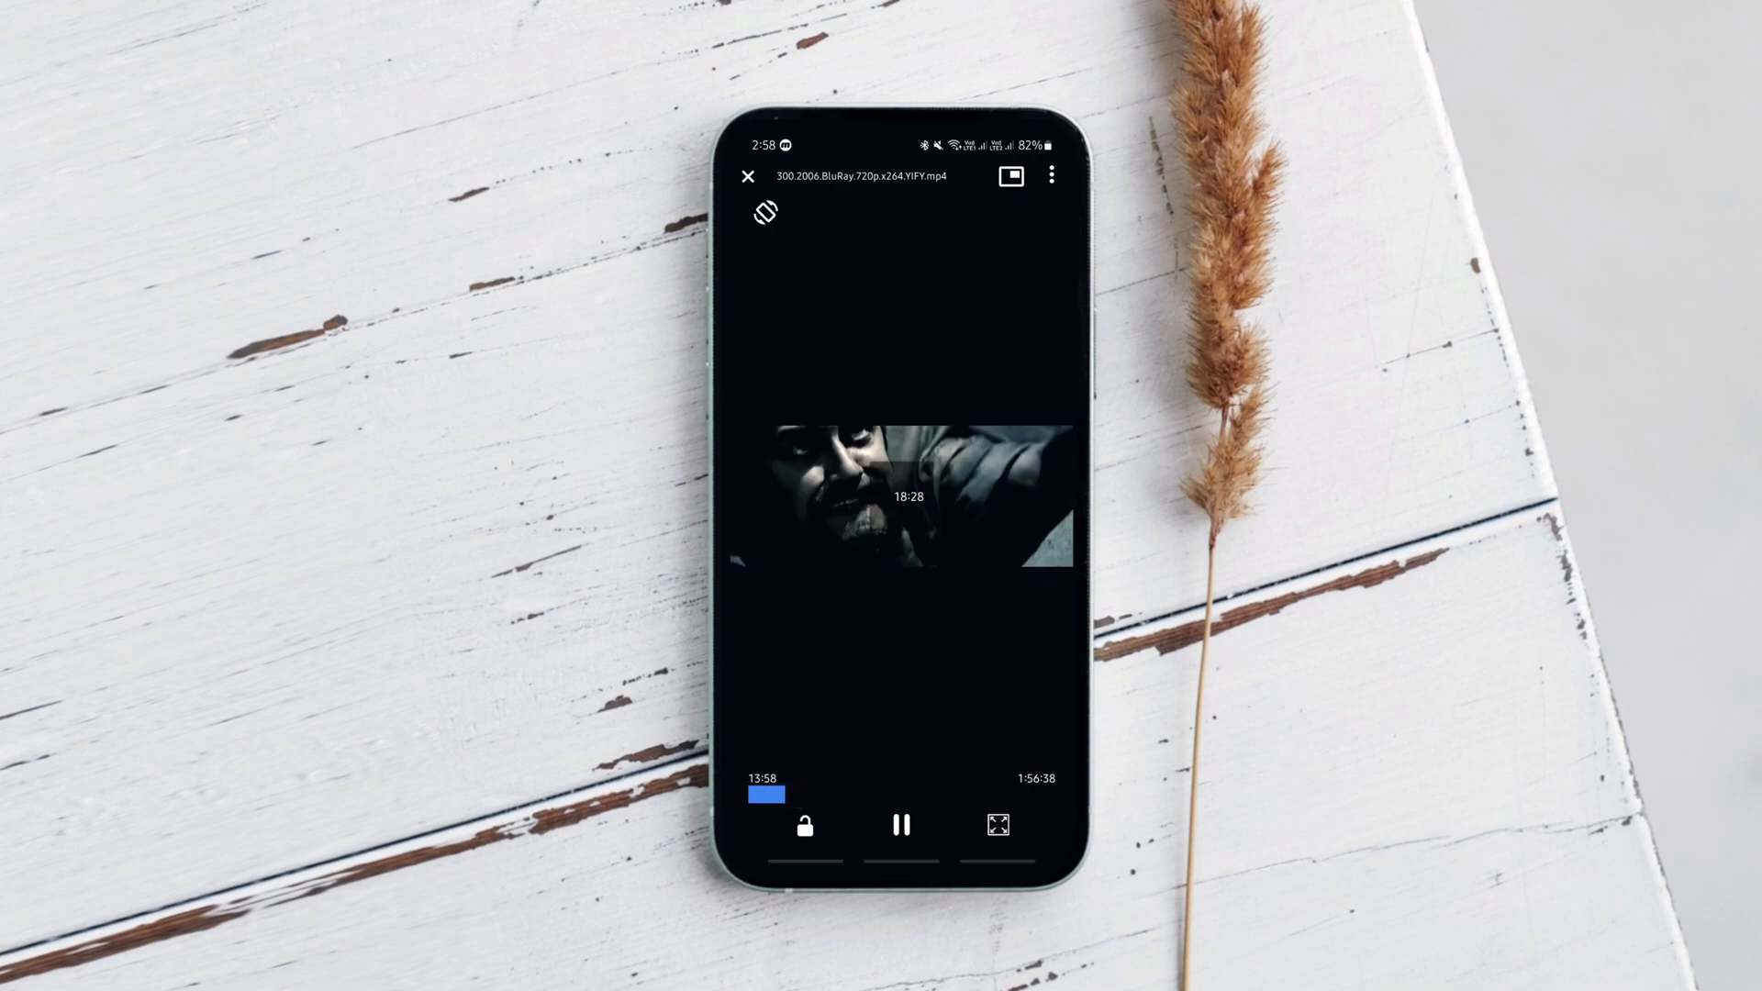
pyautogui.click(803, 824)
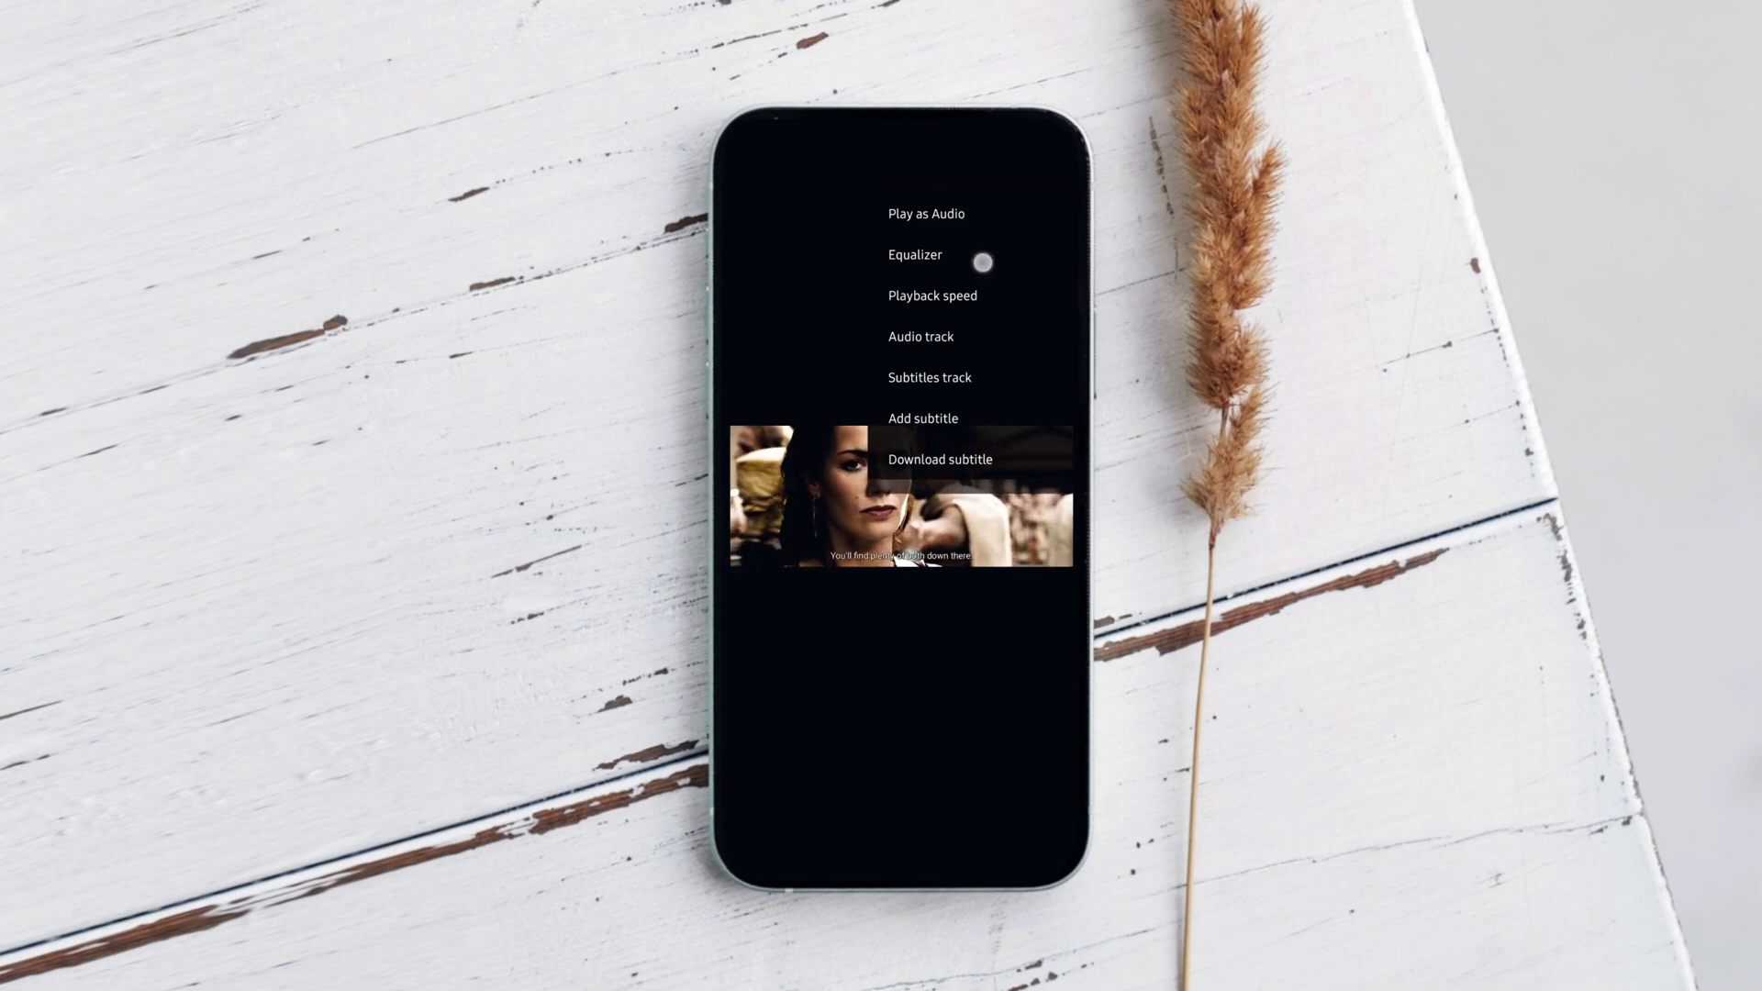
pyautogui.click(913, 255)
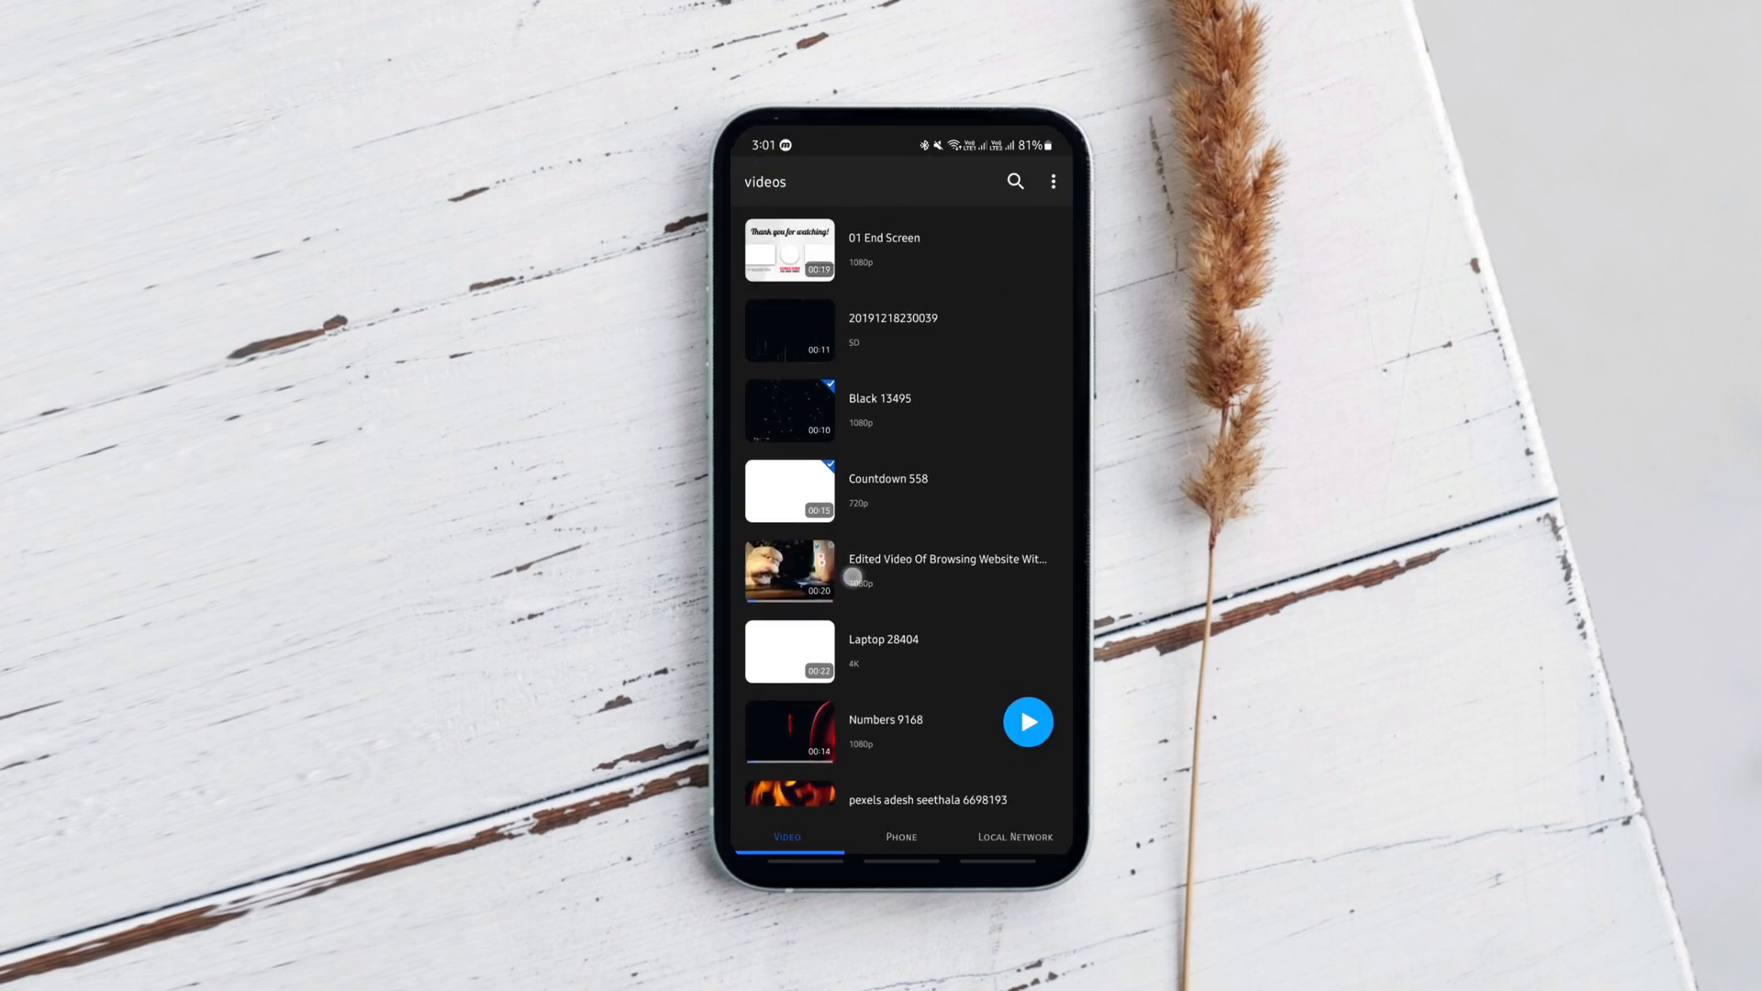
# Step: Play the Edited Video Of Browsing Website With Smartphone clip, then search media for 'pexels' and browse the matches
pyautogui.click(789, 569)
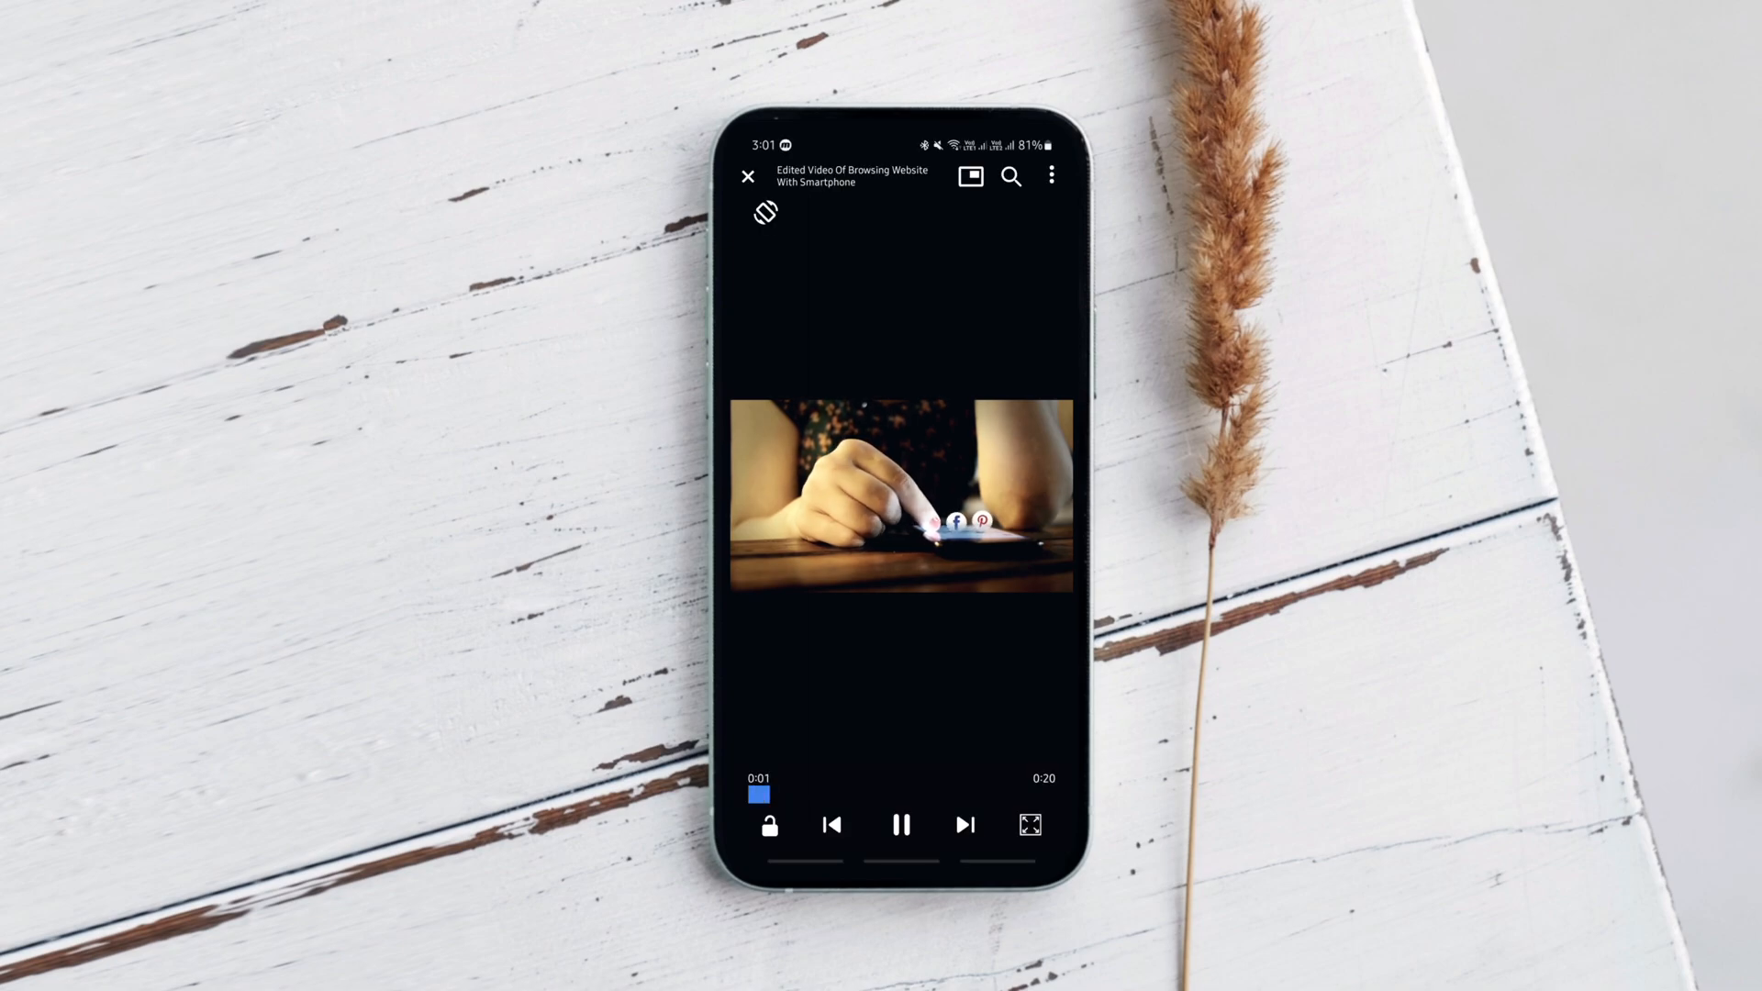
pyautogui.click(747, 176)
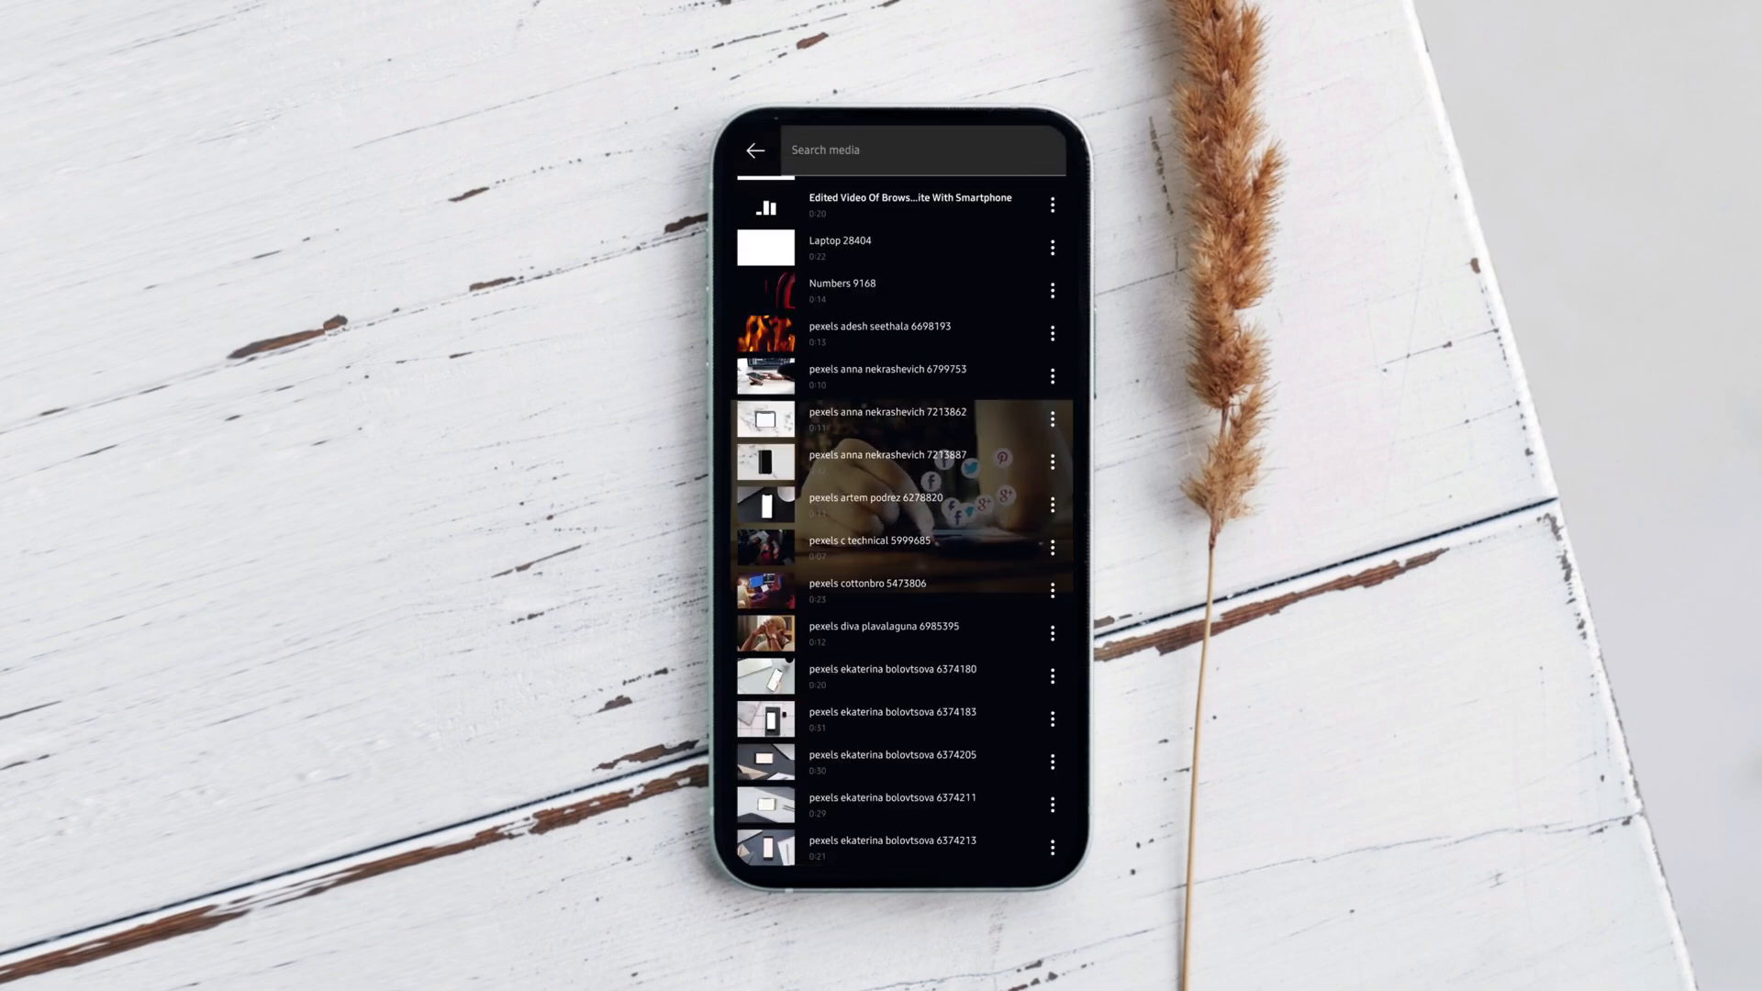
pyautogui.click(911, 149)
pyautogui.write('p')
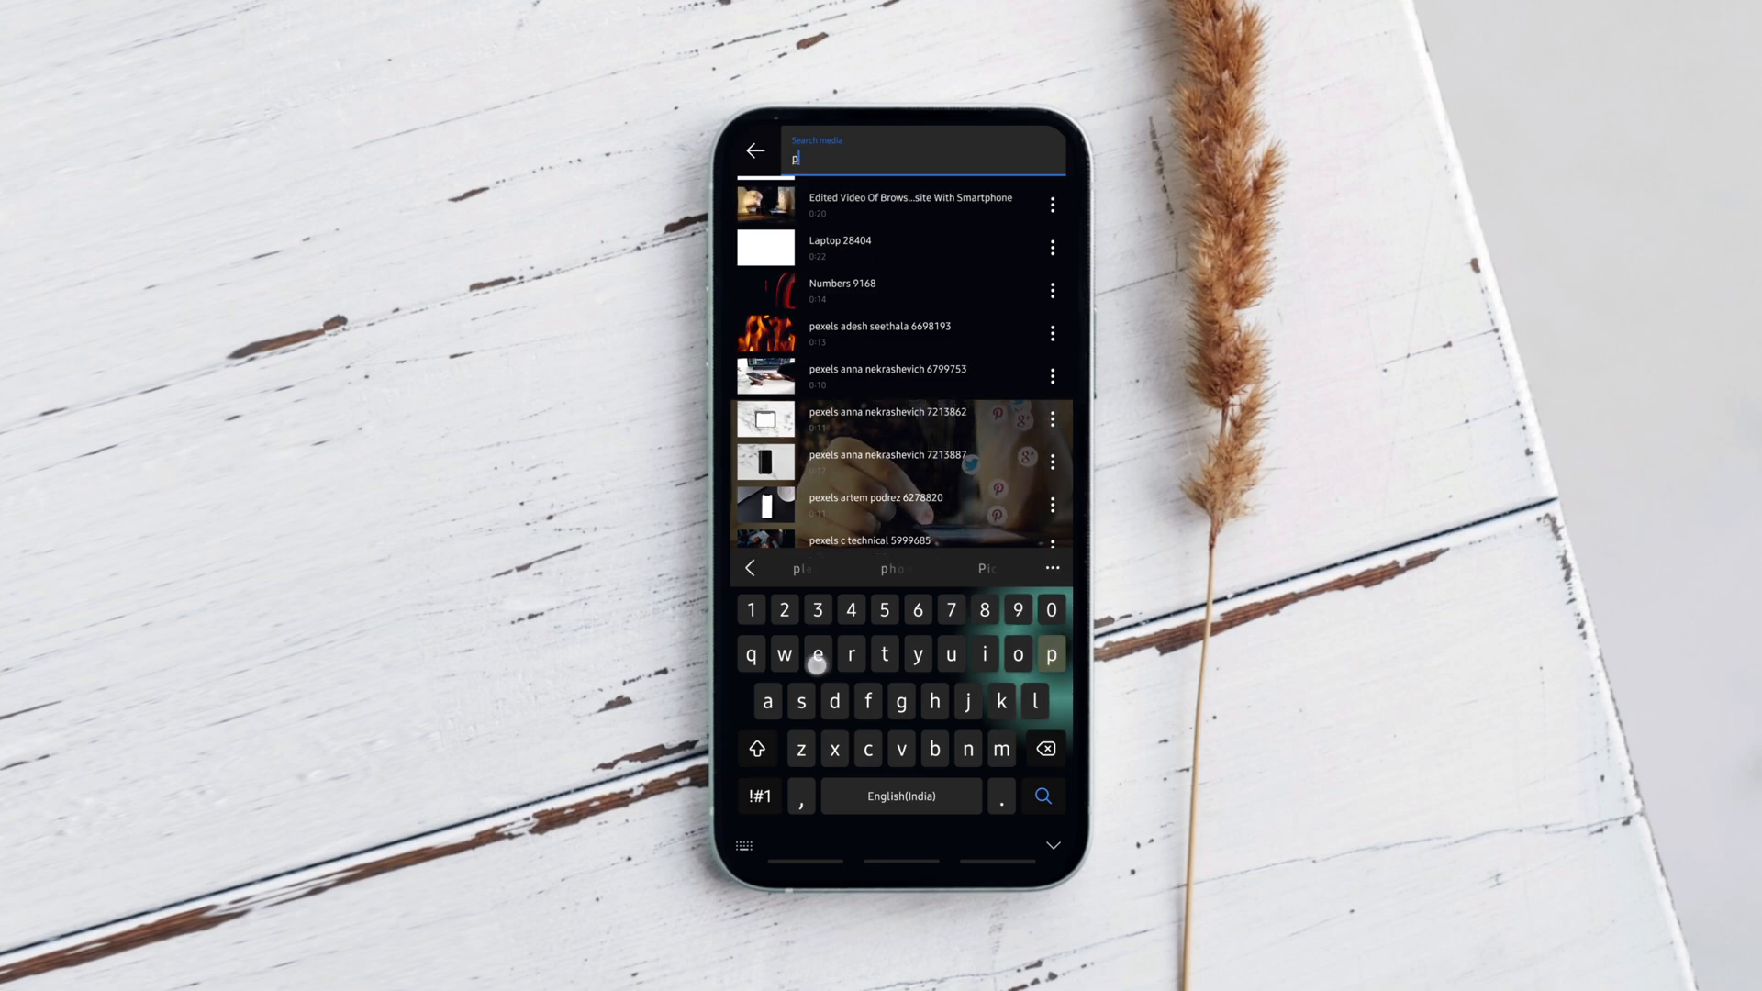
pyautogui.write('exels')
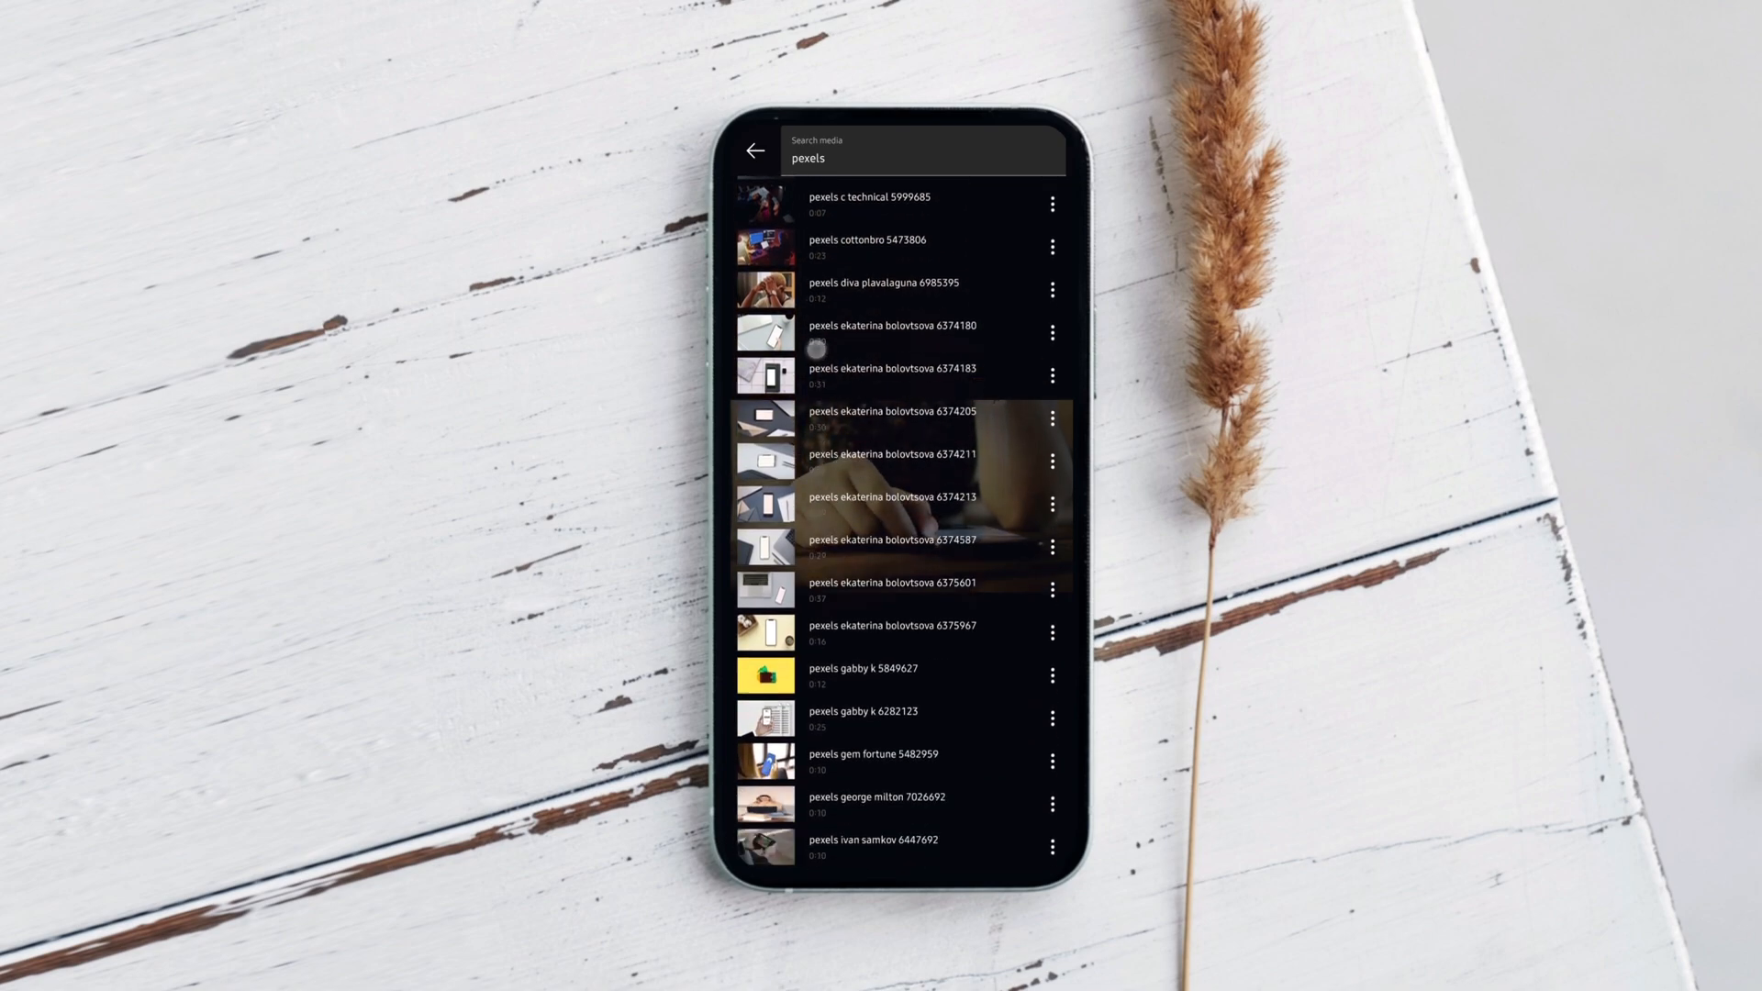
pyautogui.scroll(-3)
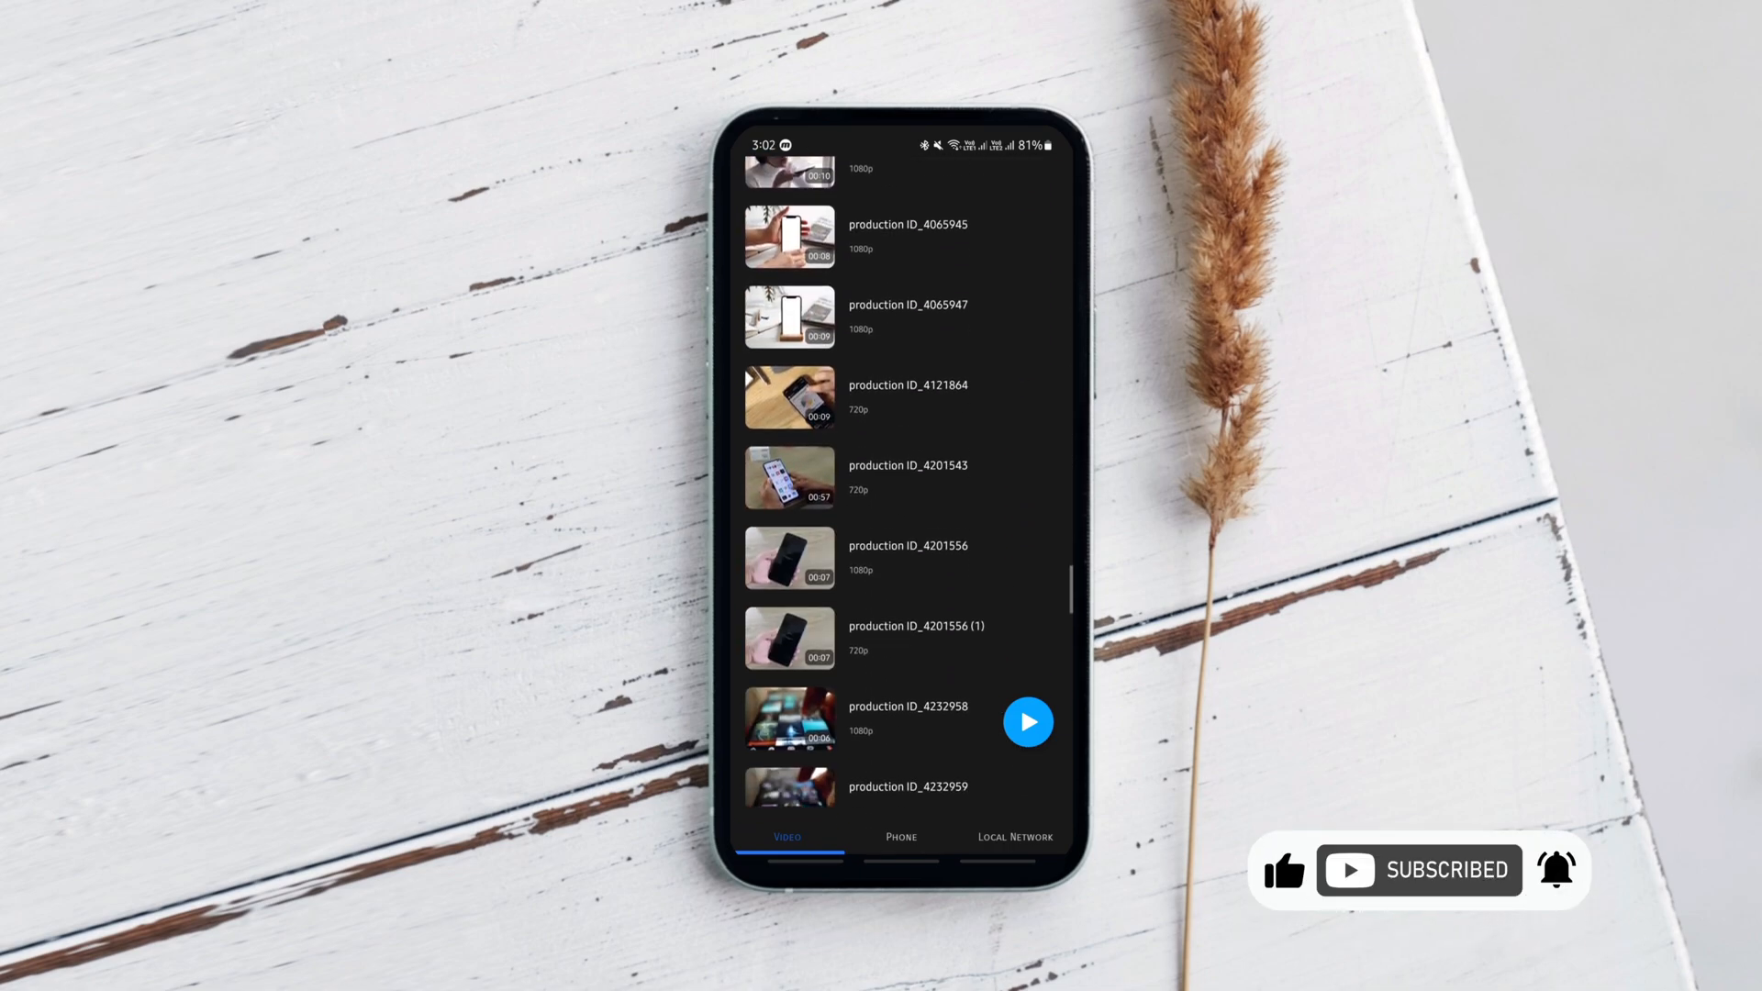
# Step: Scroll through the full video library, then switch to Phone storage showing Internal memory
pyautogui.scroll(3)
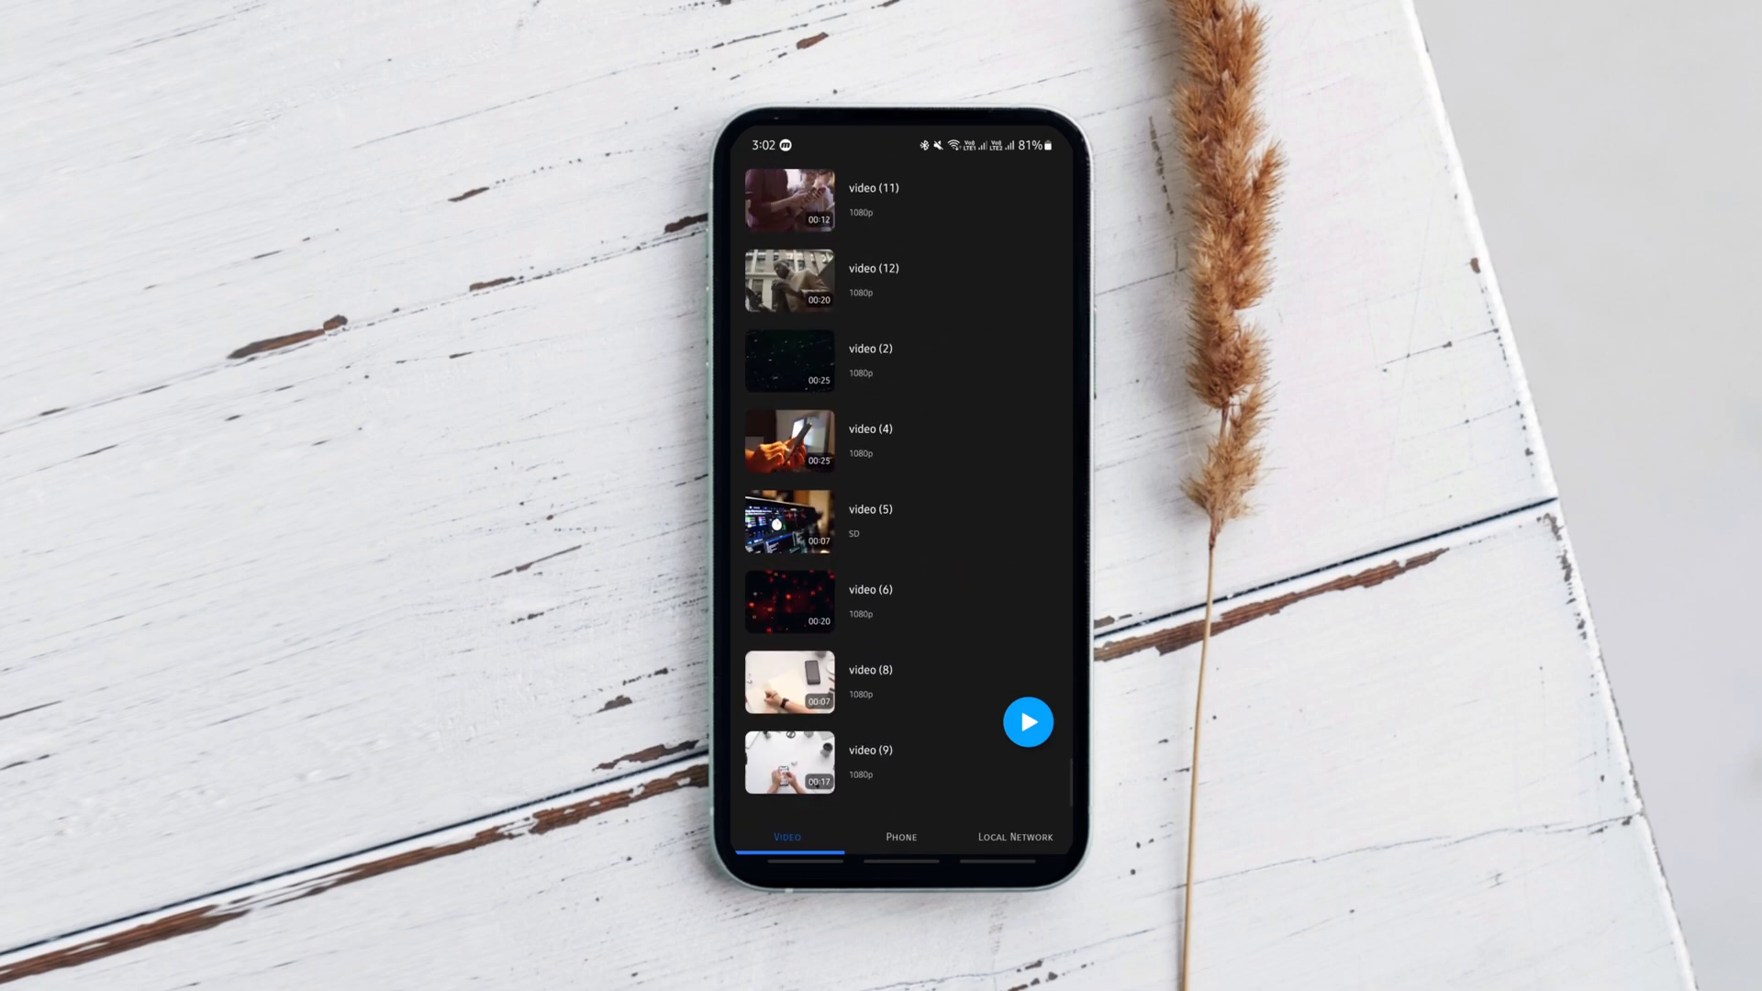
pyautogui.scroll(-3)
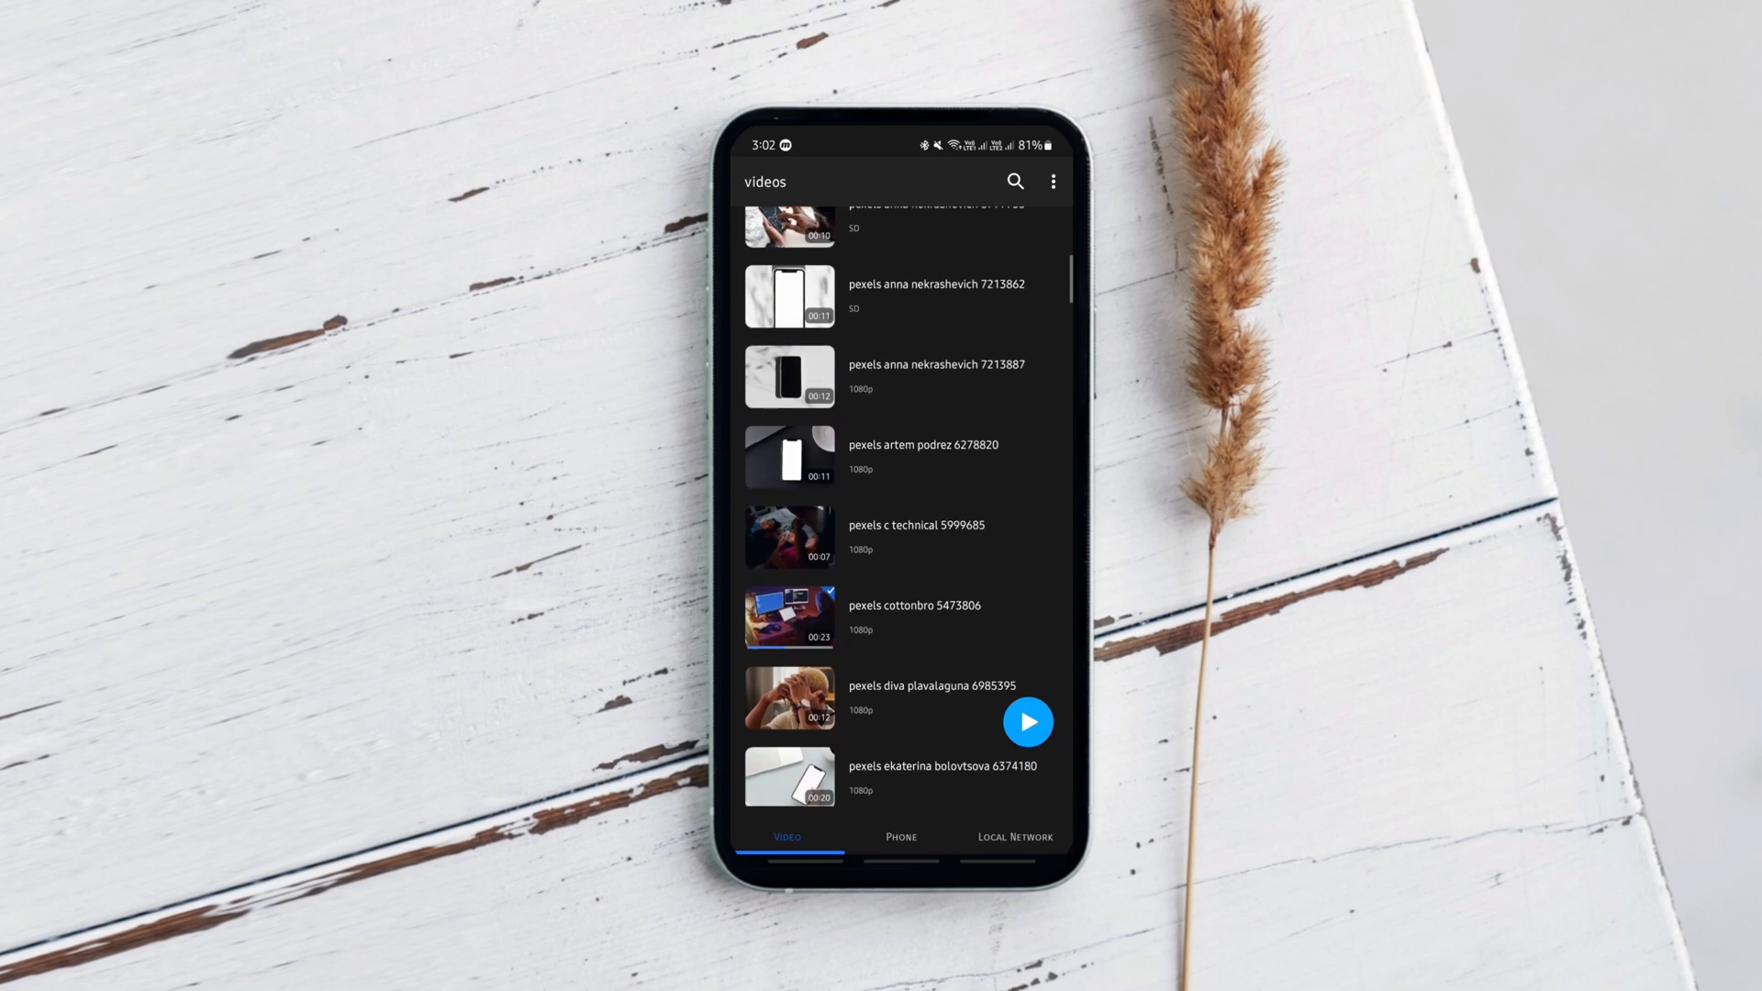
pyautogui.click(899, 837)
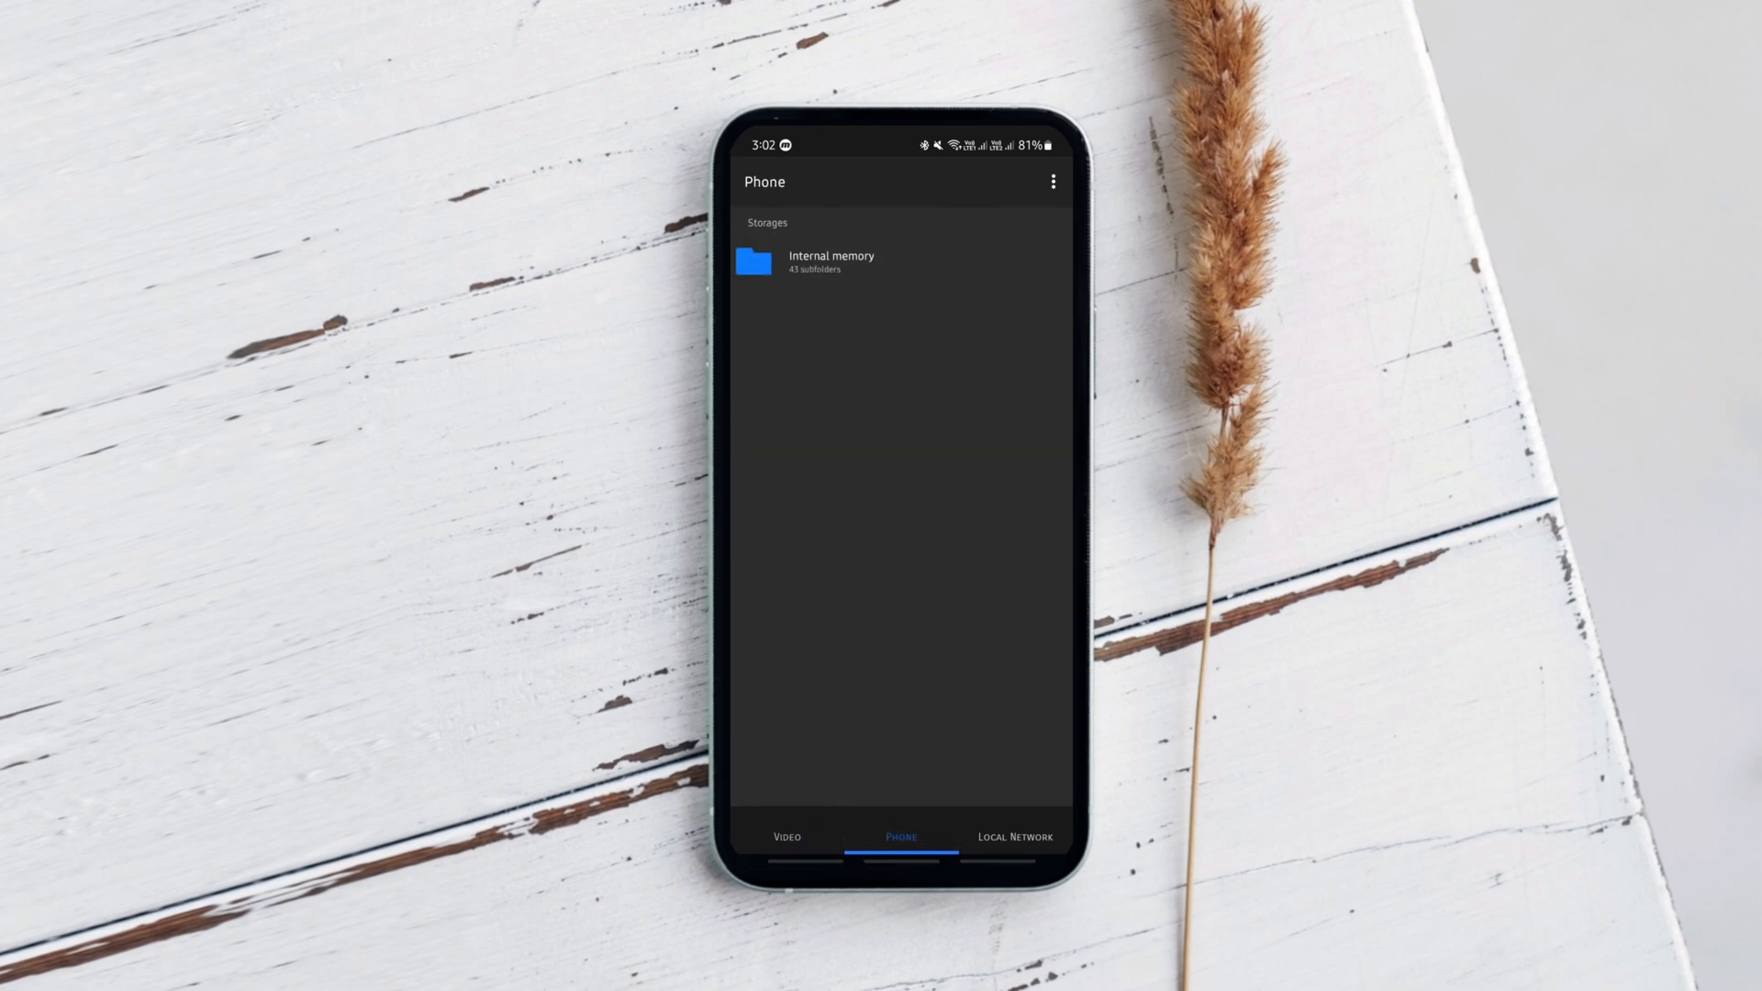
pyautogui.click(829, 262)
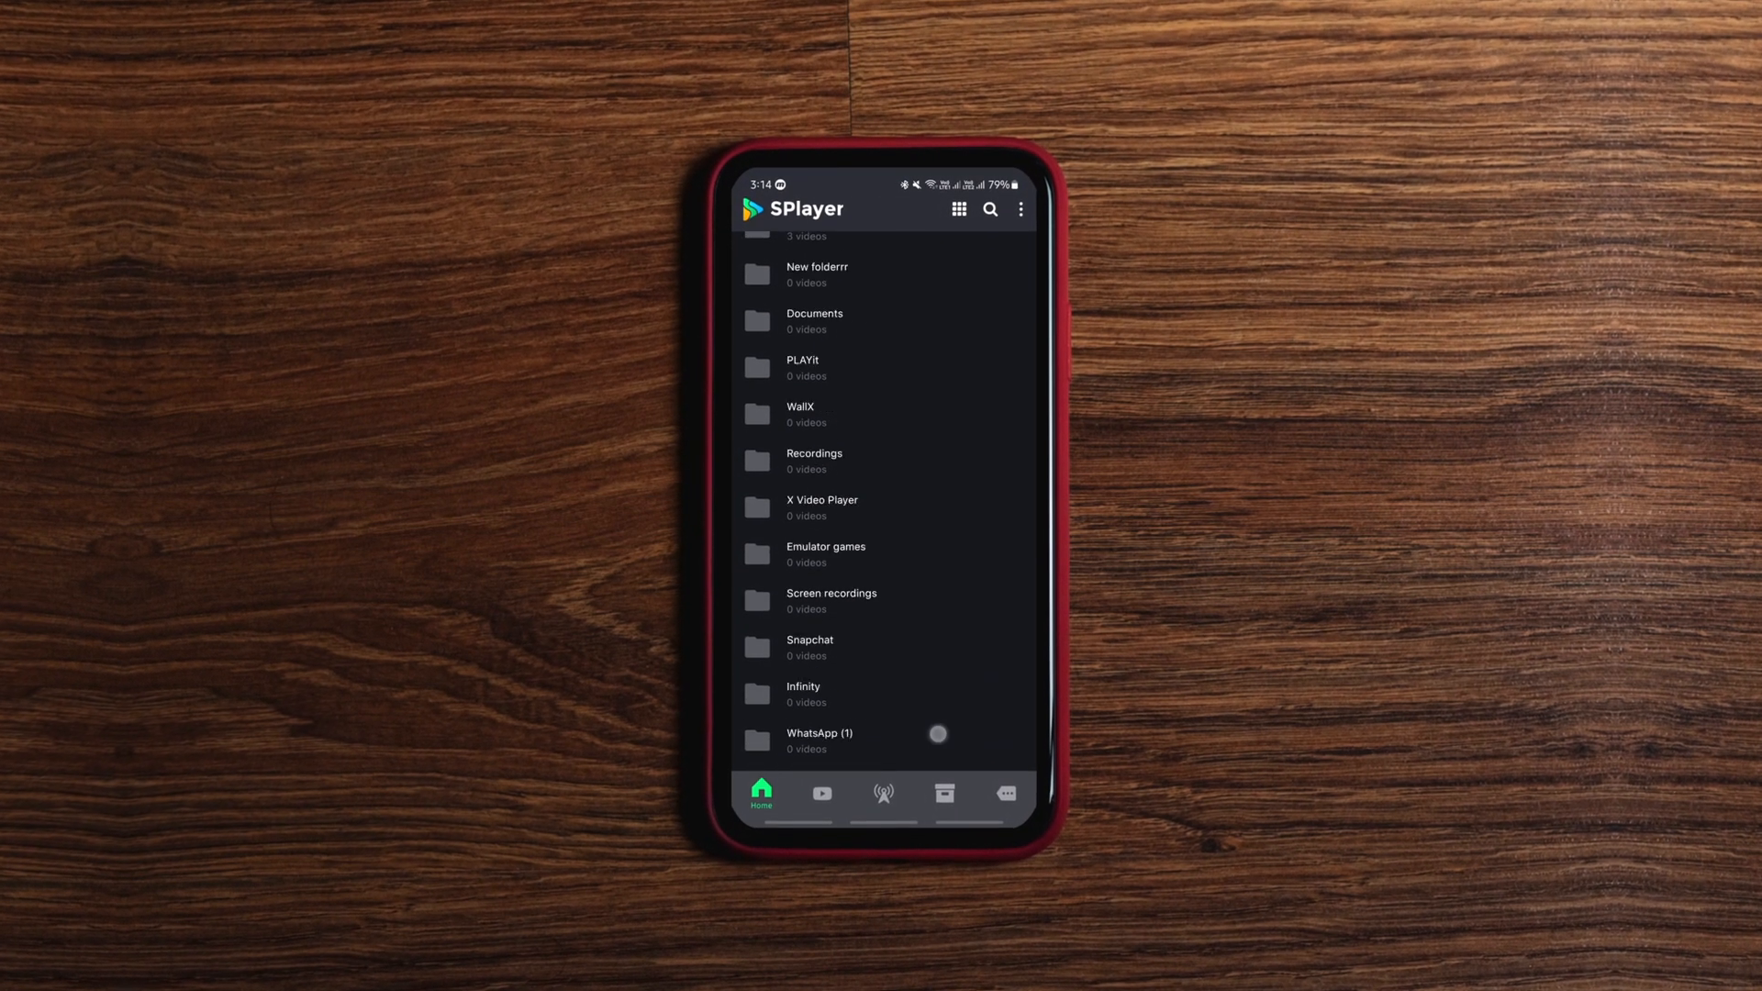
# Step: Re-sort SPlayer's home folders and pin Pictures (1) so it sits under Pinned with Download
pyautogui.scroll(3)
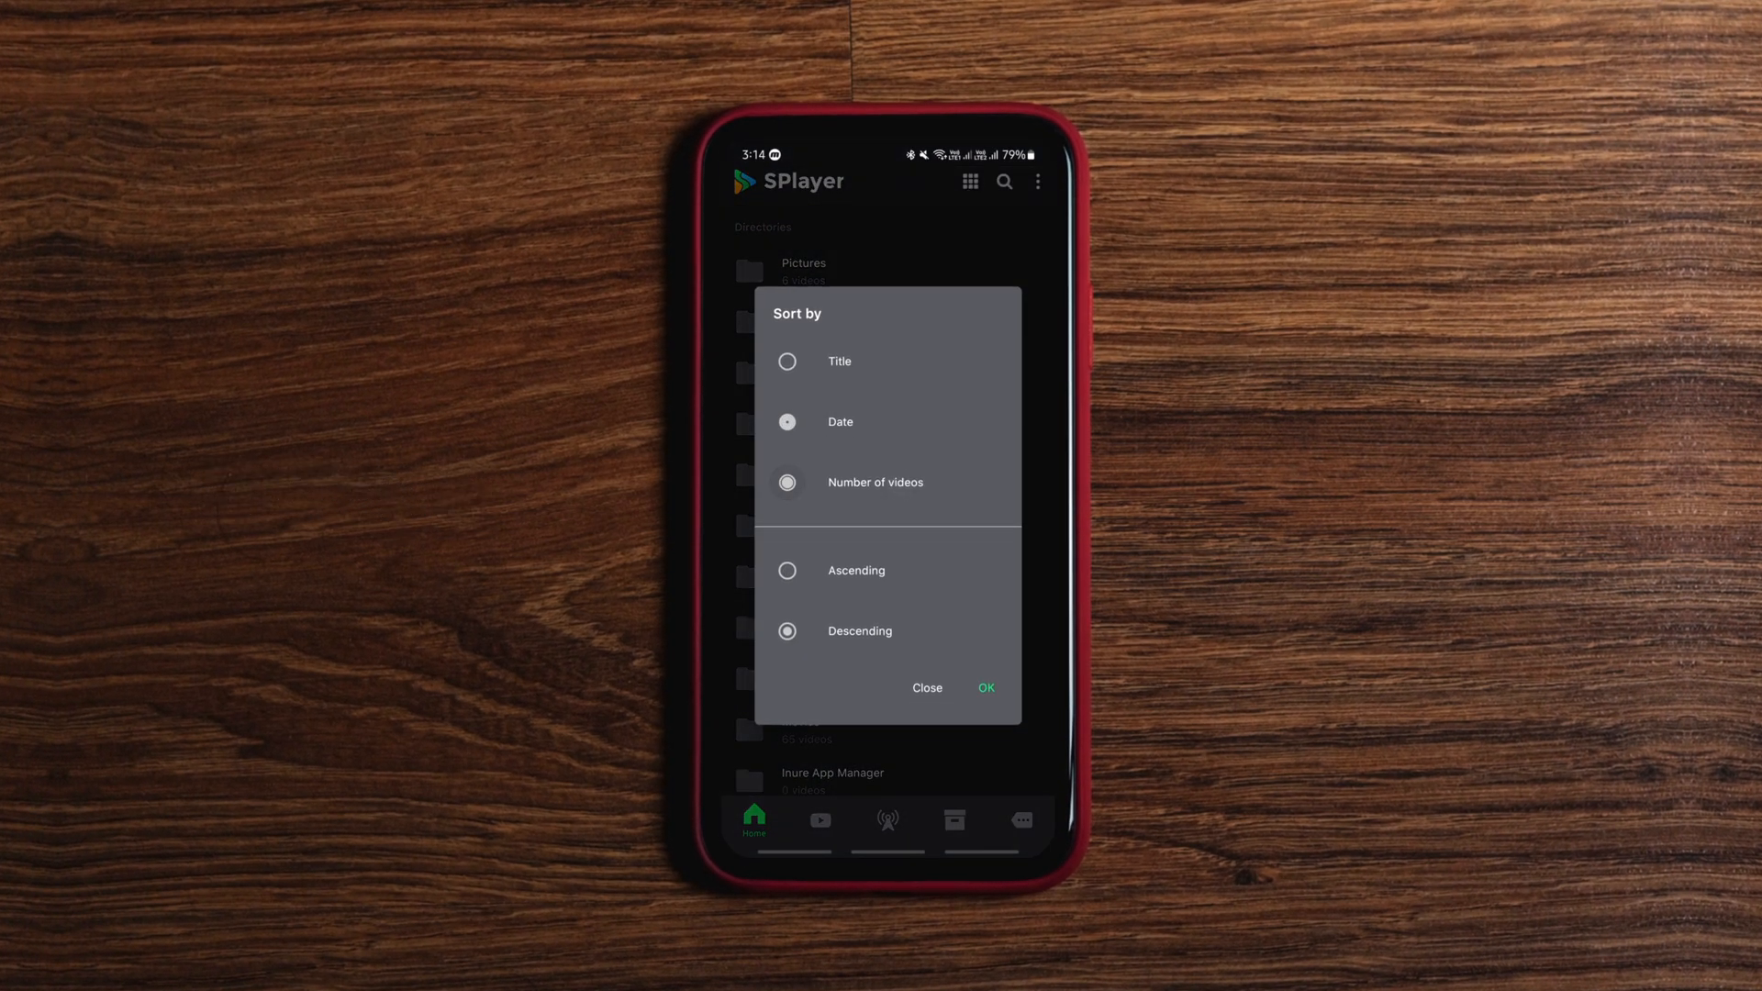
pyautogui.click(987, 688)
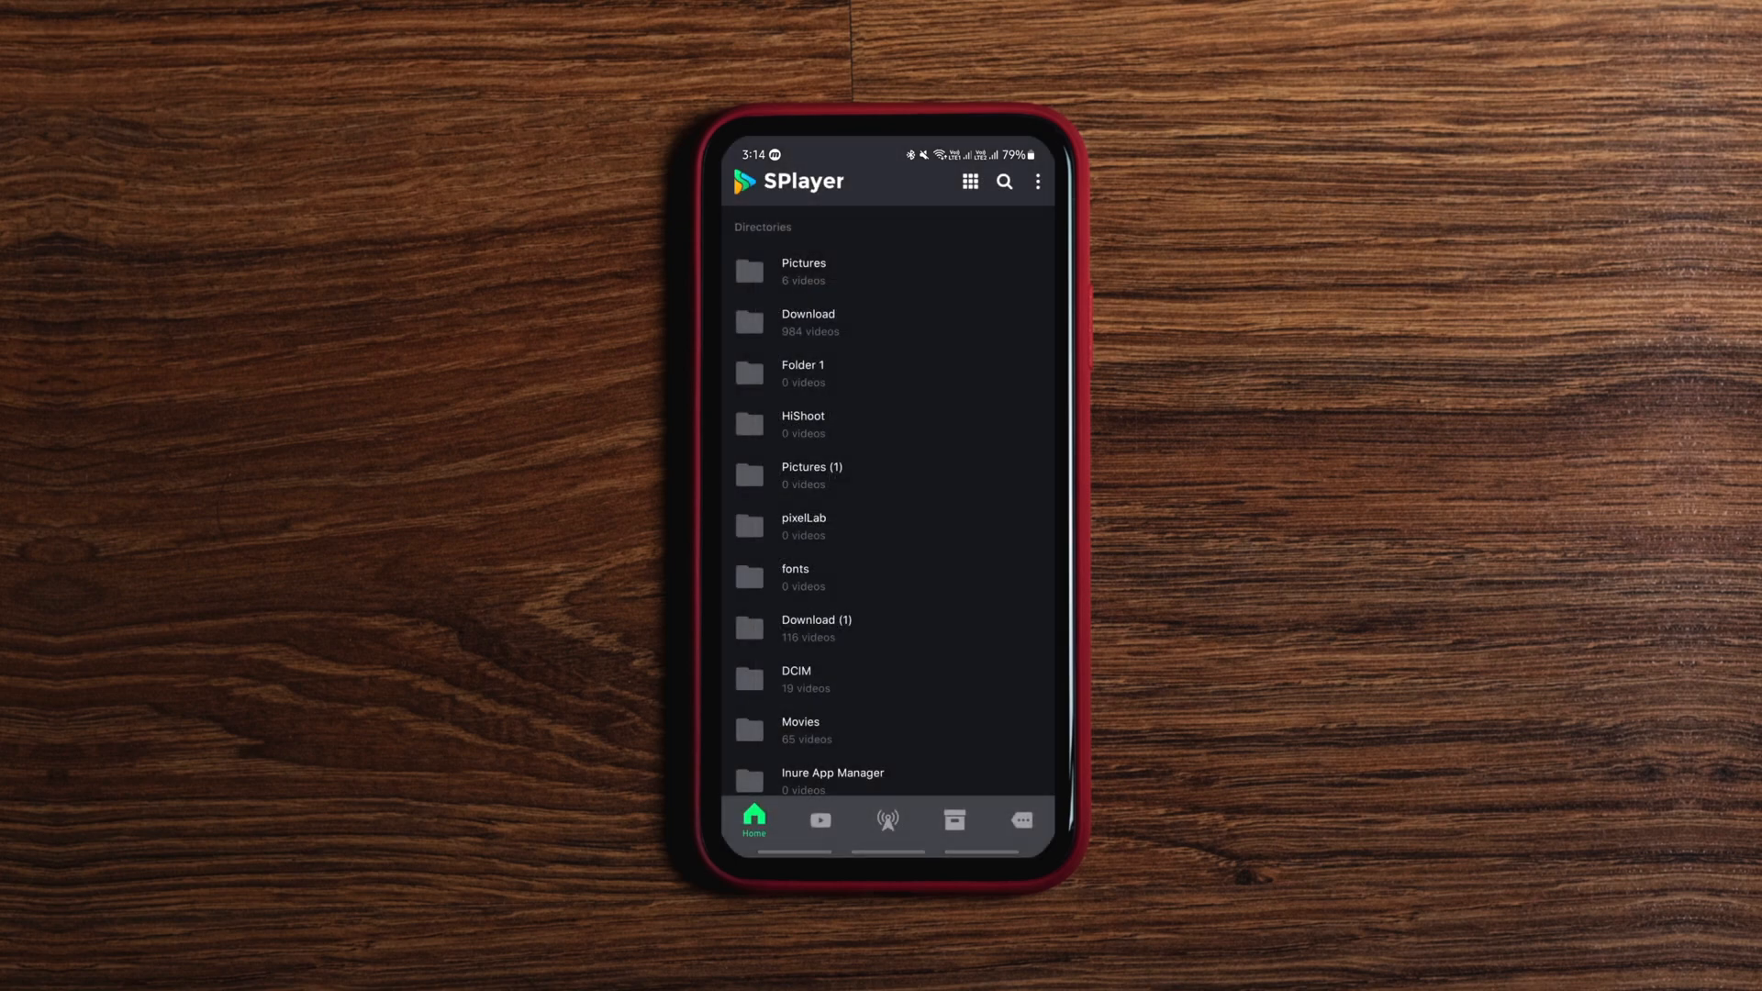
pyautogui.click(888, 323)
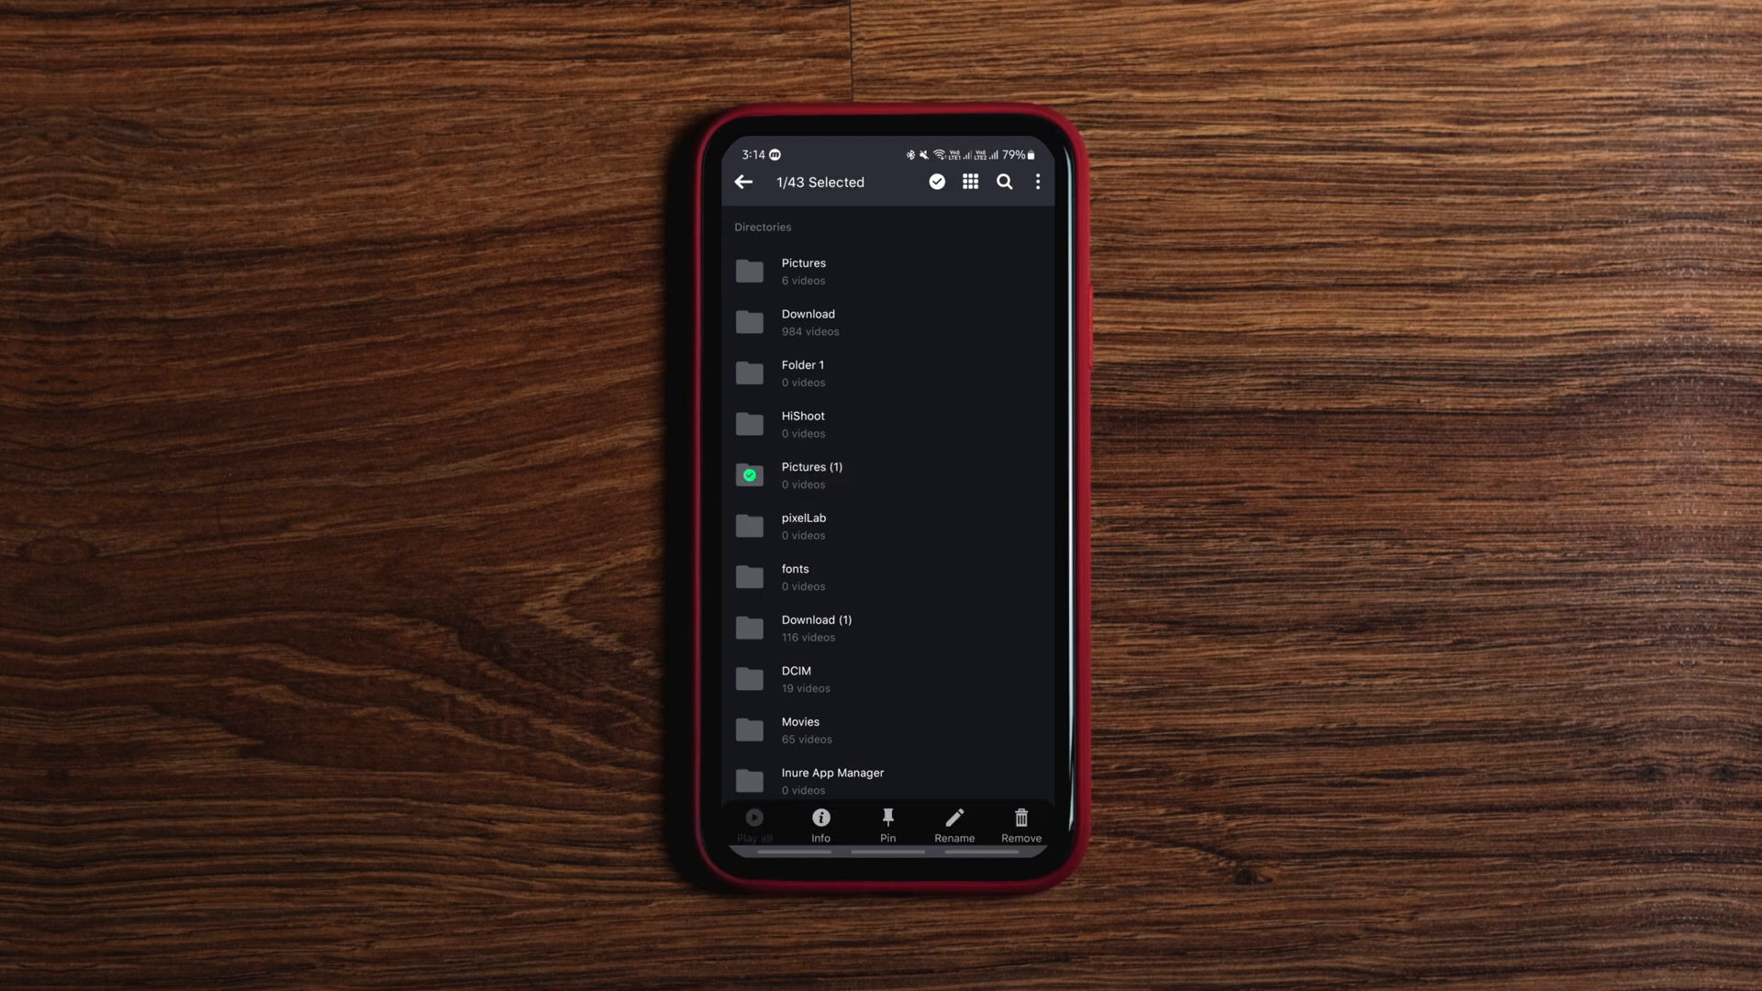
pyautogui.click(887, 818)
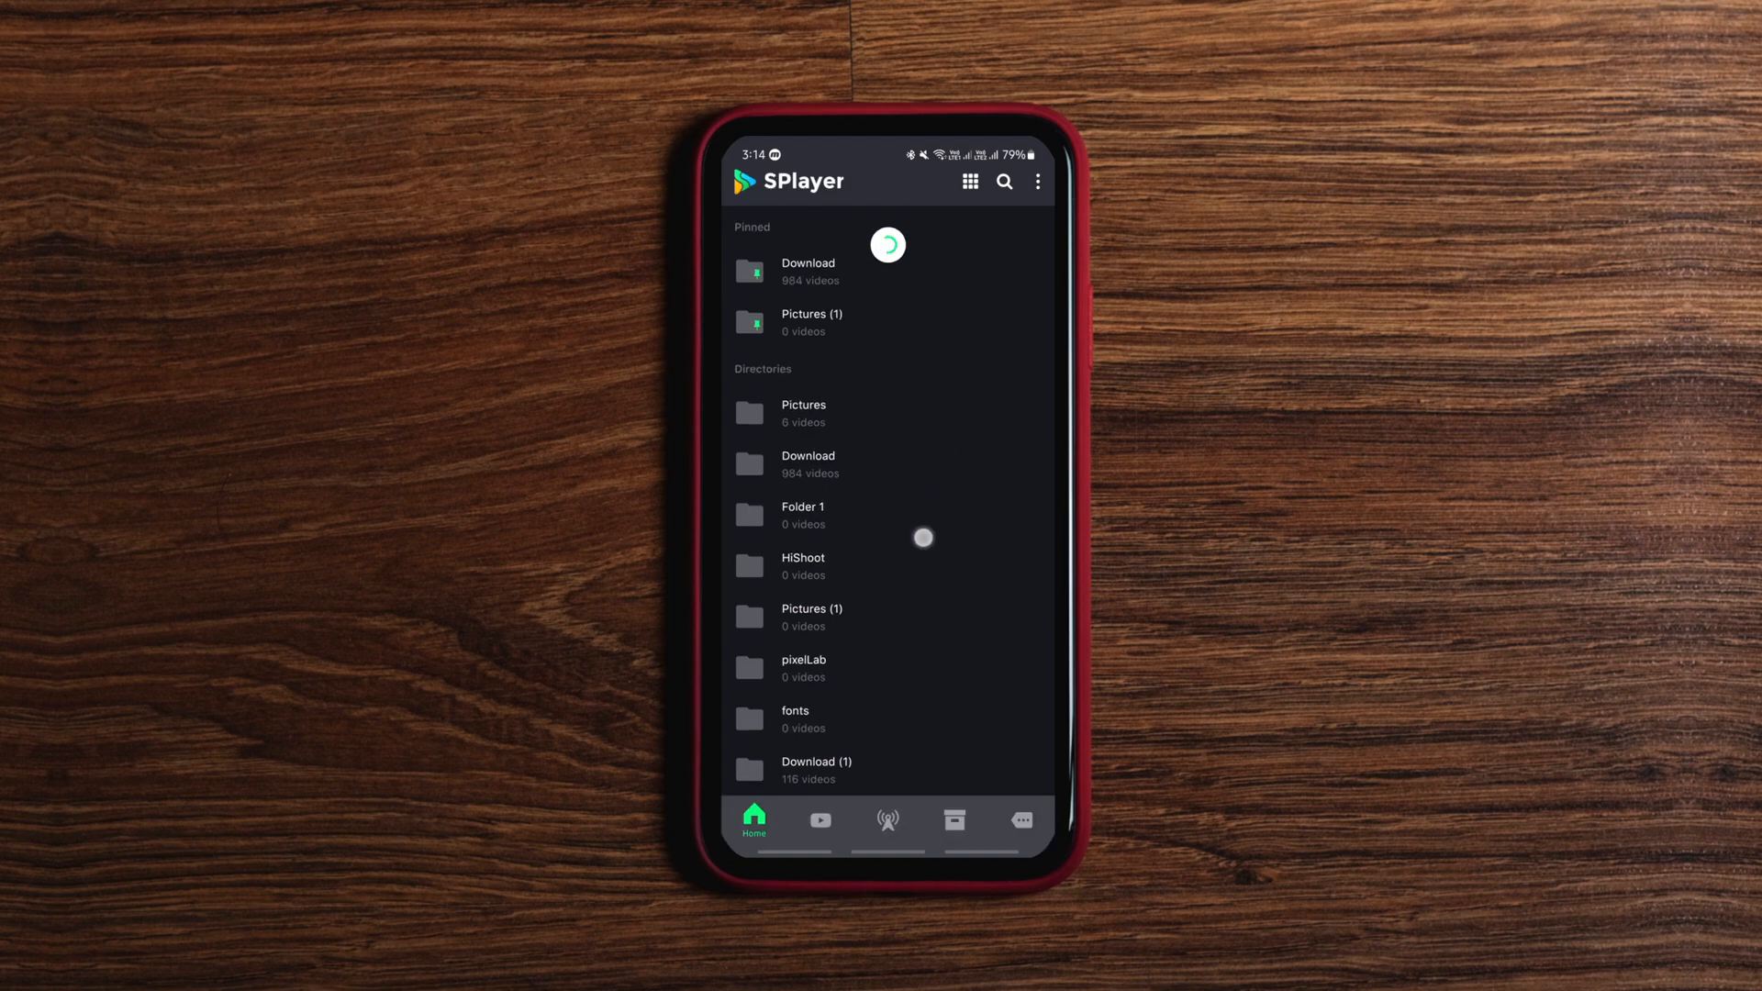
# Step: Play the Transformers Age of Extinction movie from SPlayer's all-videos list
pyautogui.click(820, 820)
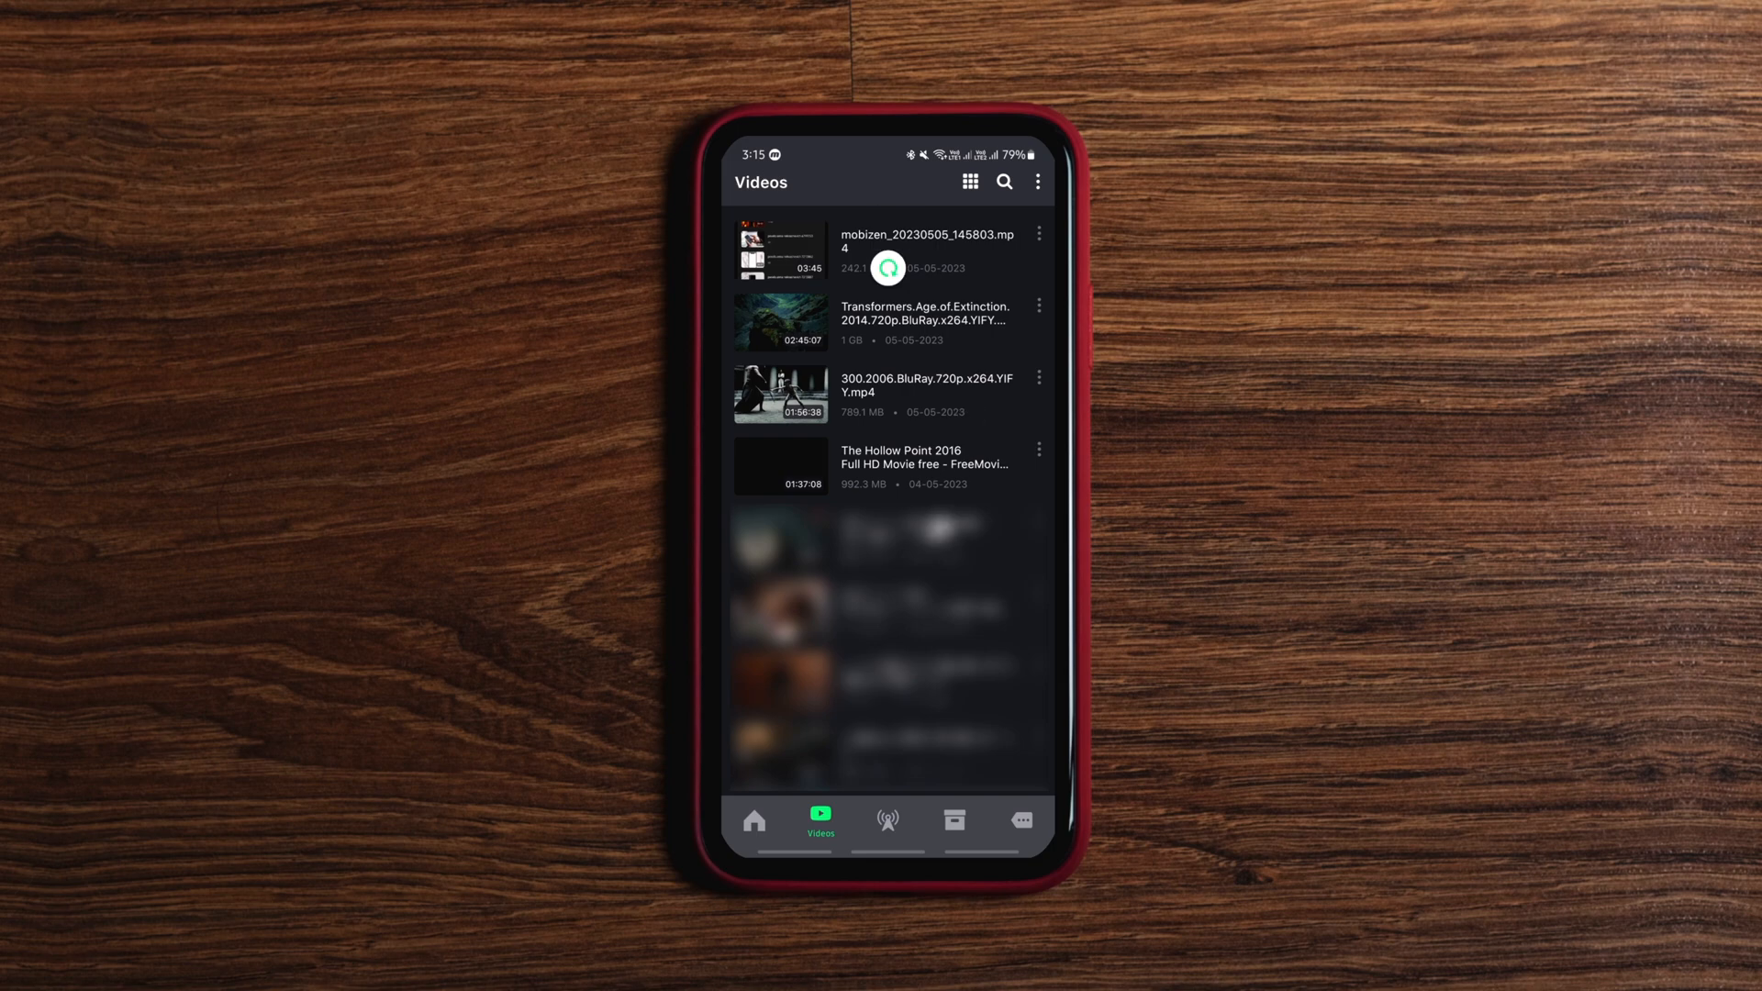
pyautogui.click(1035, 307)
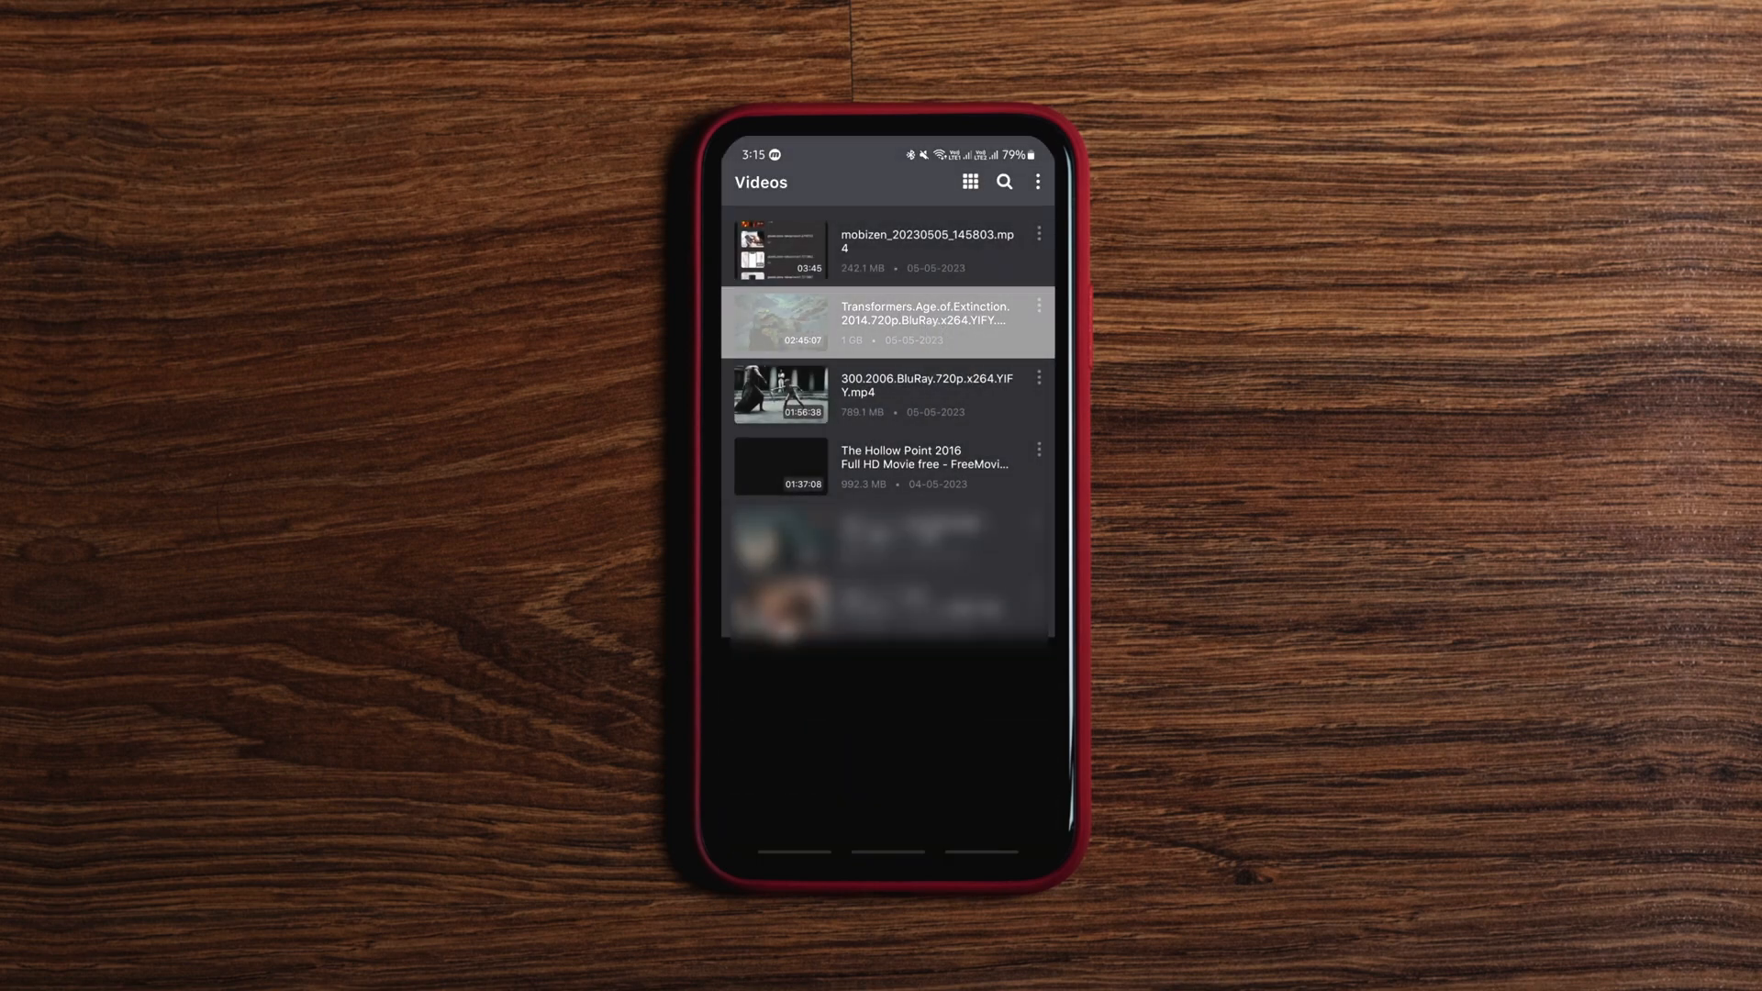
pyautogui.click(888, 323)
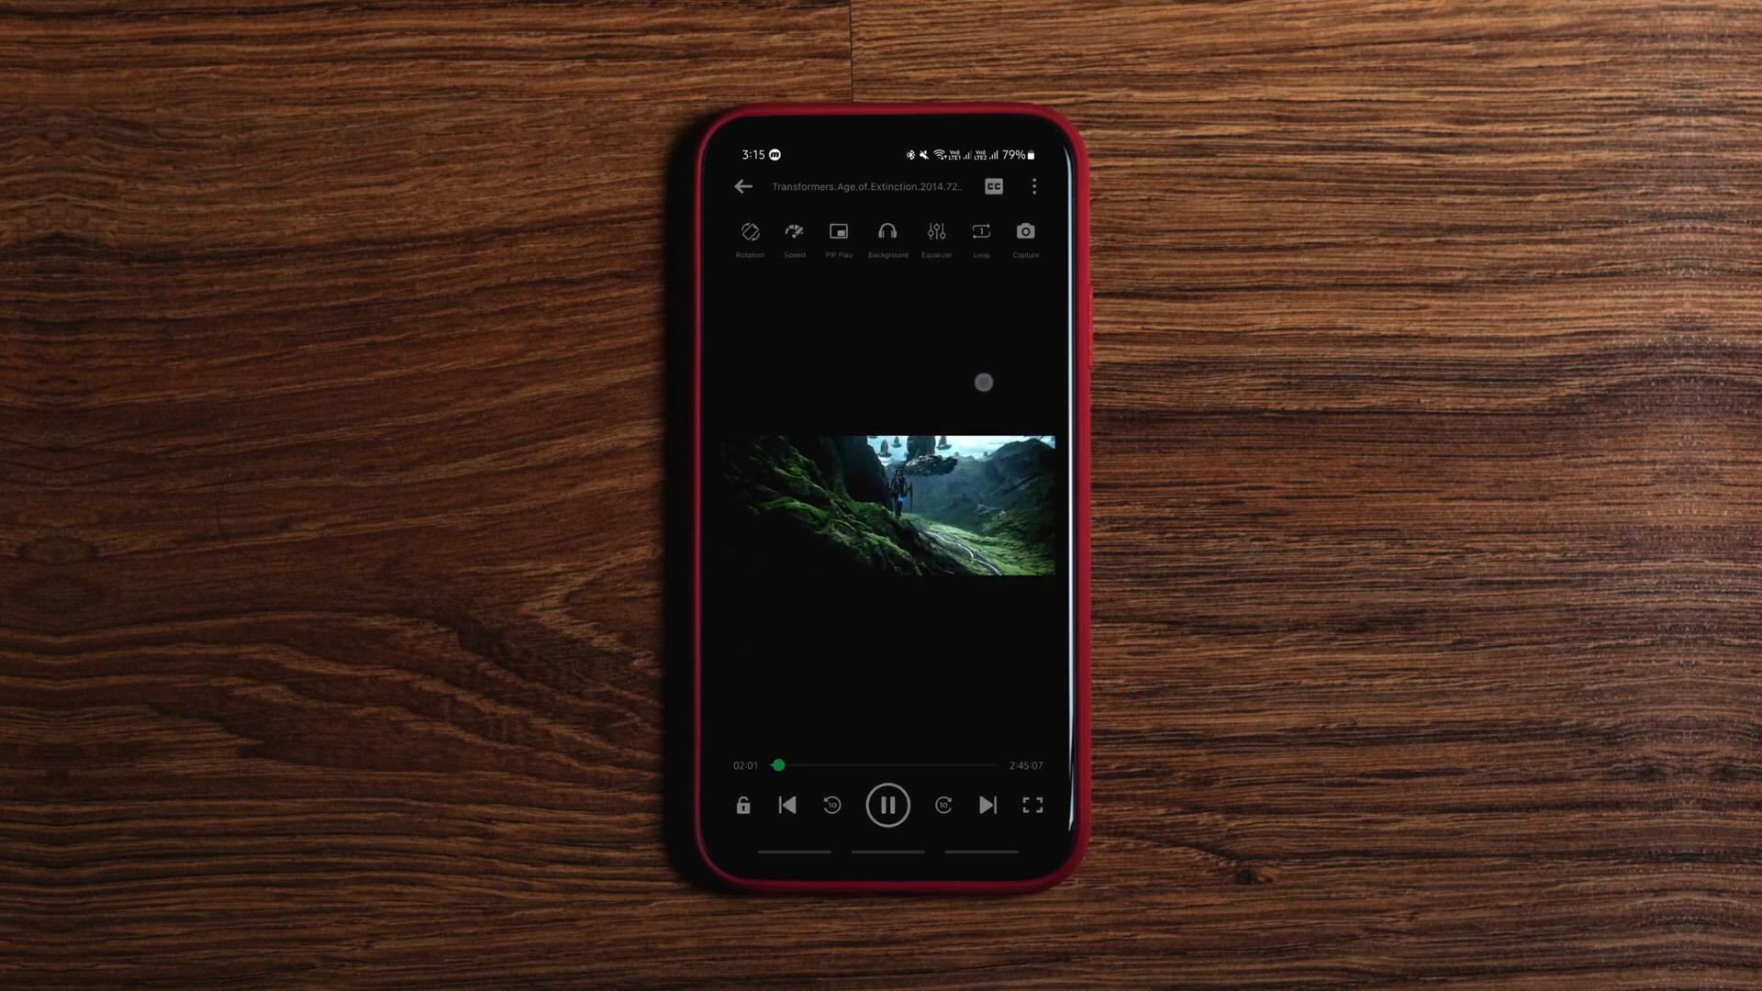
# Step: Toggle the playback controls while the movie runs, then leave it for the Stream page
pyautogui.click(886, 507)
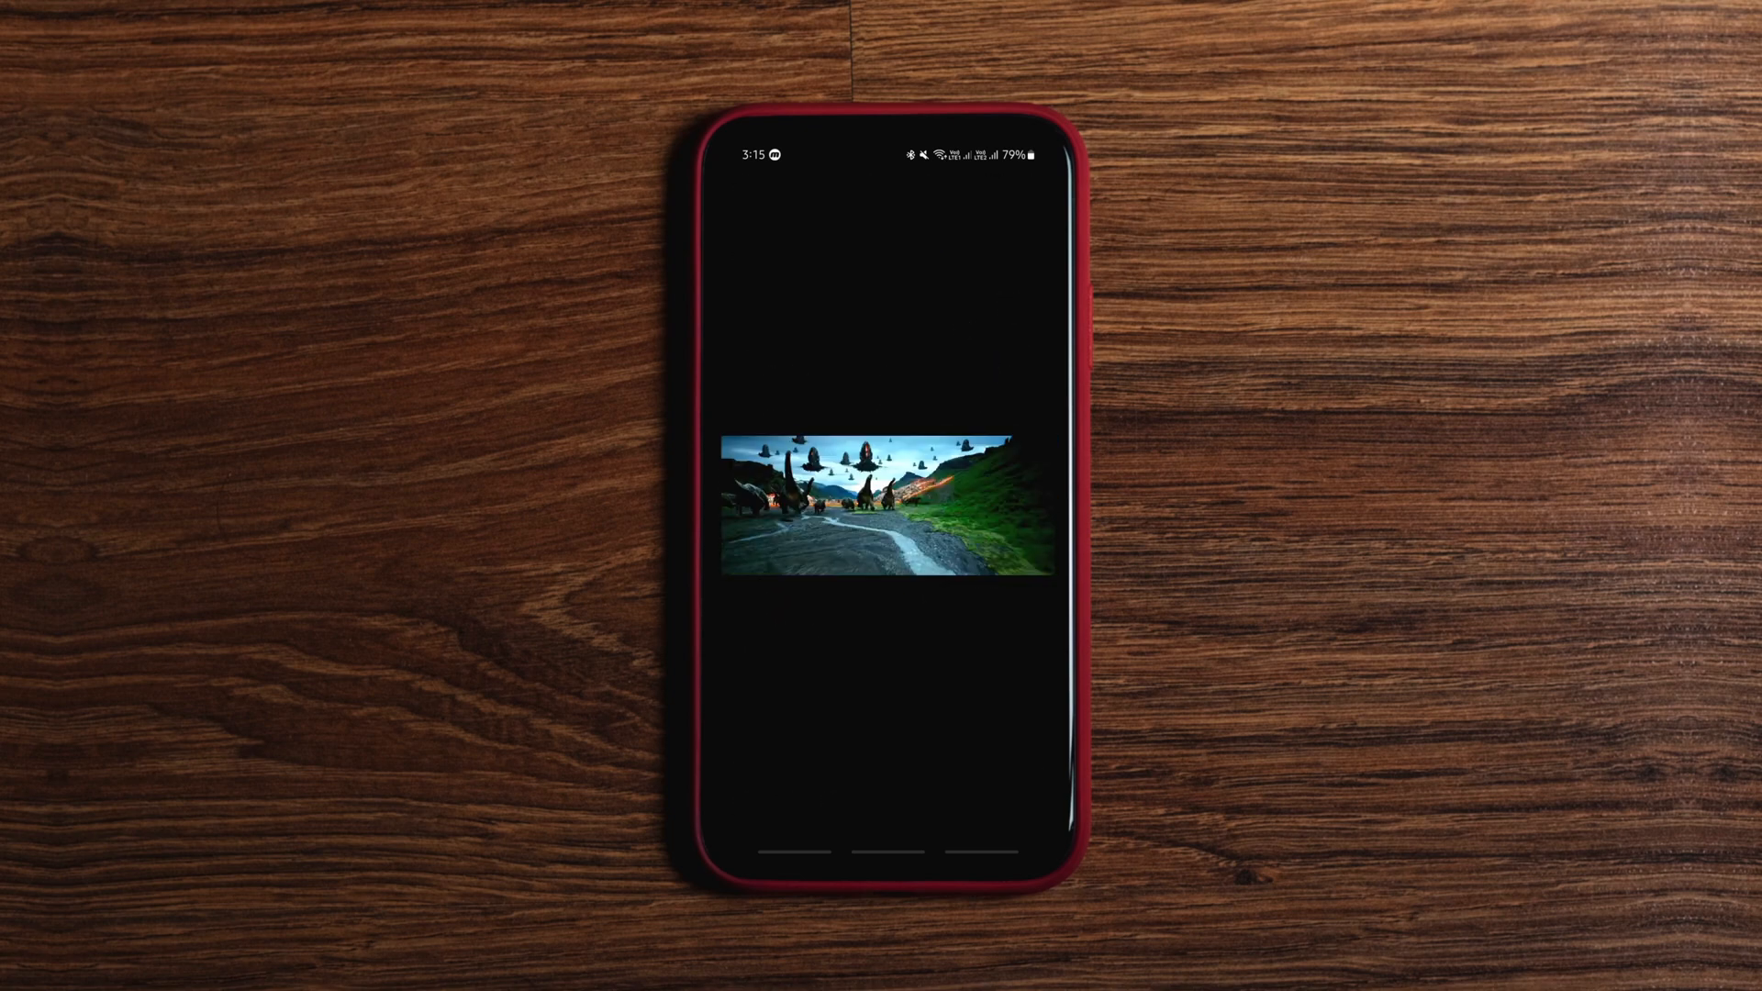
pyautogui.click(885, 506)
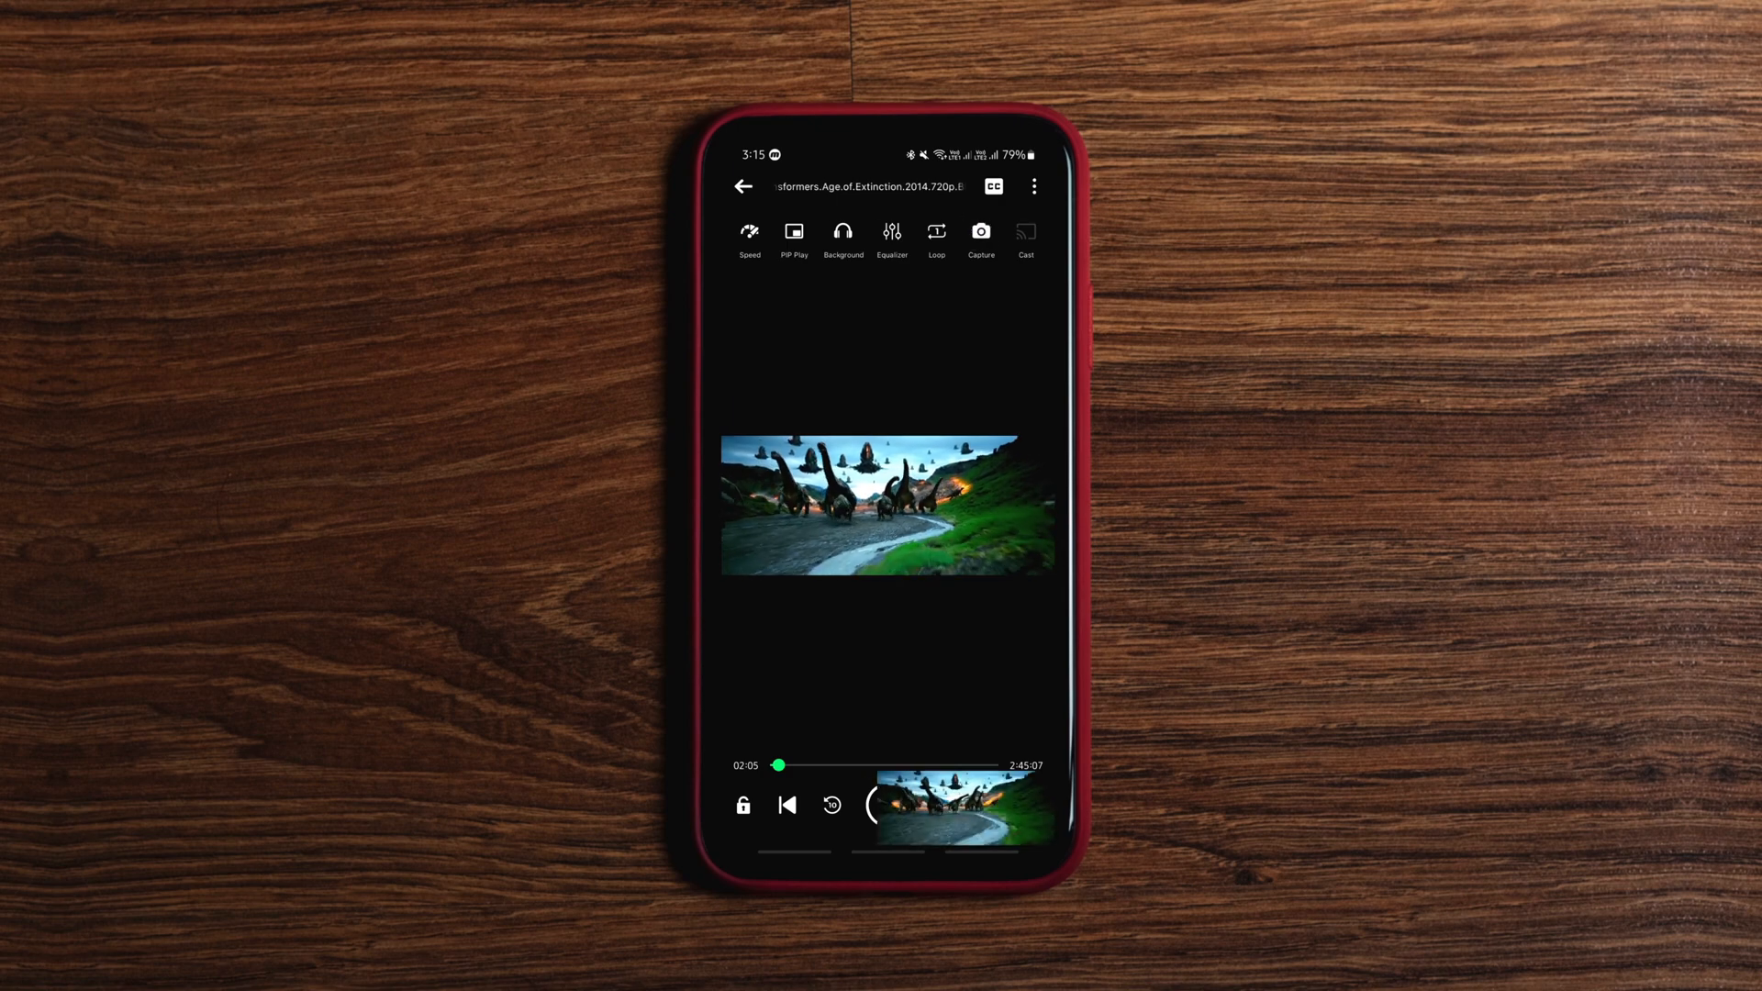
pyautogui.click(887, 506)
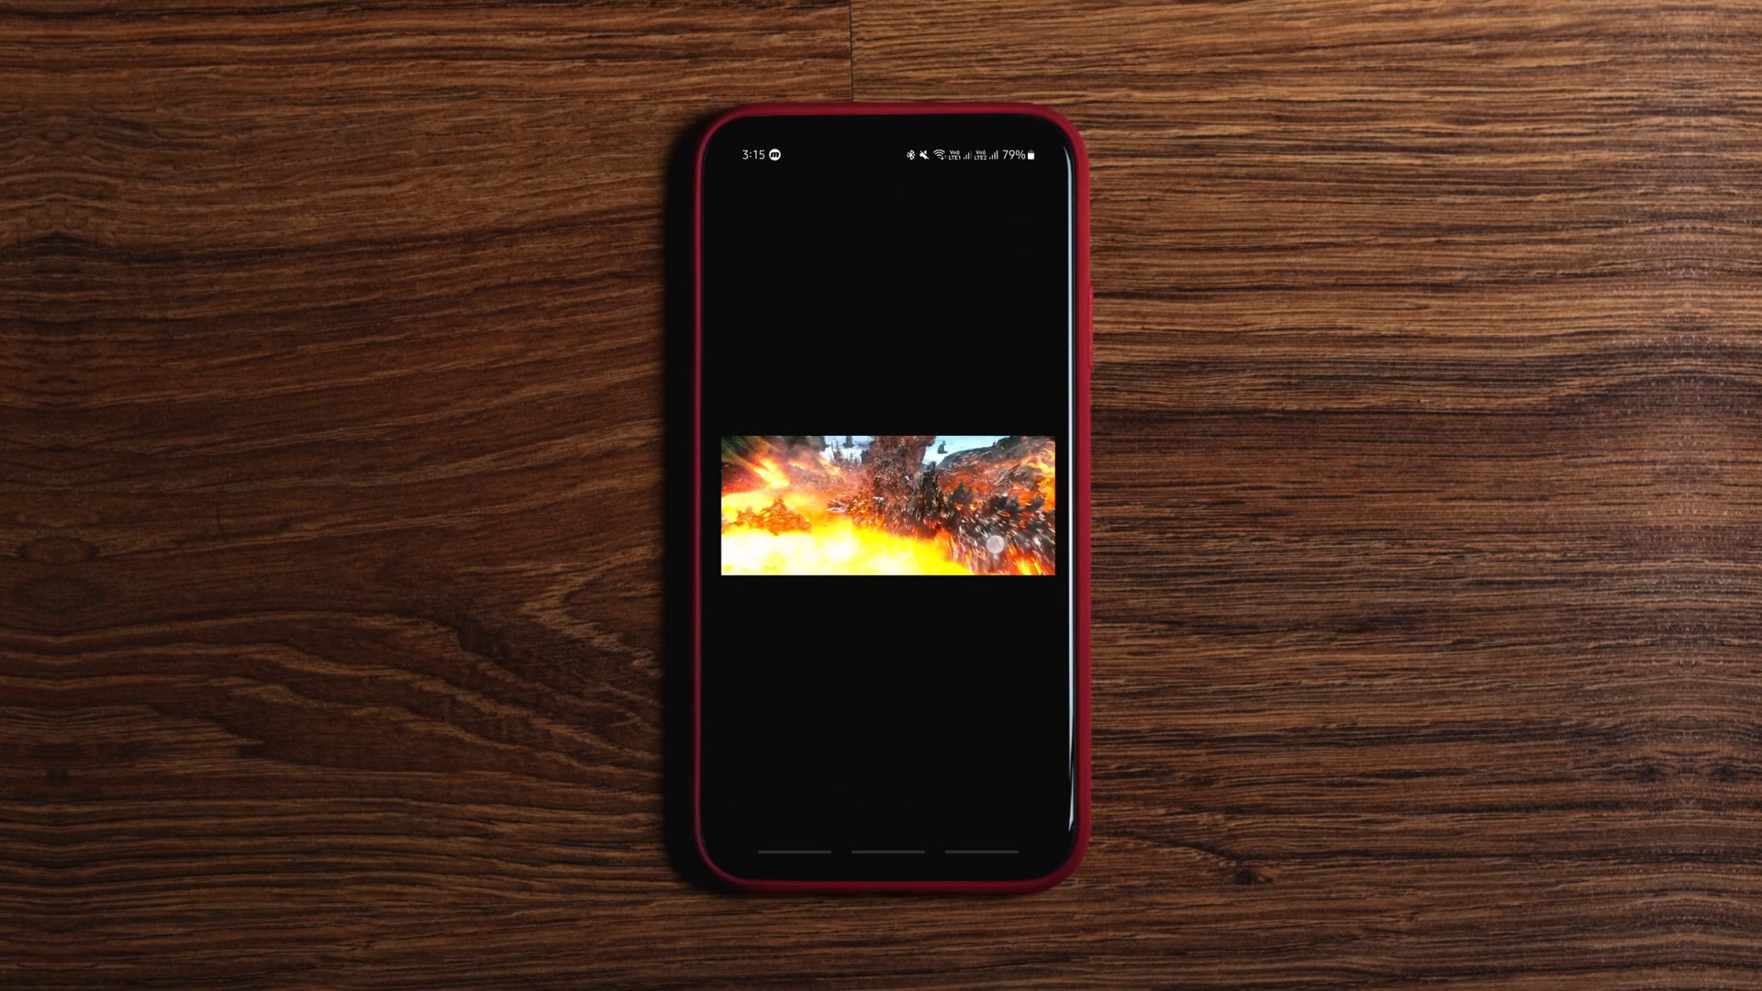
pyautogui.click(886, 505)
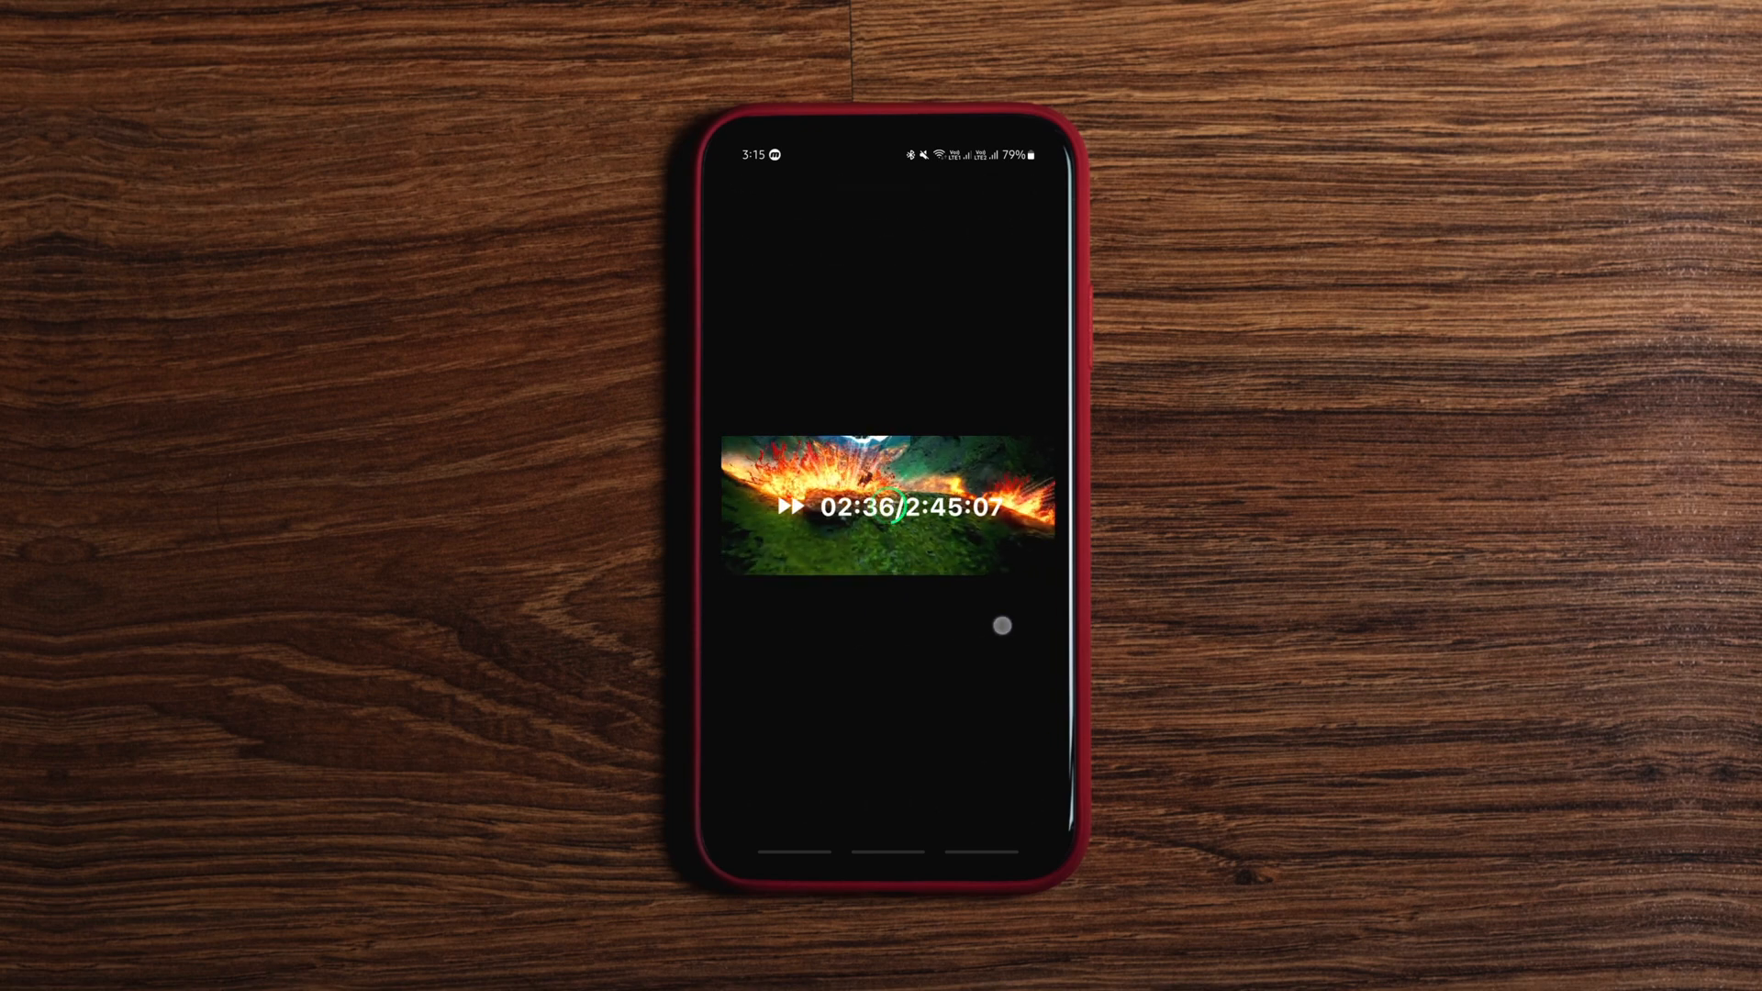
pyautogui.click(888, 506)
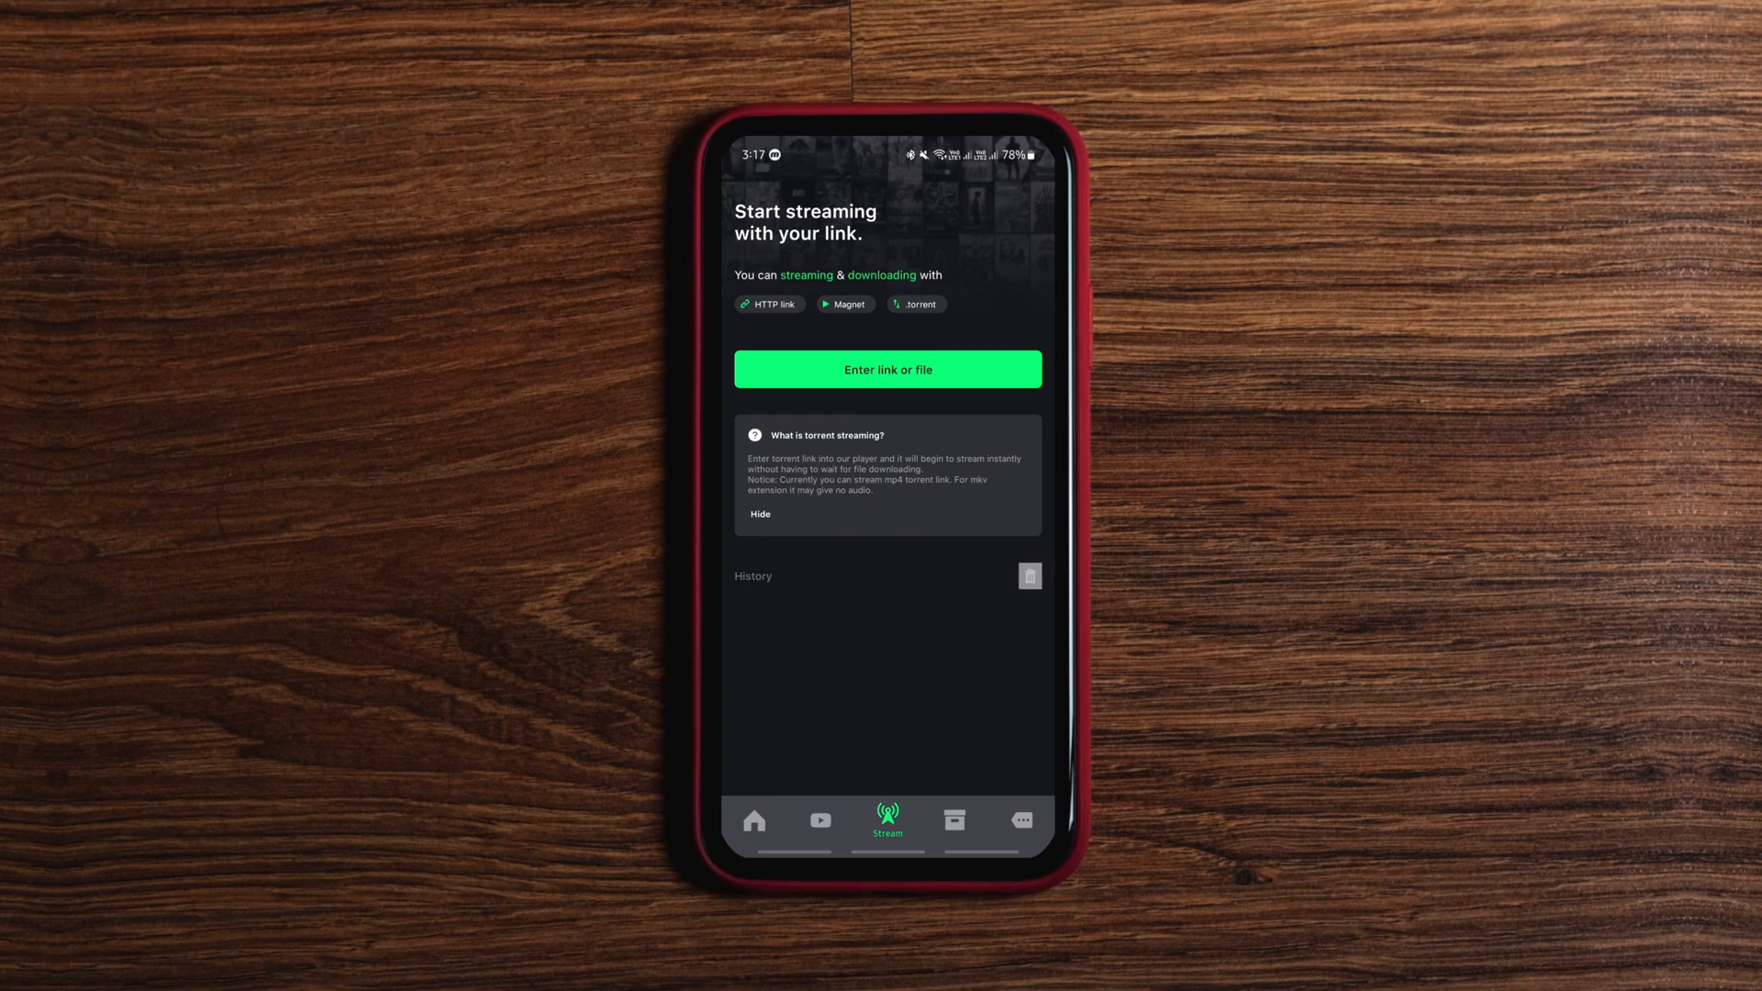
# Step: In My Box, check the playback History and create a password for the Safe Box
pyautogui.click(954, 820)
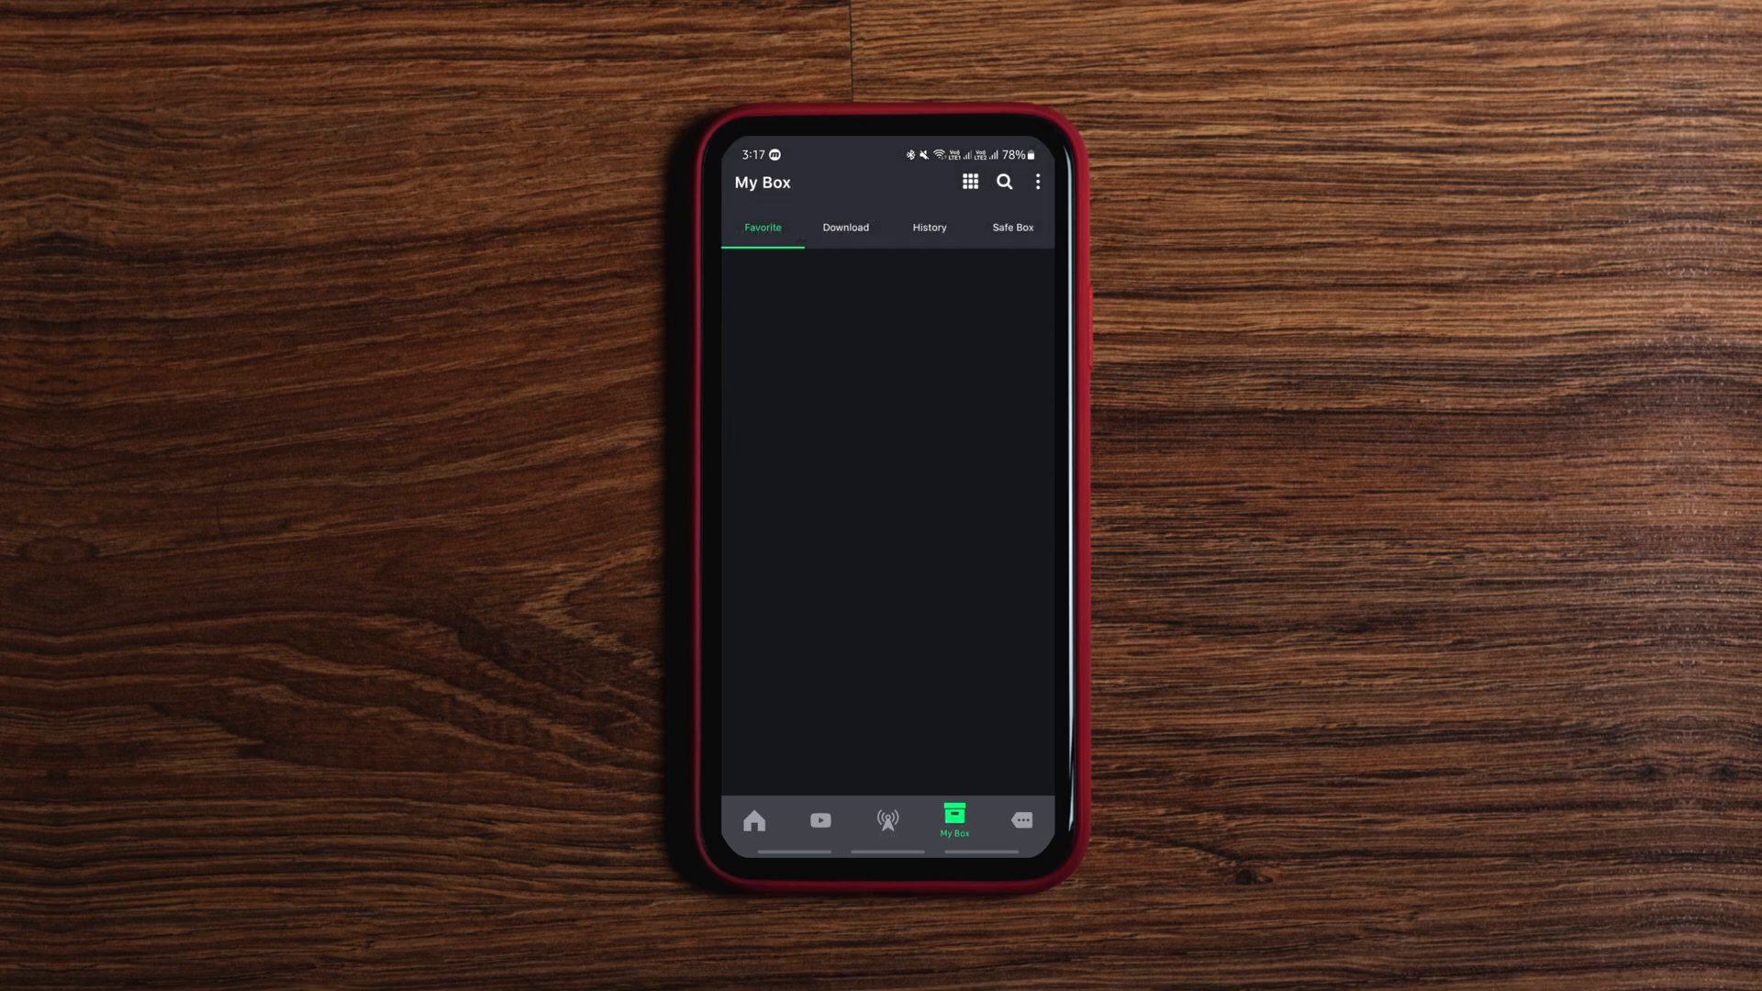
pyautogui.click(928, 228)
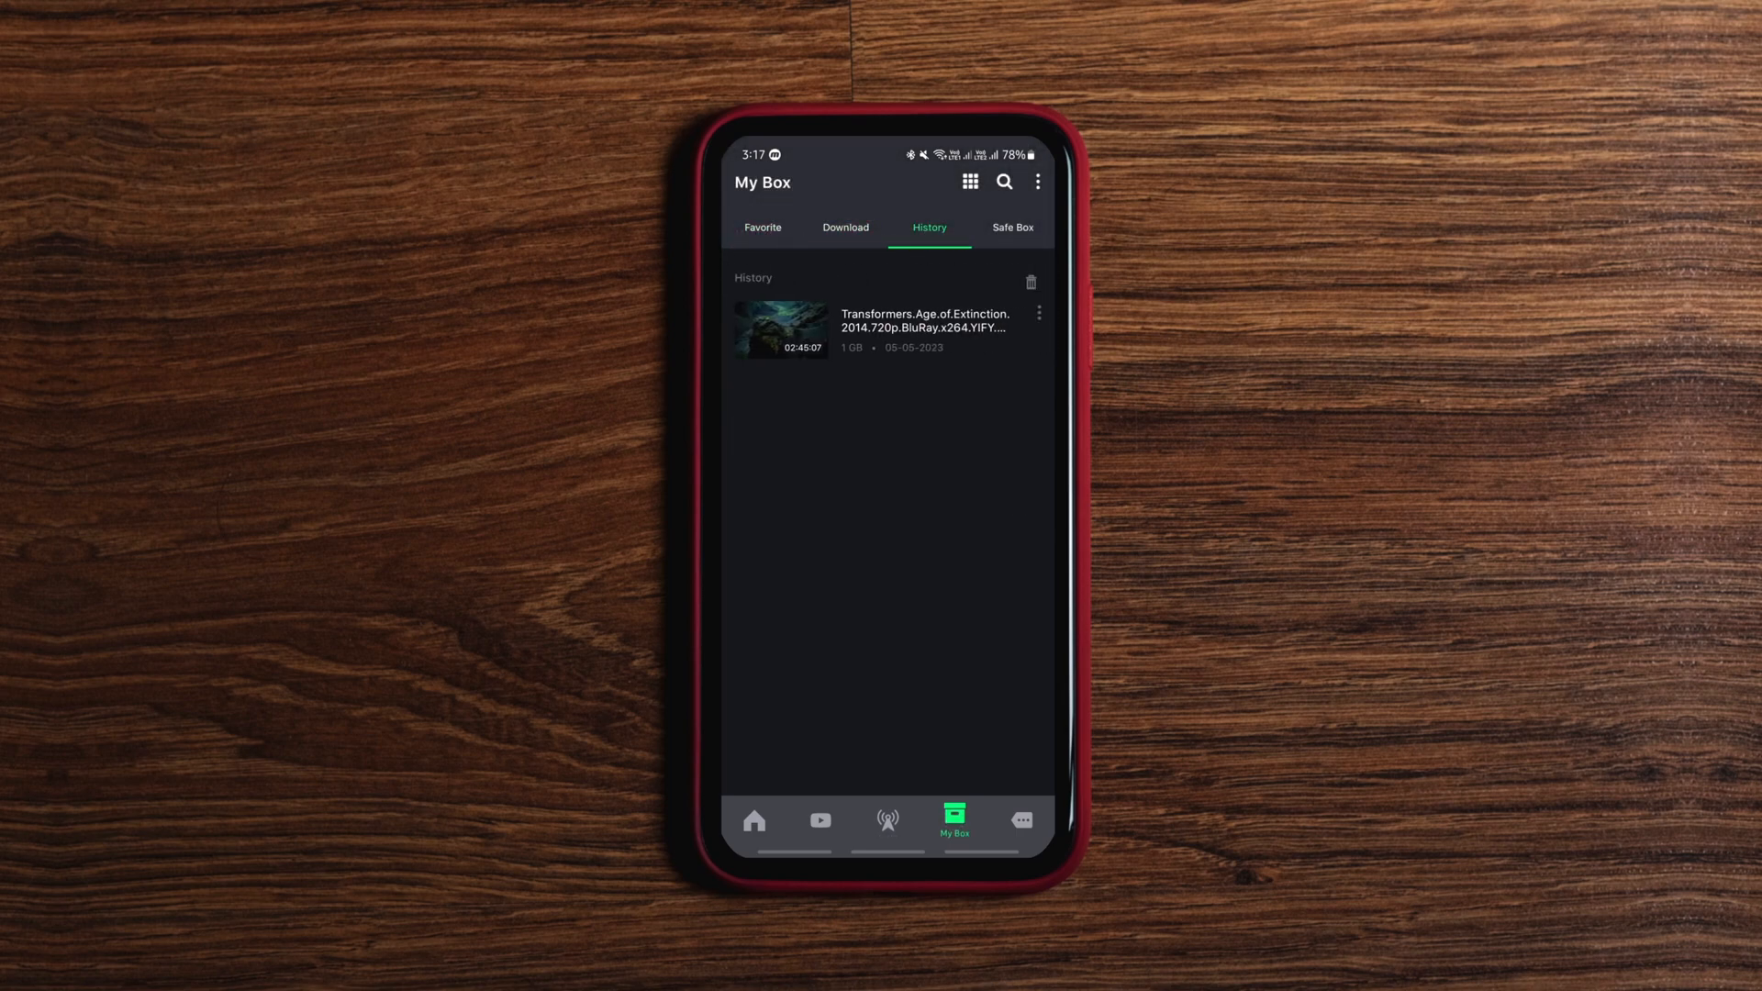
pyautogui.click(1013, 227)
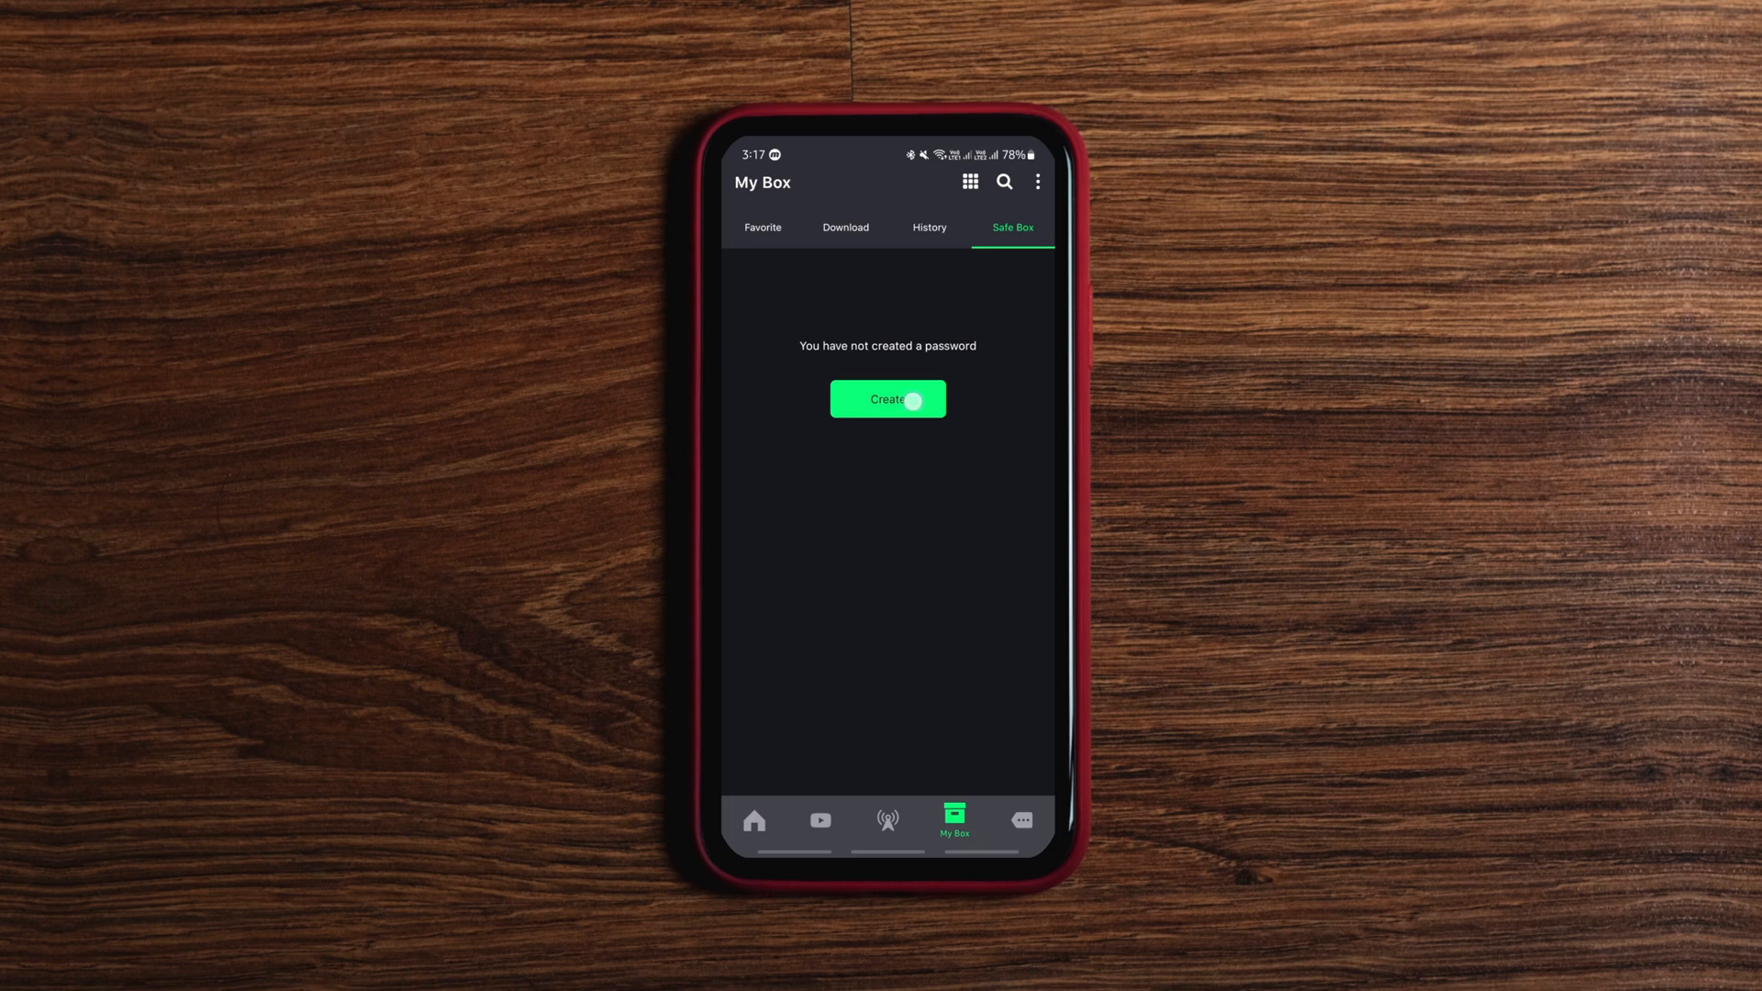
pyautogui.click(887, 398)
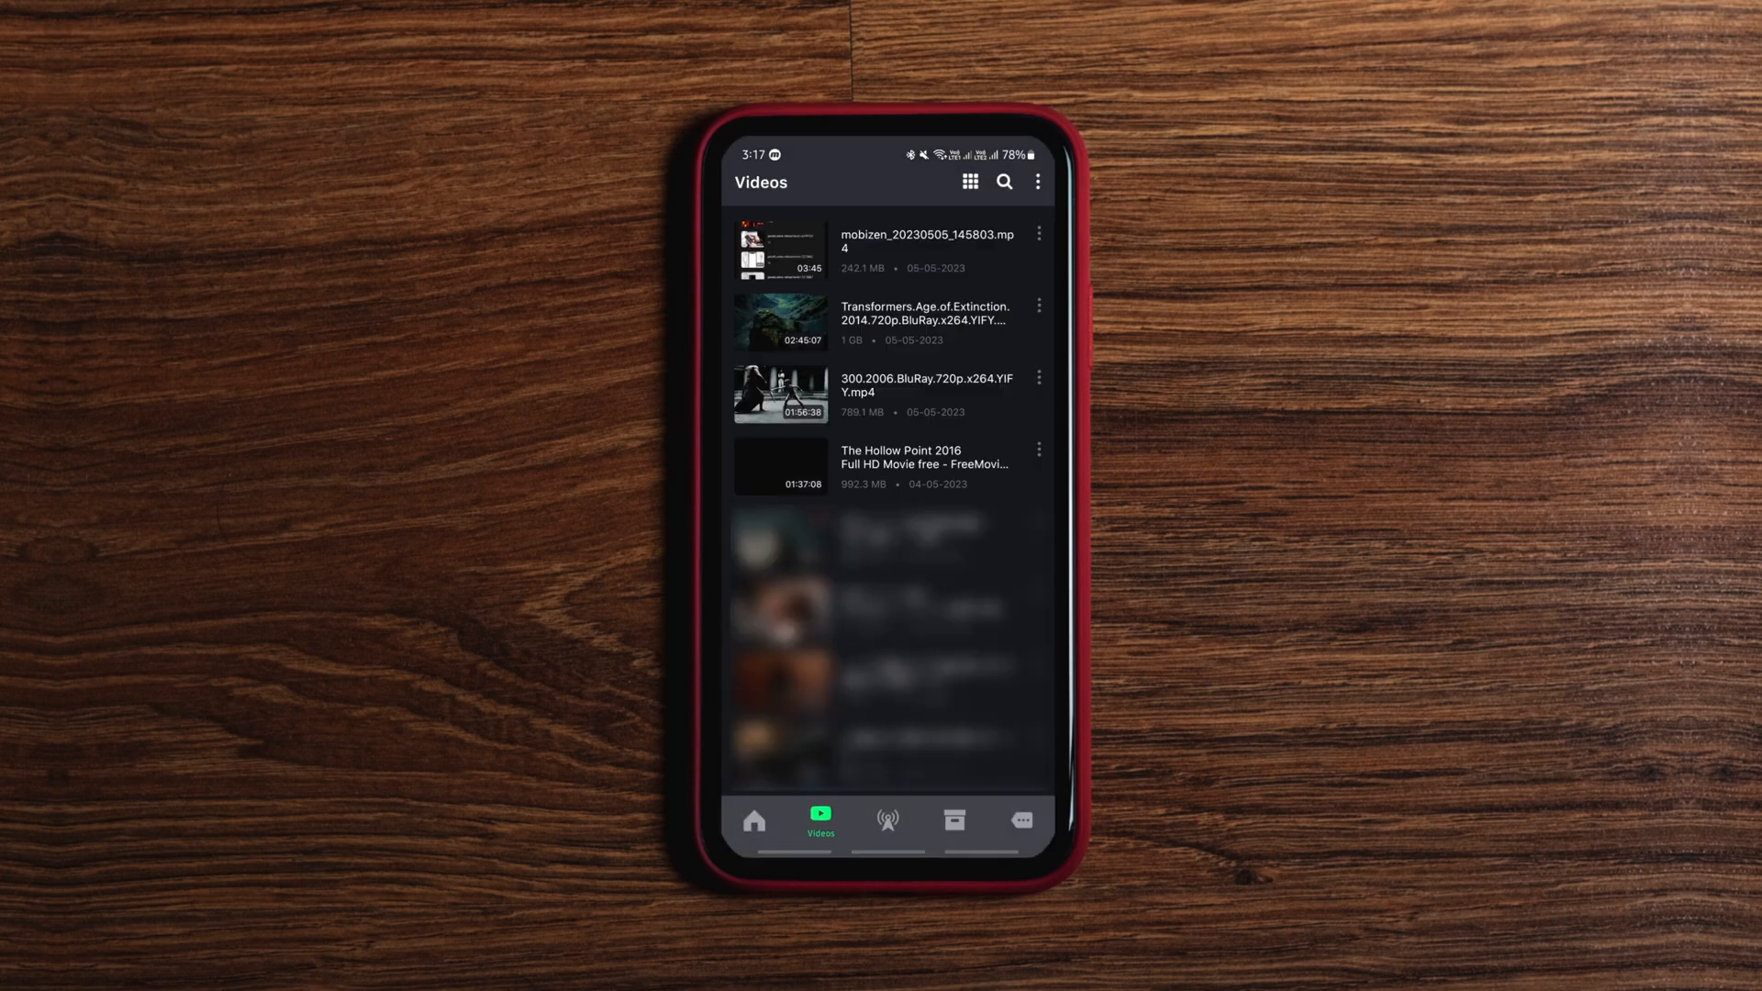
# Step: Move the Transformers movie into the Safe Box, then view the Favorite list
pyautogui.click(1035, 306)
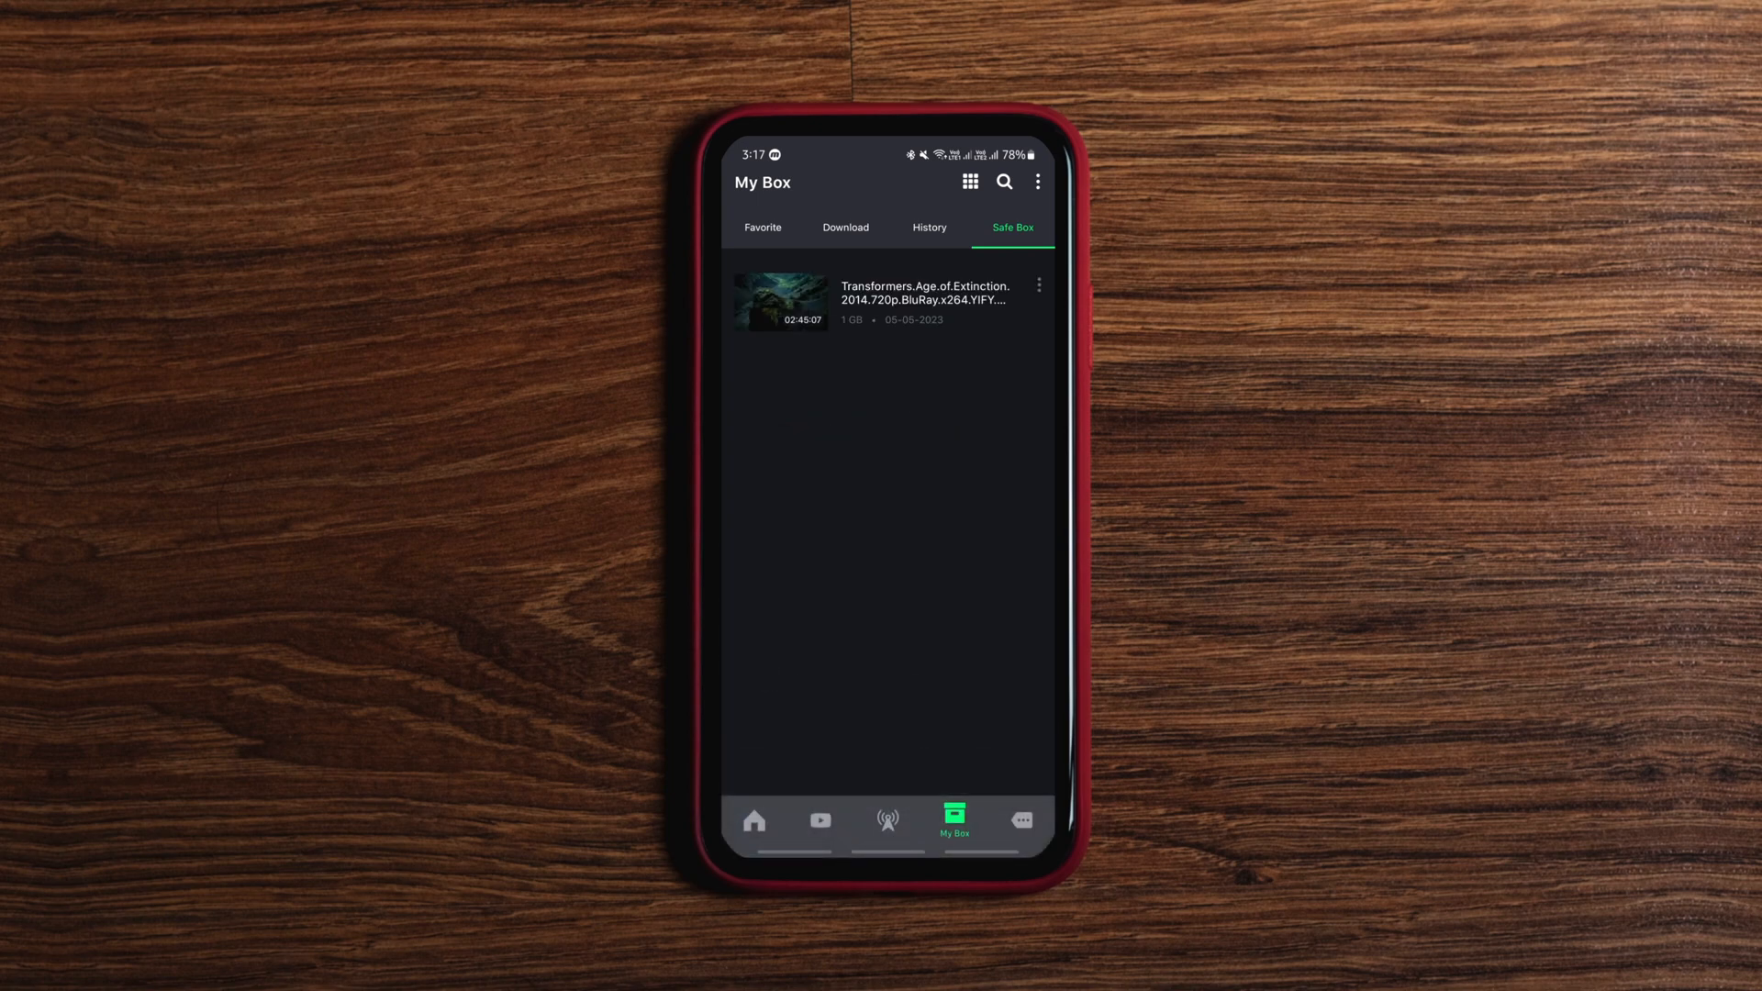
pyautogui.click(1036, 285)
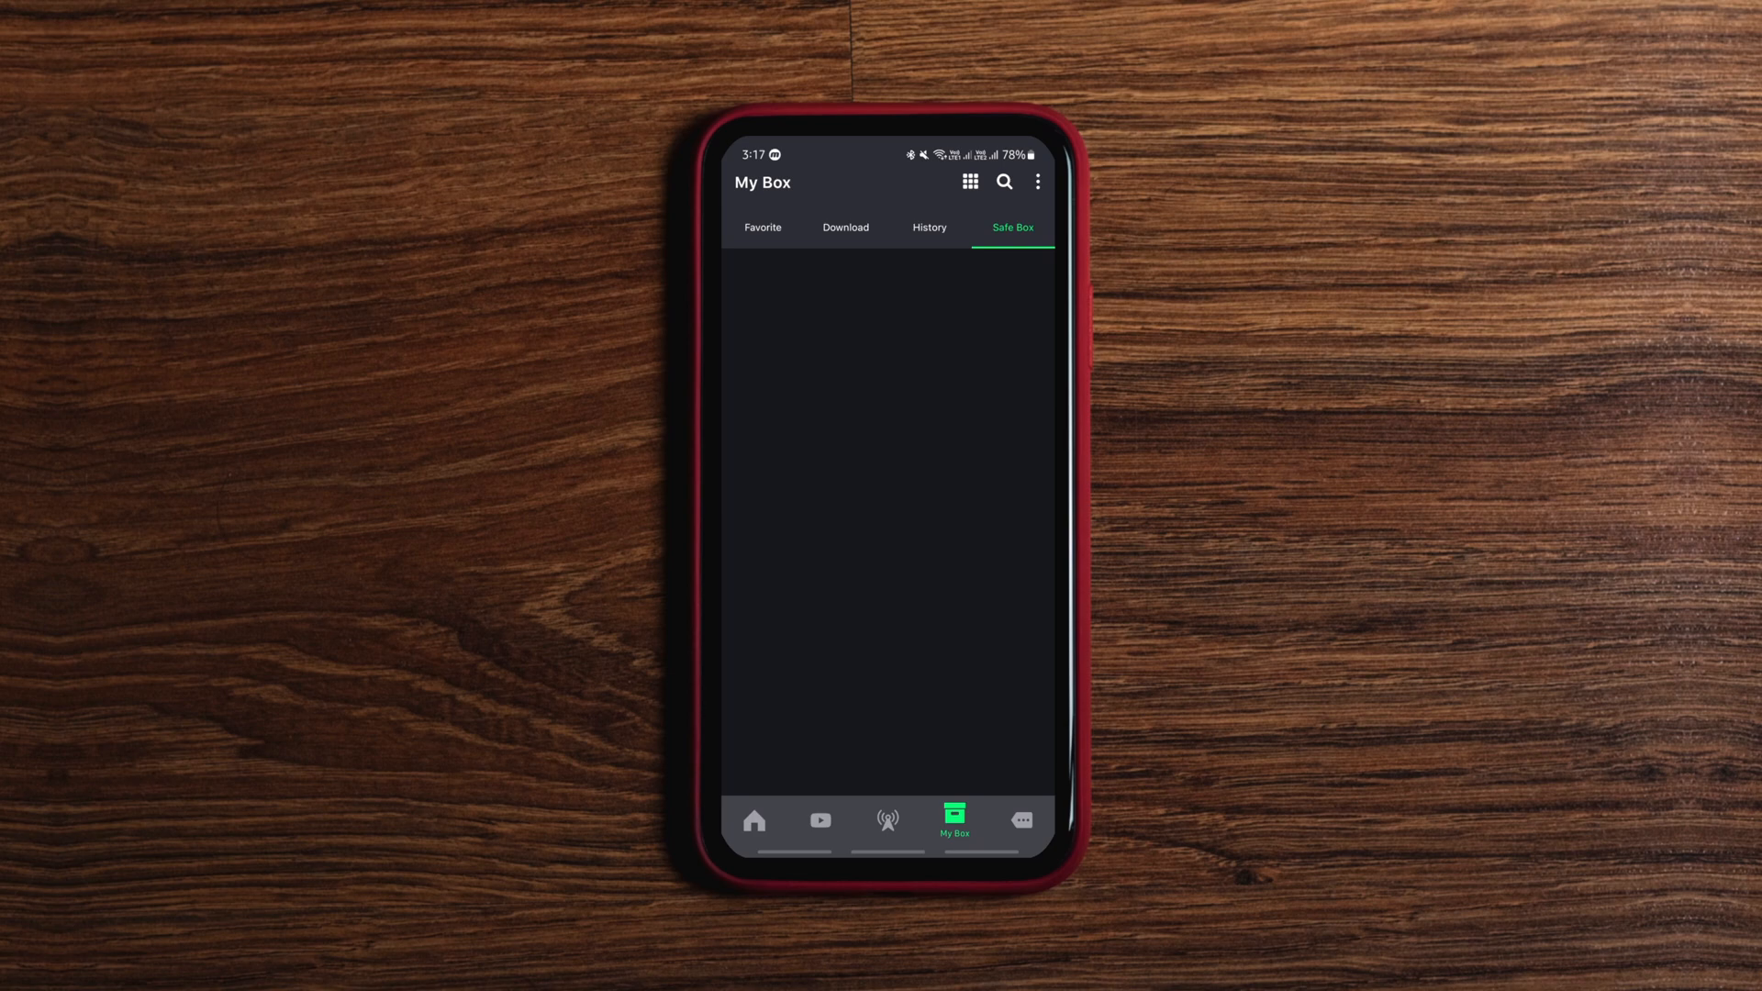
pyautogui.click(764, 228)
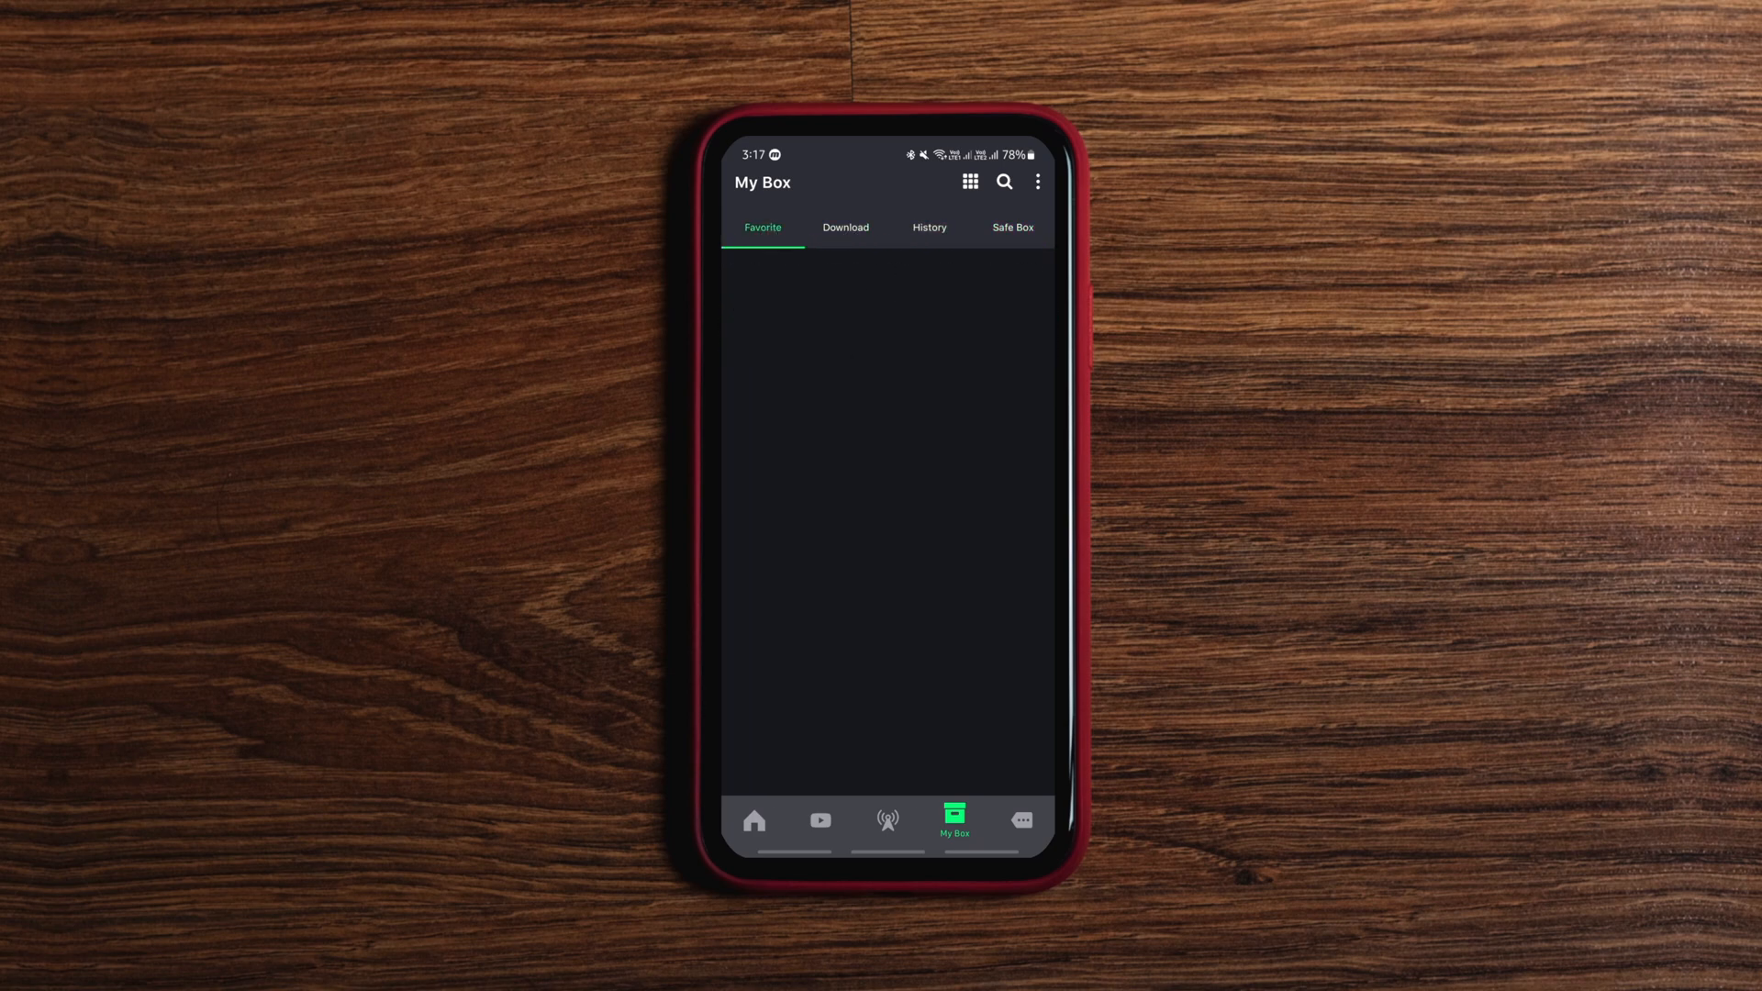
pyautogui.click(1018, 819)
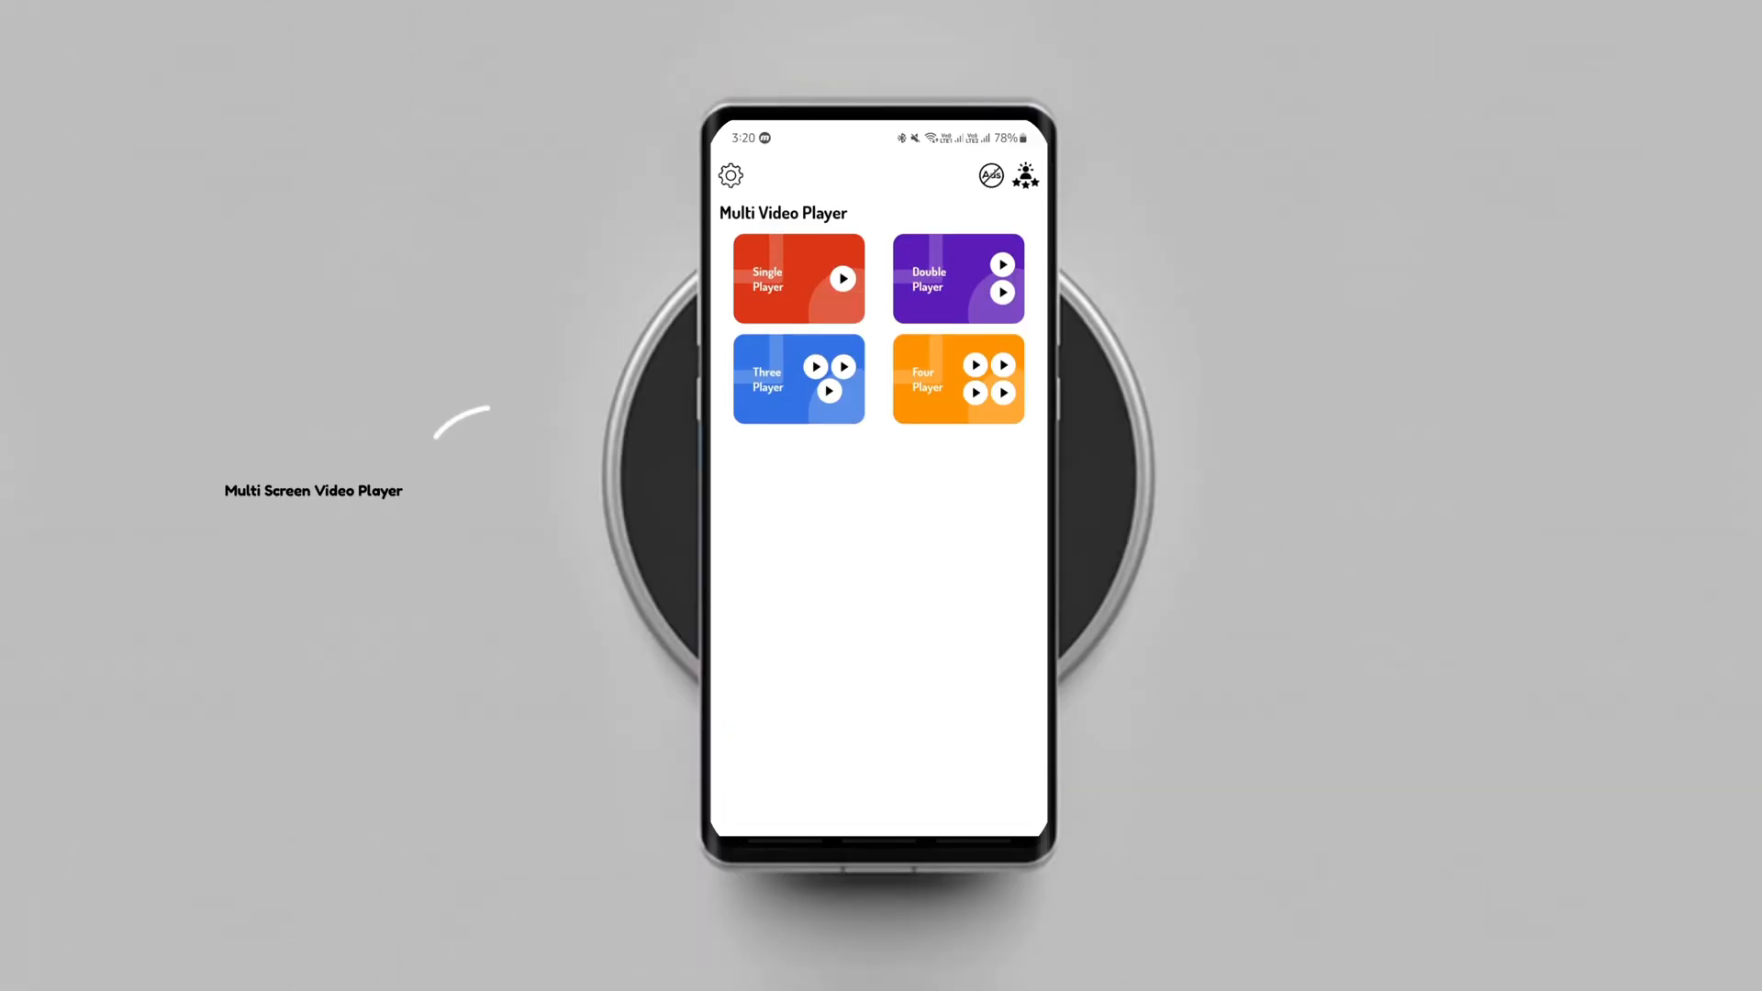
# Step: Choose the Four Player layout and pick videos to load into its four panels
pyautogui.click(798, 277)
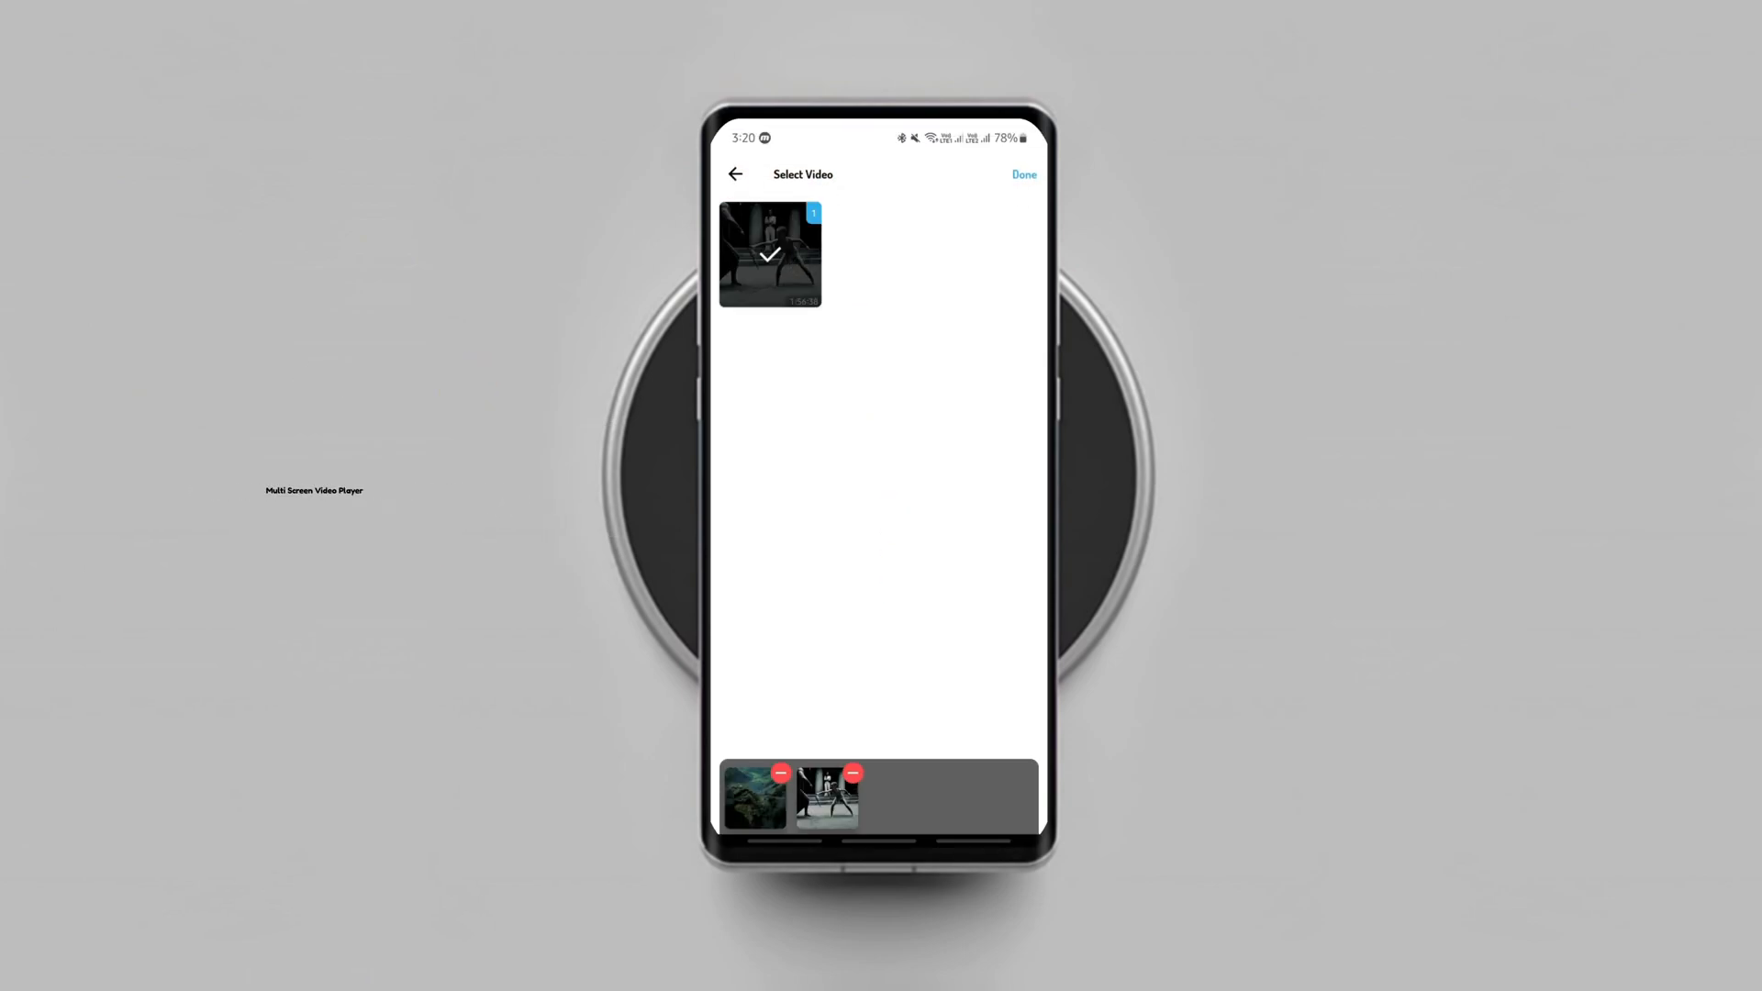
pyautogui.scroll(-3)
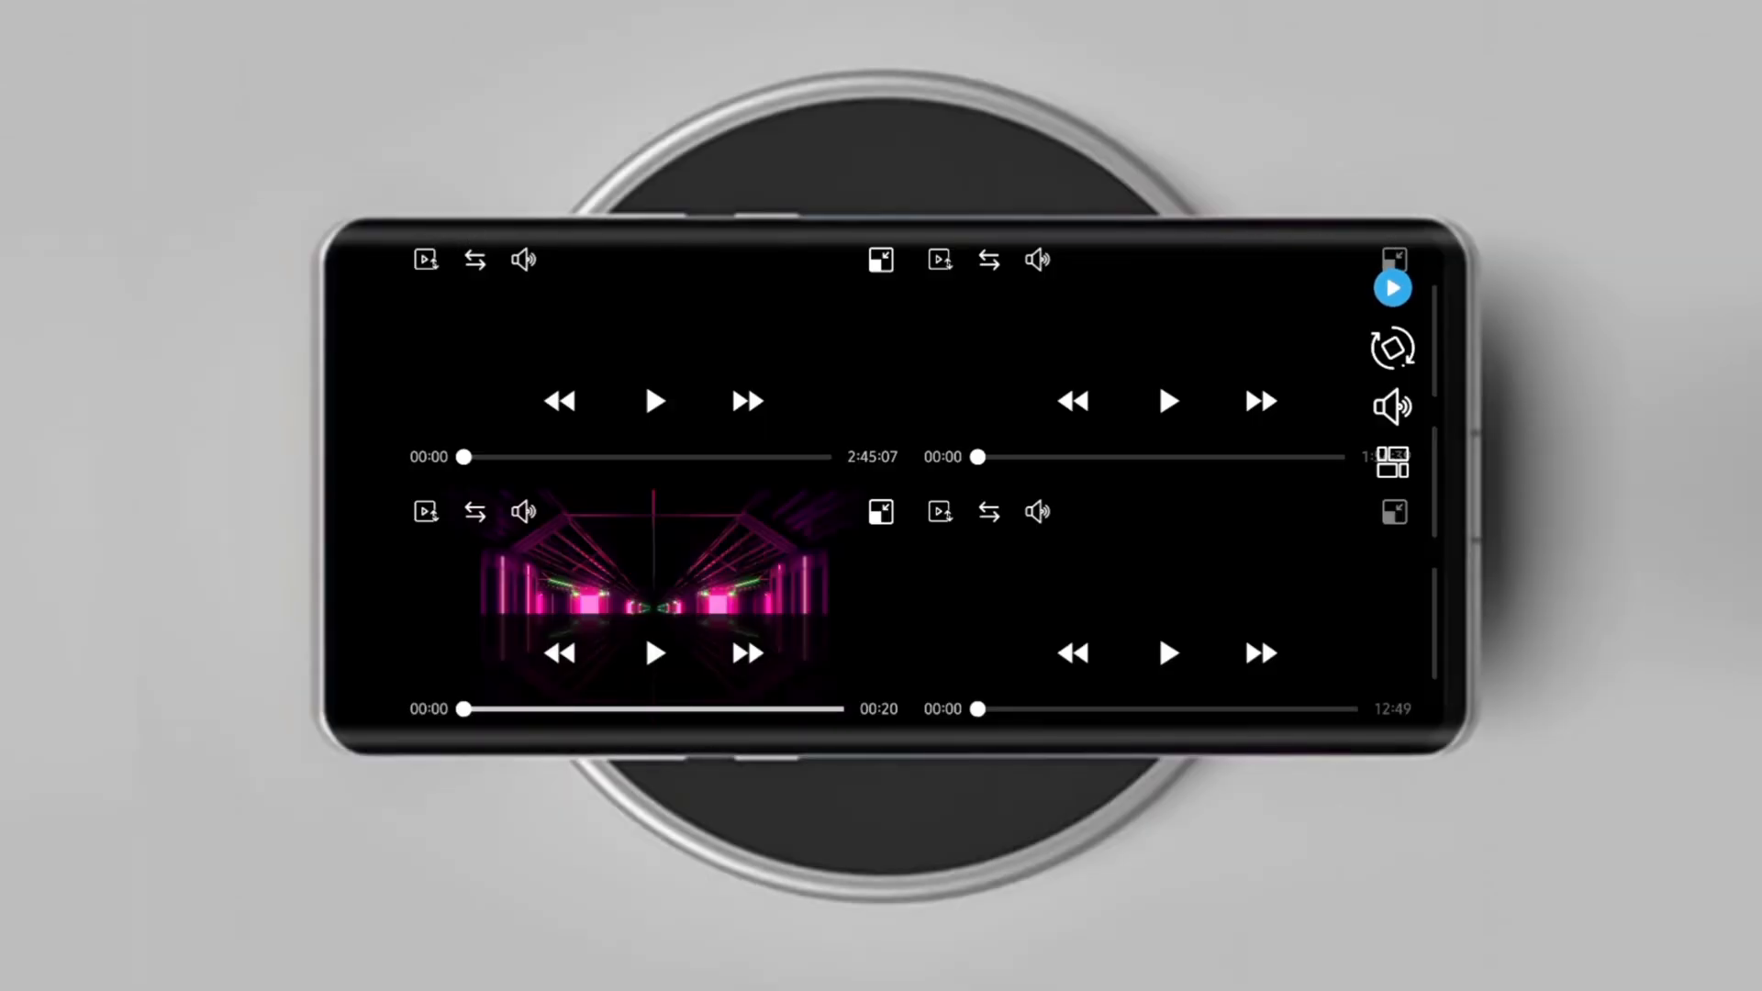
# Step: Play all four panels together, reorder them and pop the Transformers movie into a floating window
pyautogui.click(654, 400)
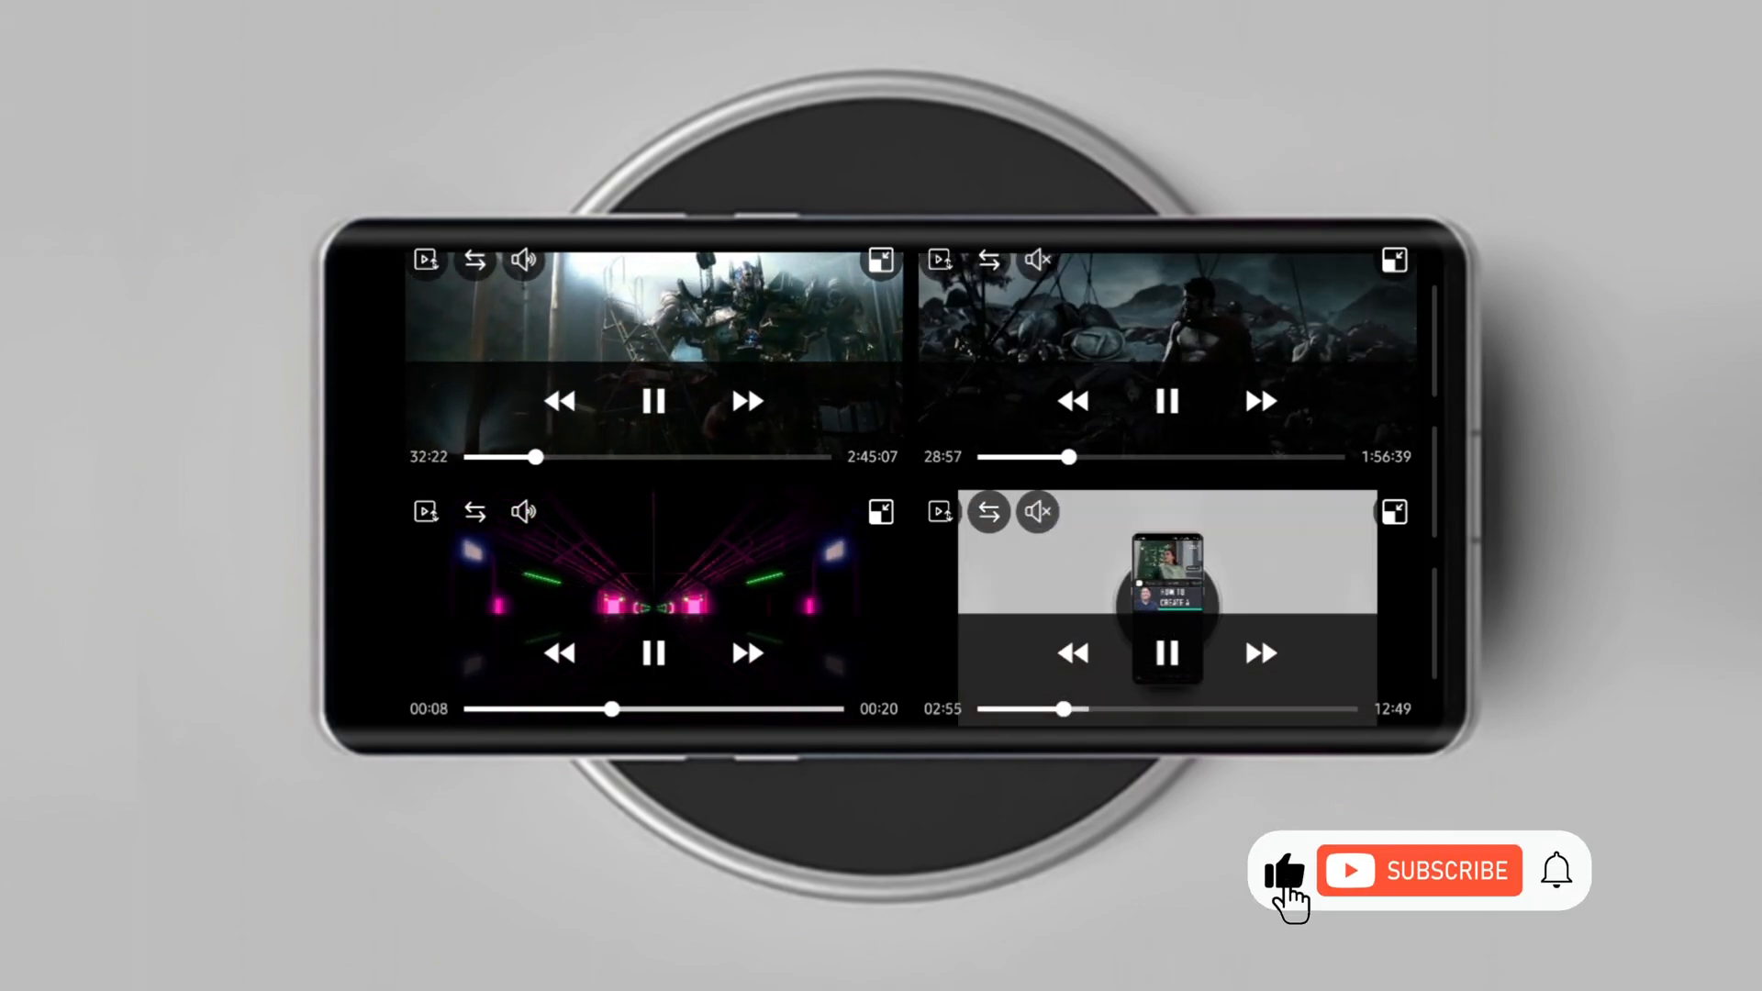
pyautogui.click(1418, 870)
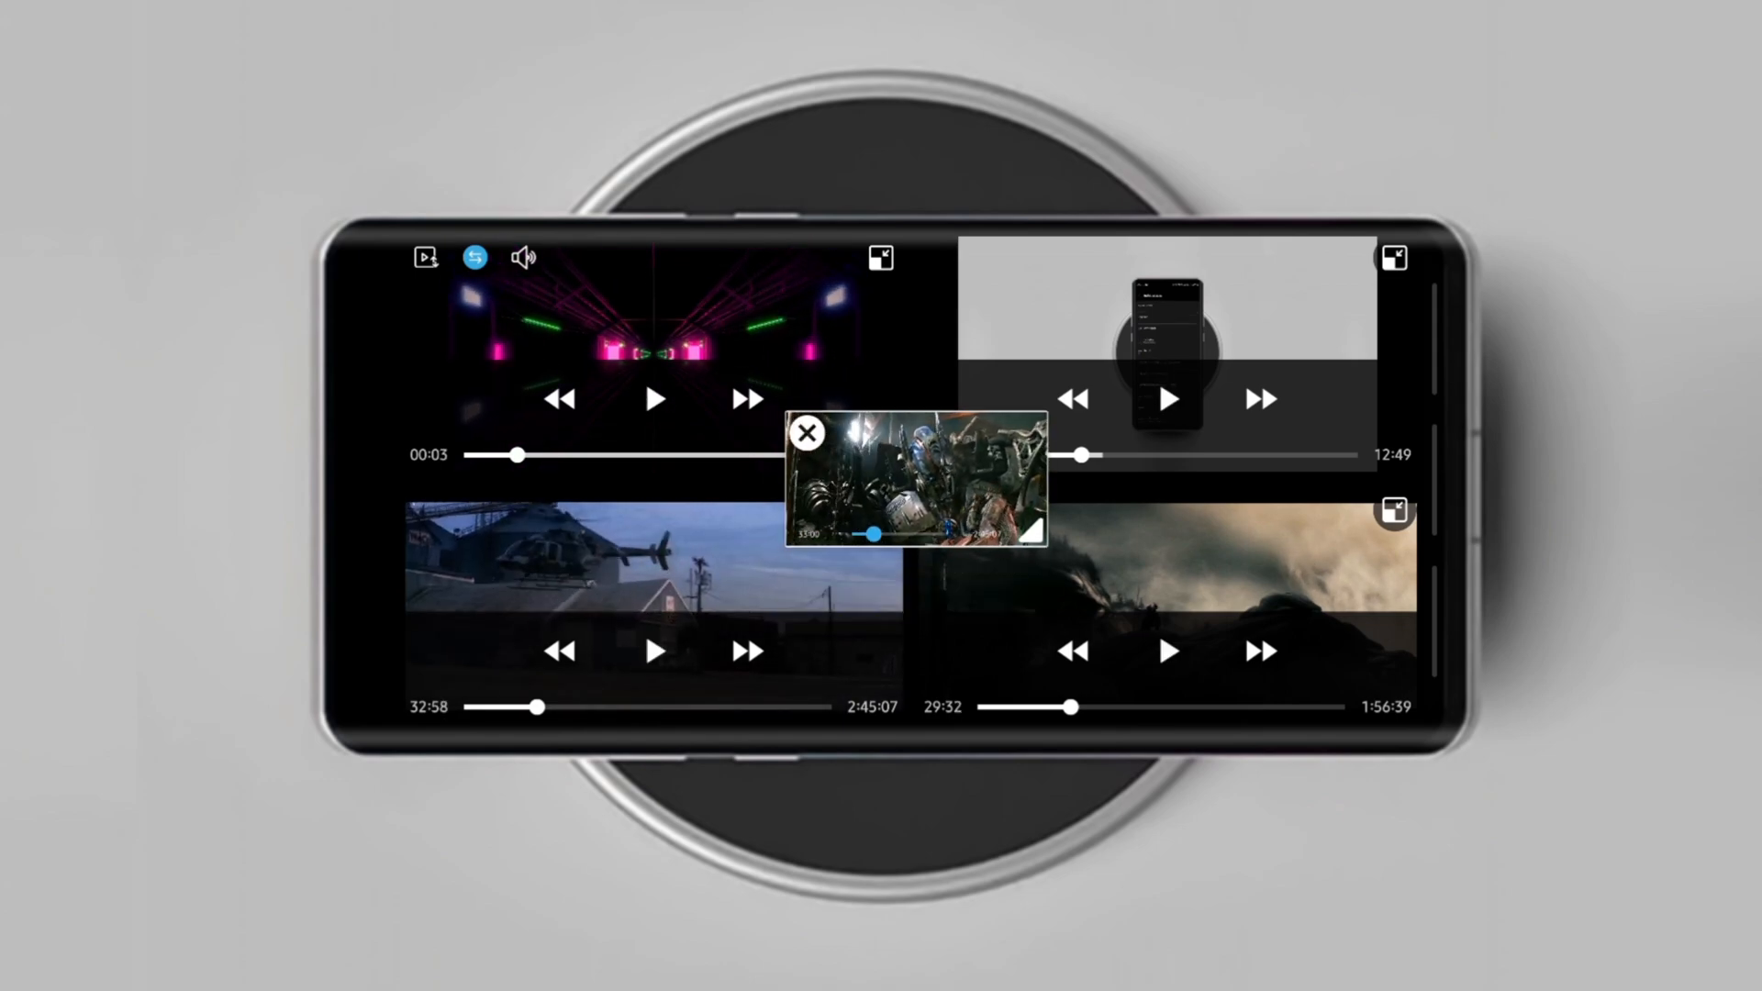
pyautogui.click(807, 433)
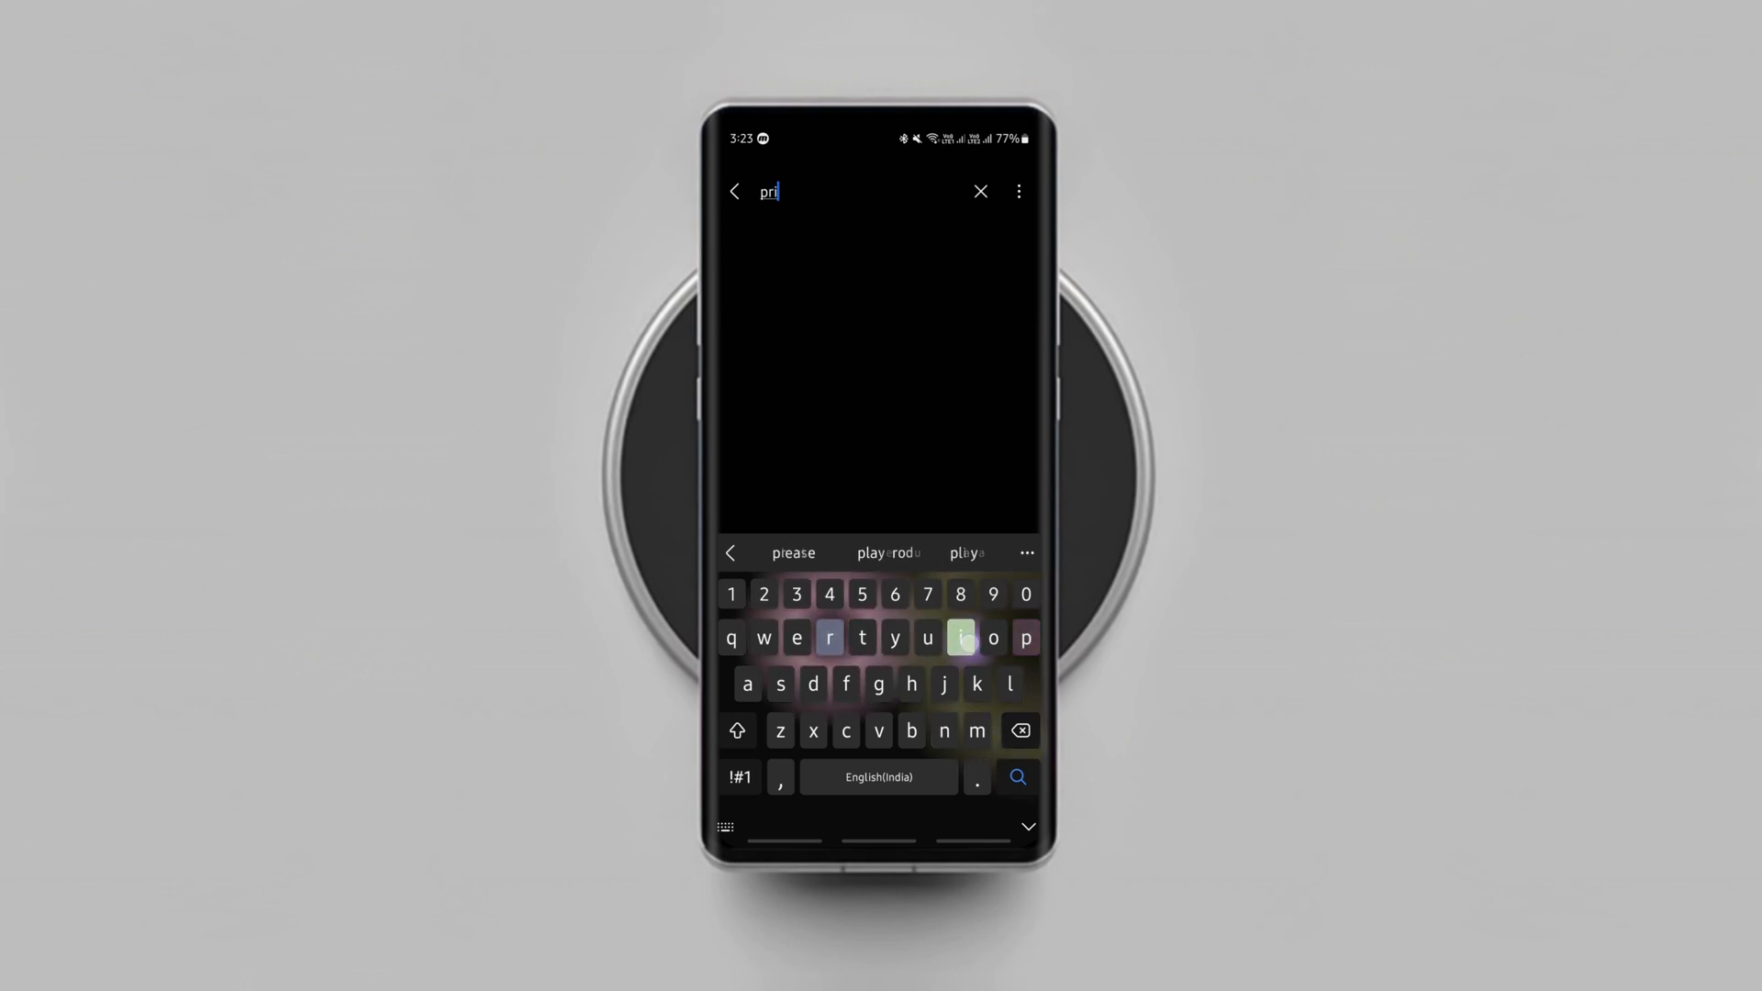
# Step: Search Settings for 'private' and save dns.adguard.com as the Private DNS provider hostname
pyautogui.write('vate')
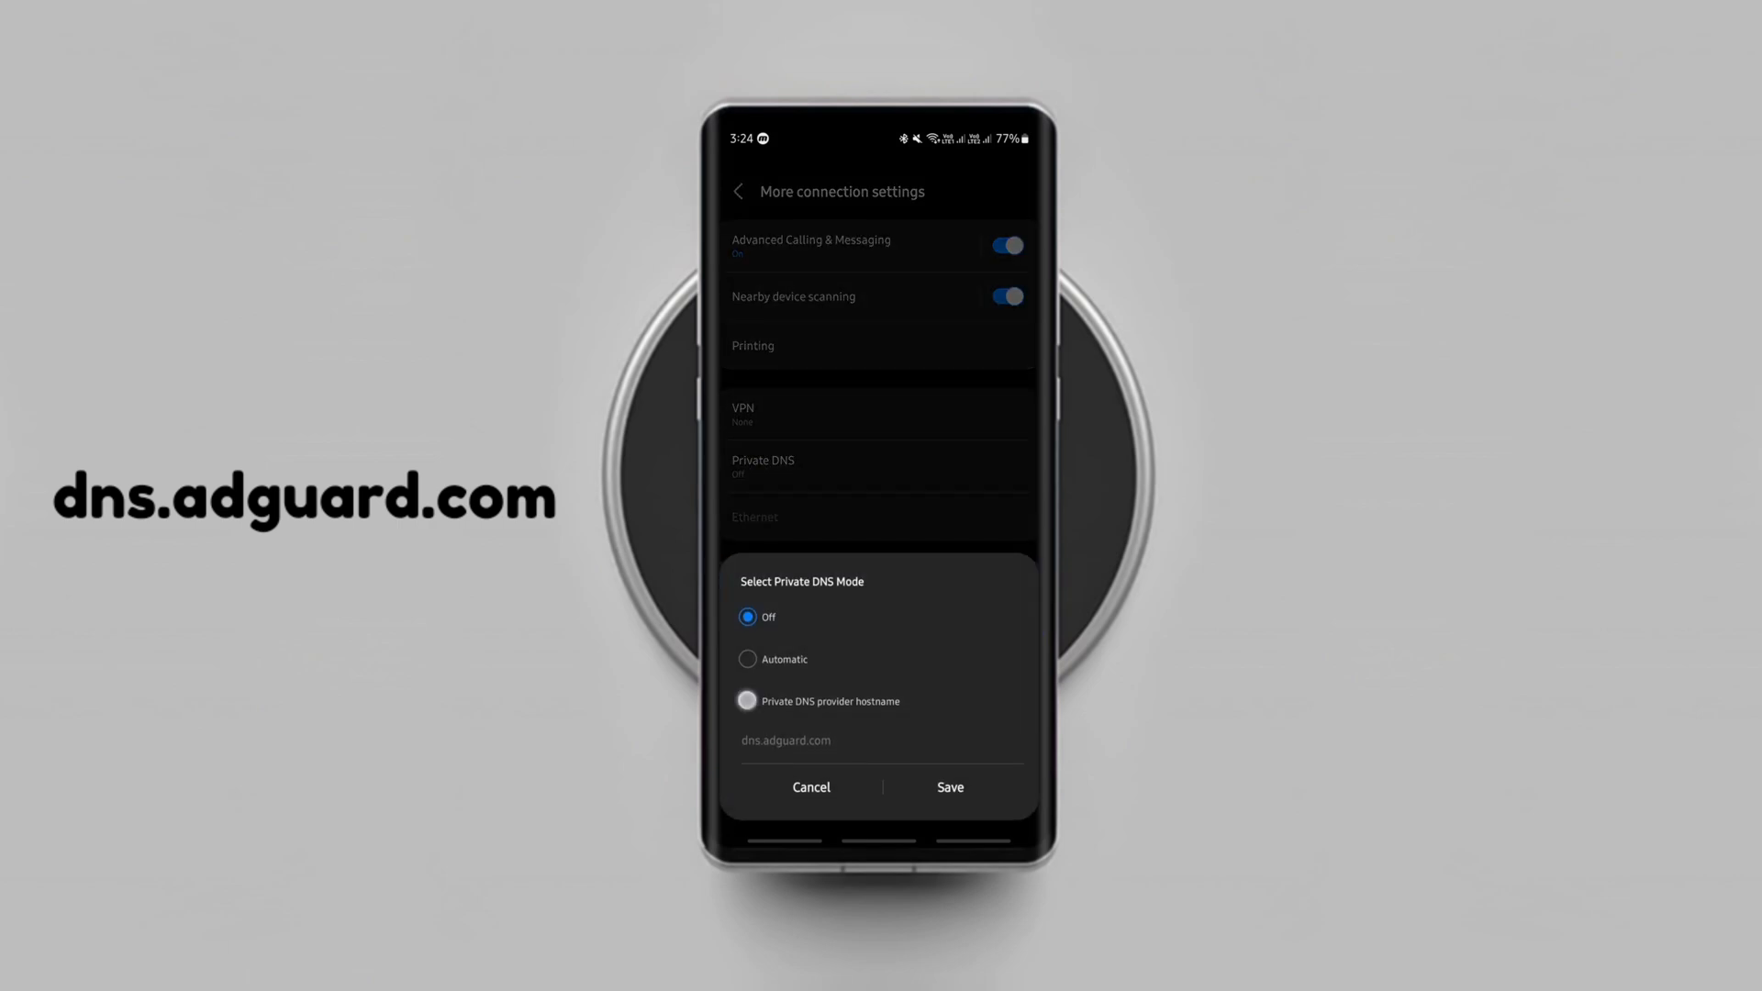
pyautogui.click(747, 699)
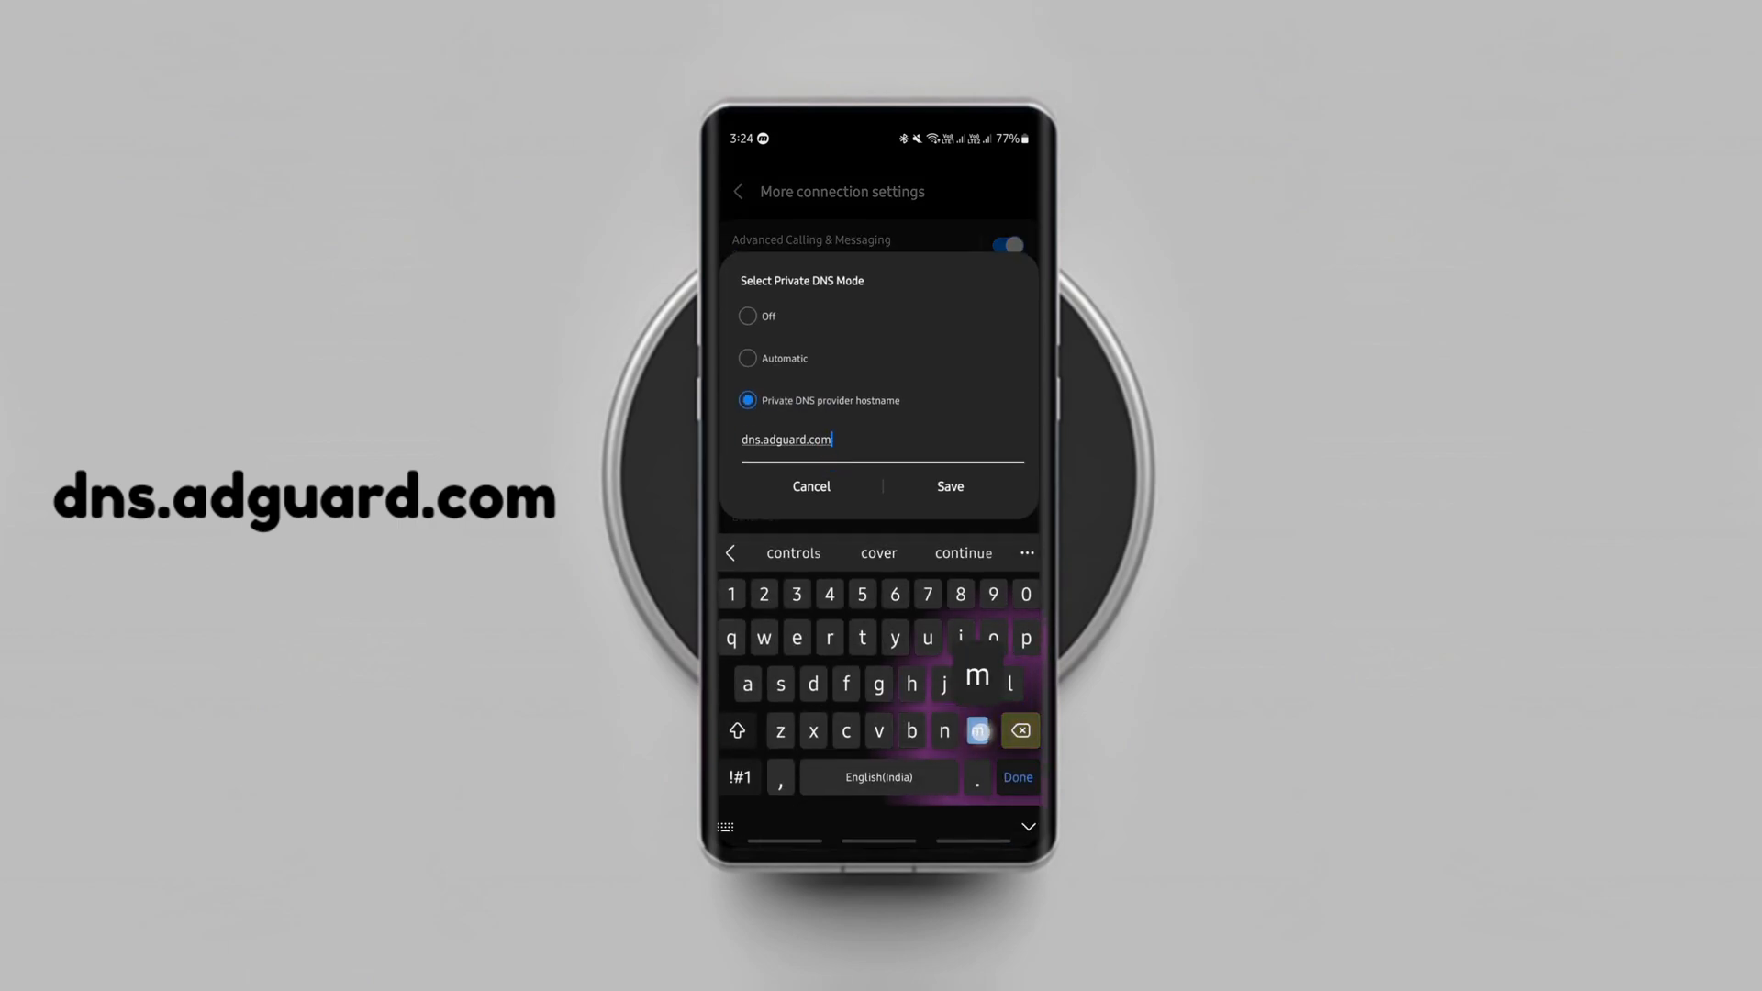
pyautogui.click(948, 485)
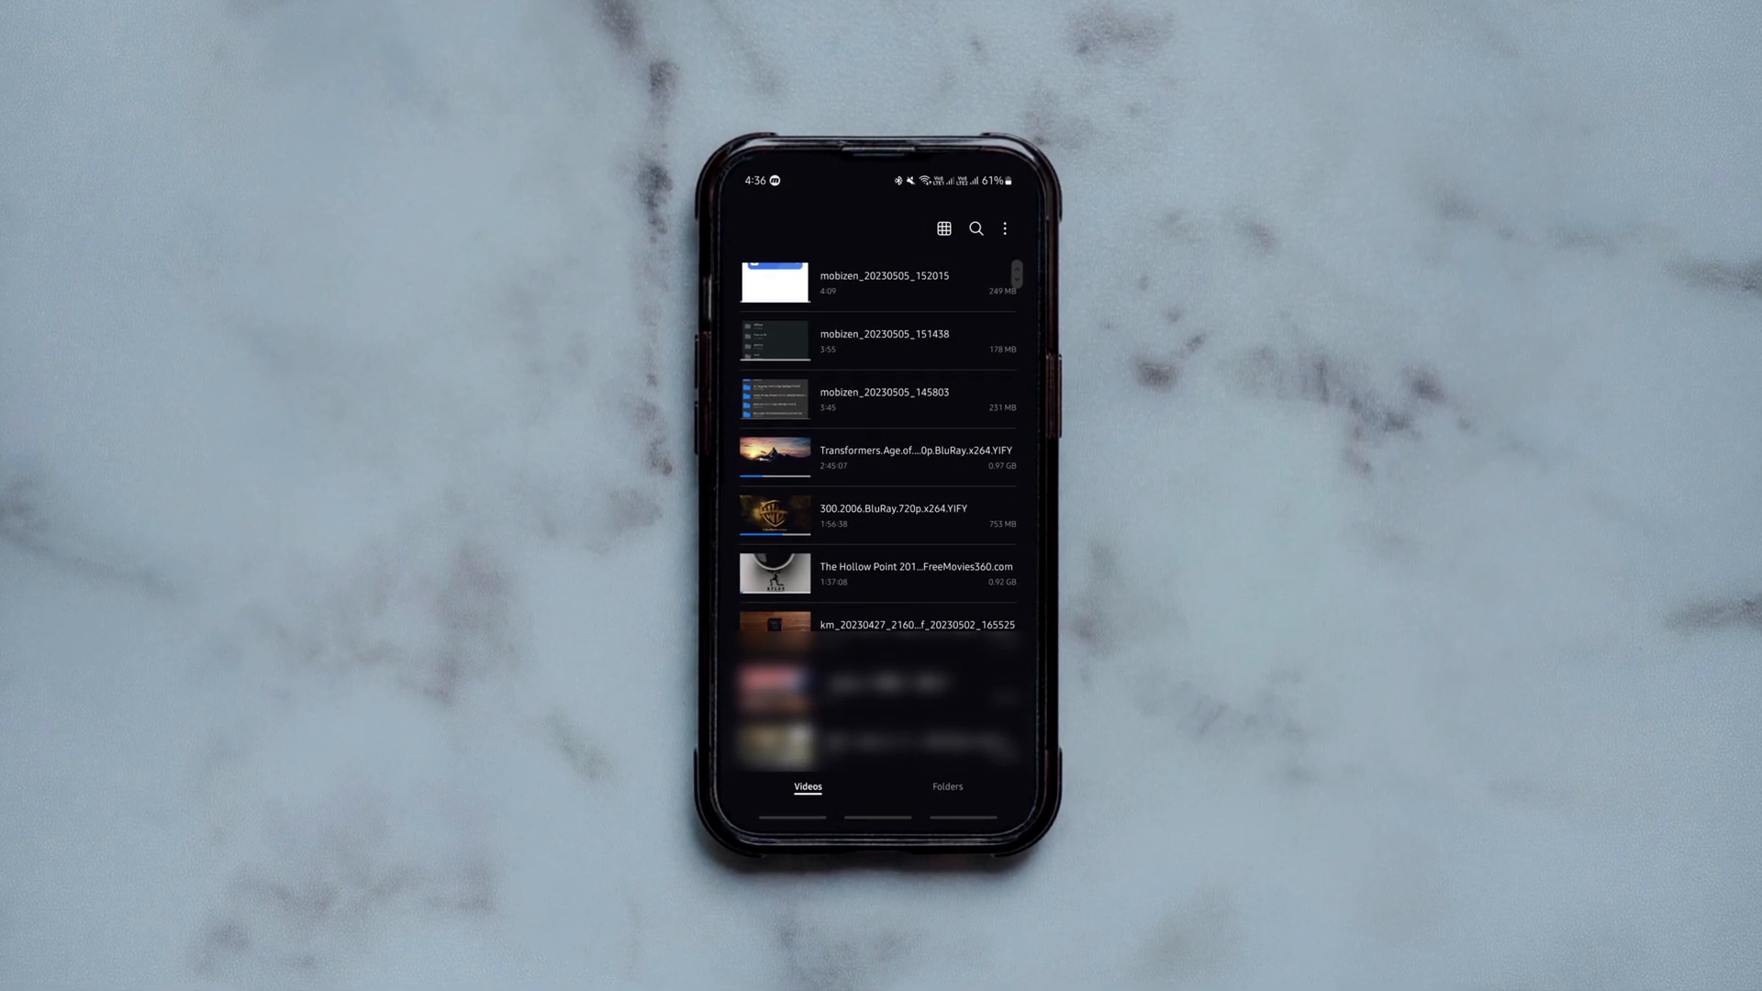
# Step: Review the videos grouped by folder, then return to the full videos list
pyautogui.click(947, 786)
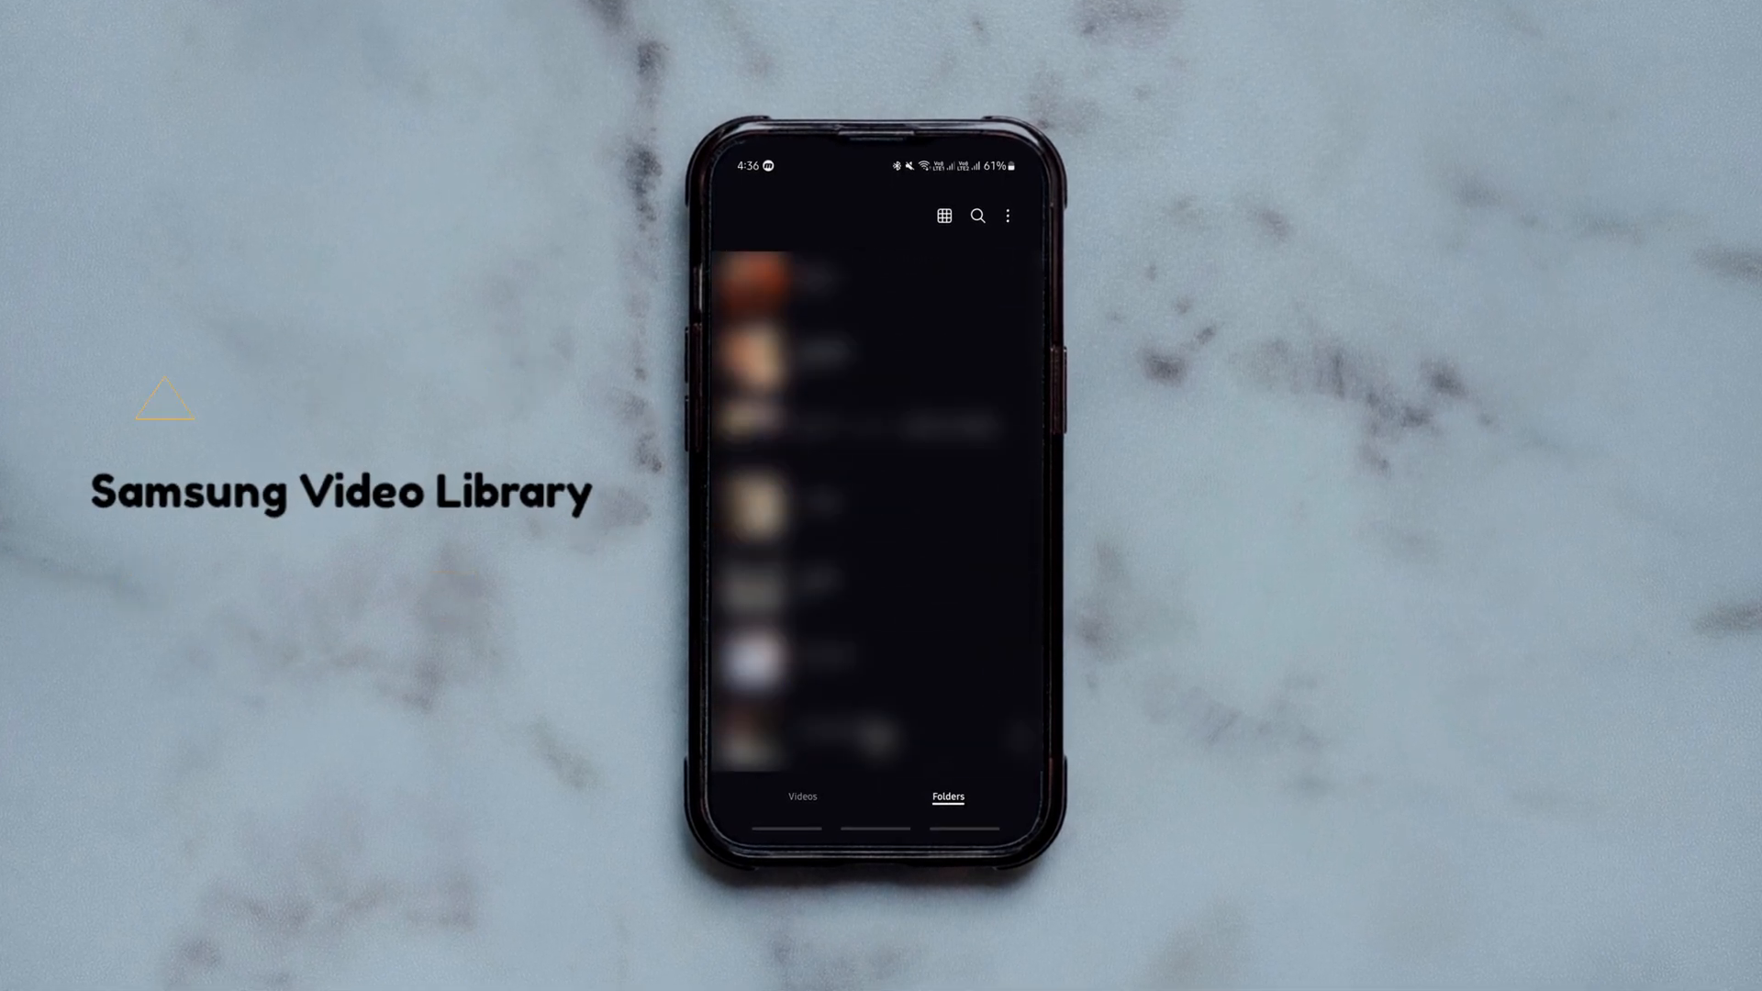
pyautogui.click(800, 802)
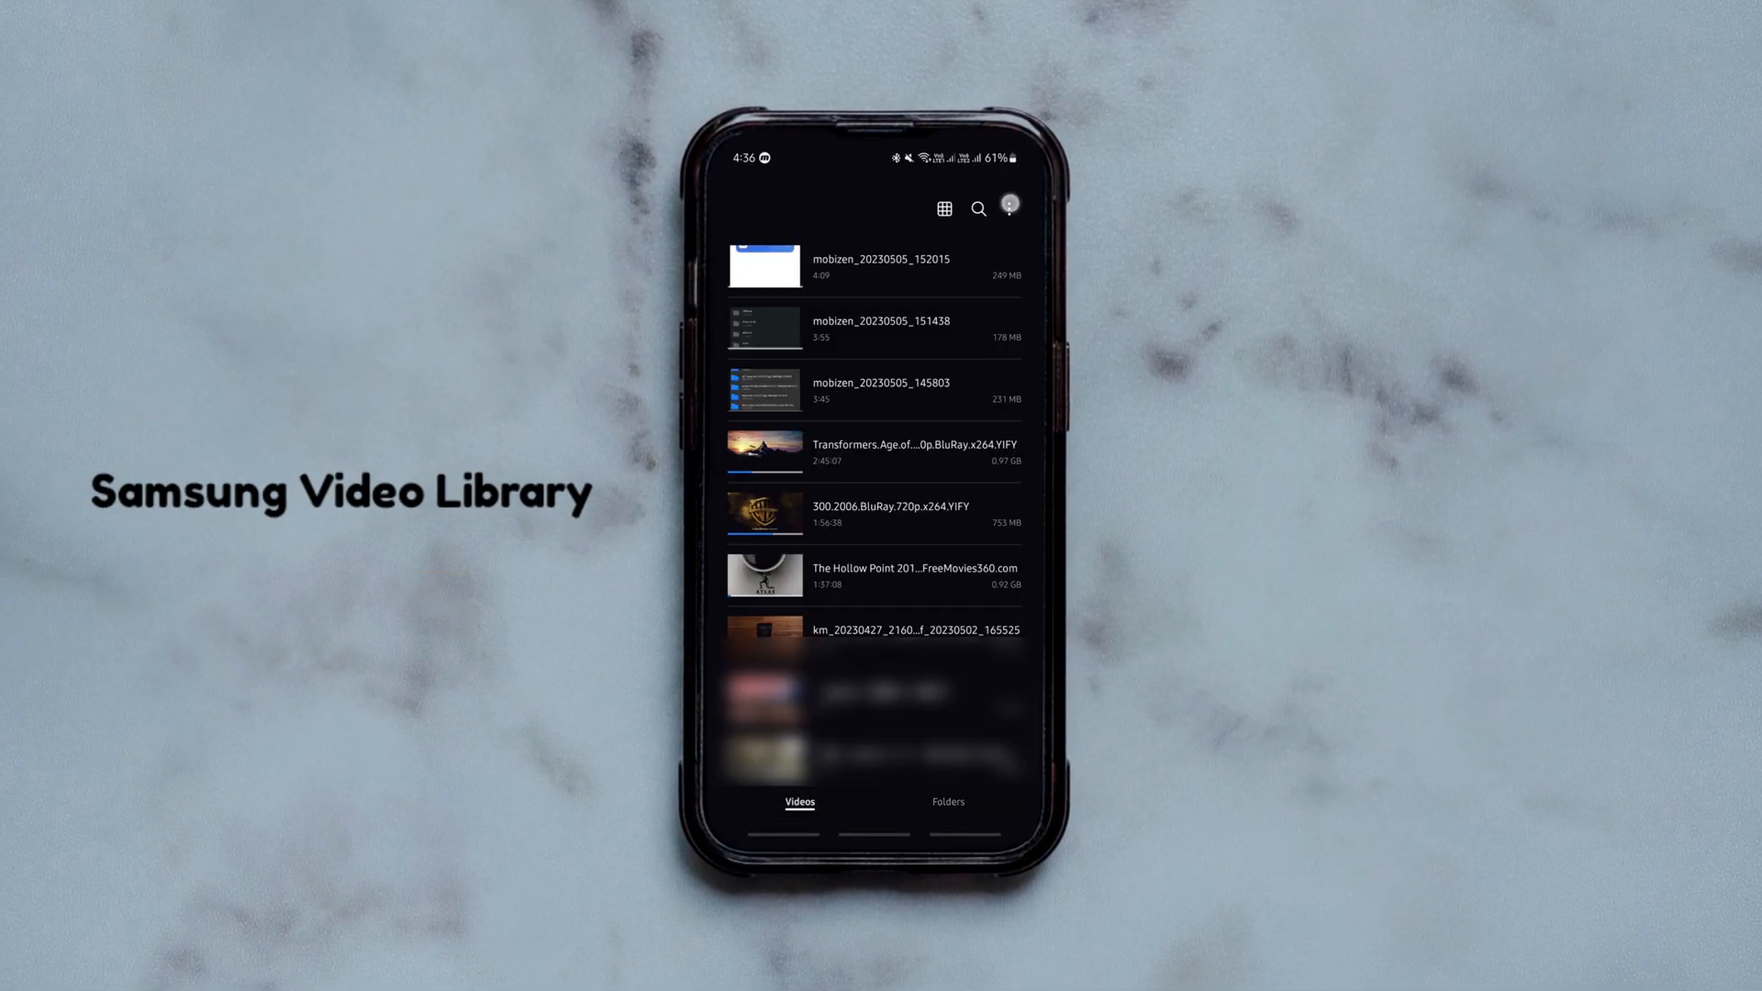
pyautogui.click(1008, 208)
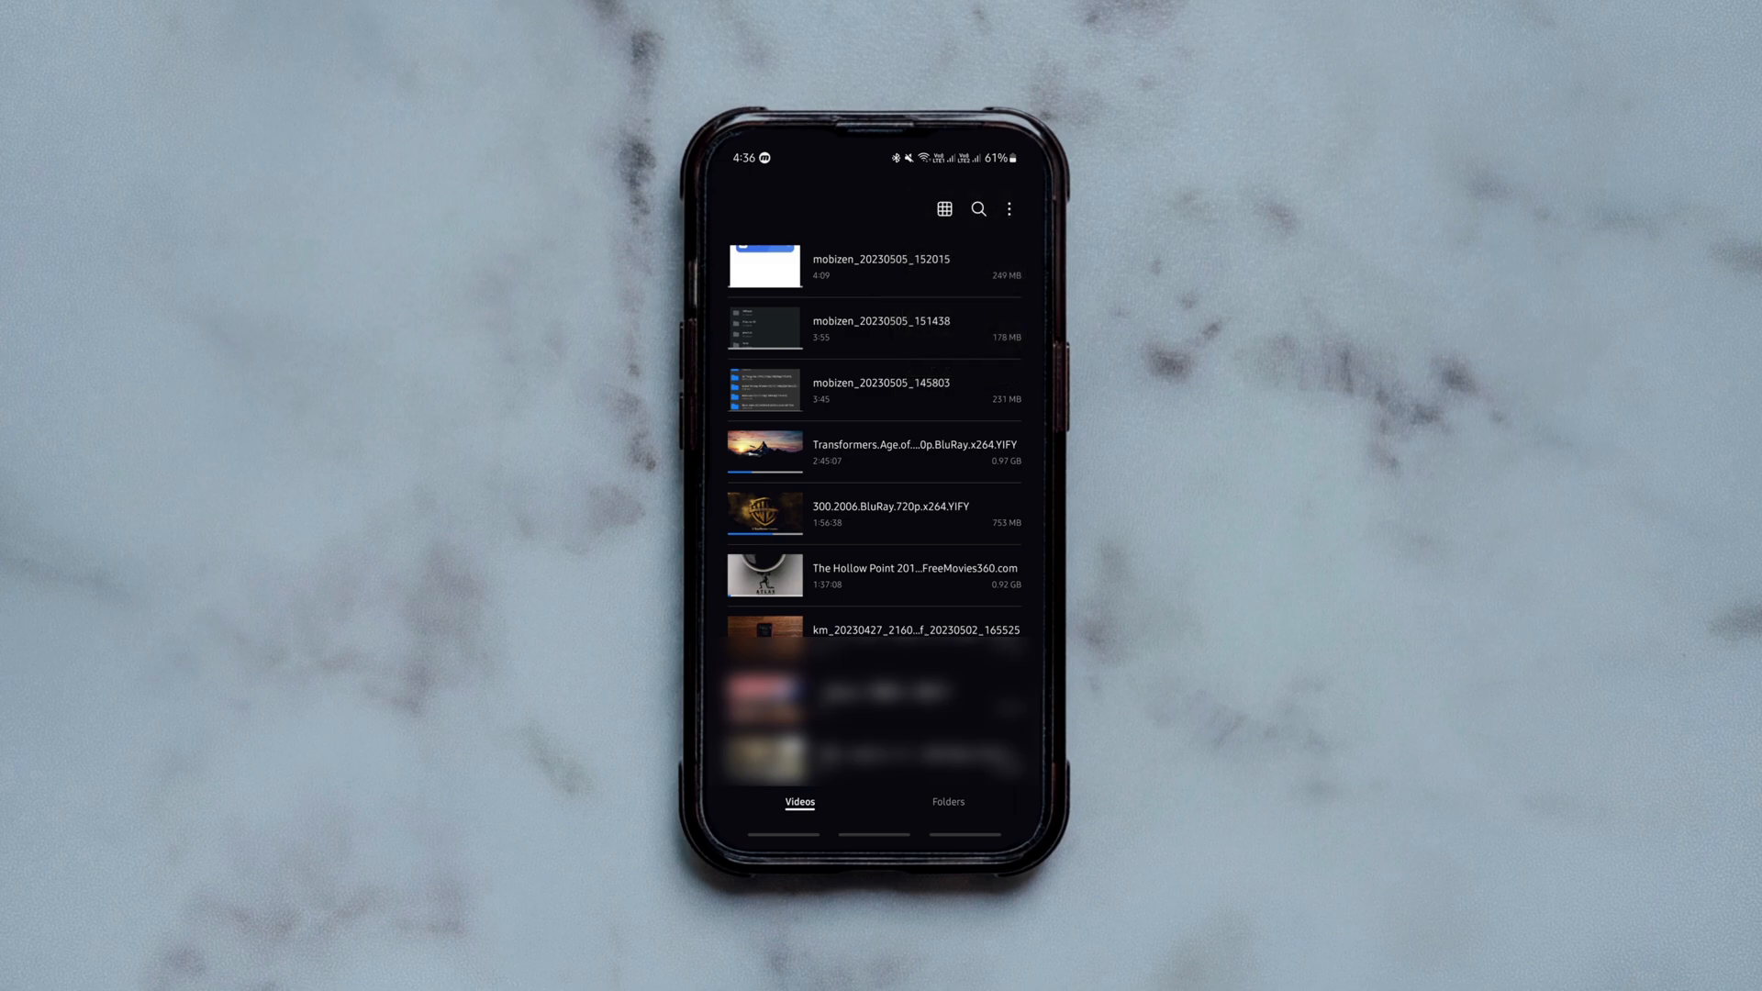
# Step: Check the sort options (time, descending) via the ⋮ menu, keep them, and preview the Transformers movie
pyautogui.click(1008, 209)
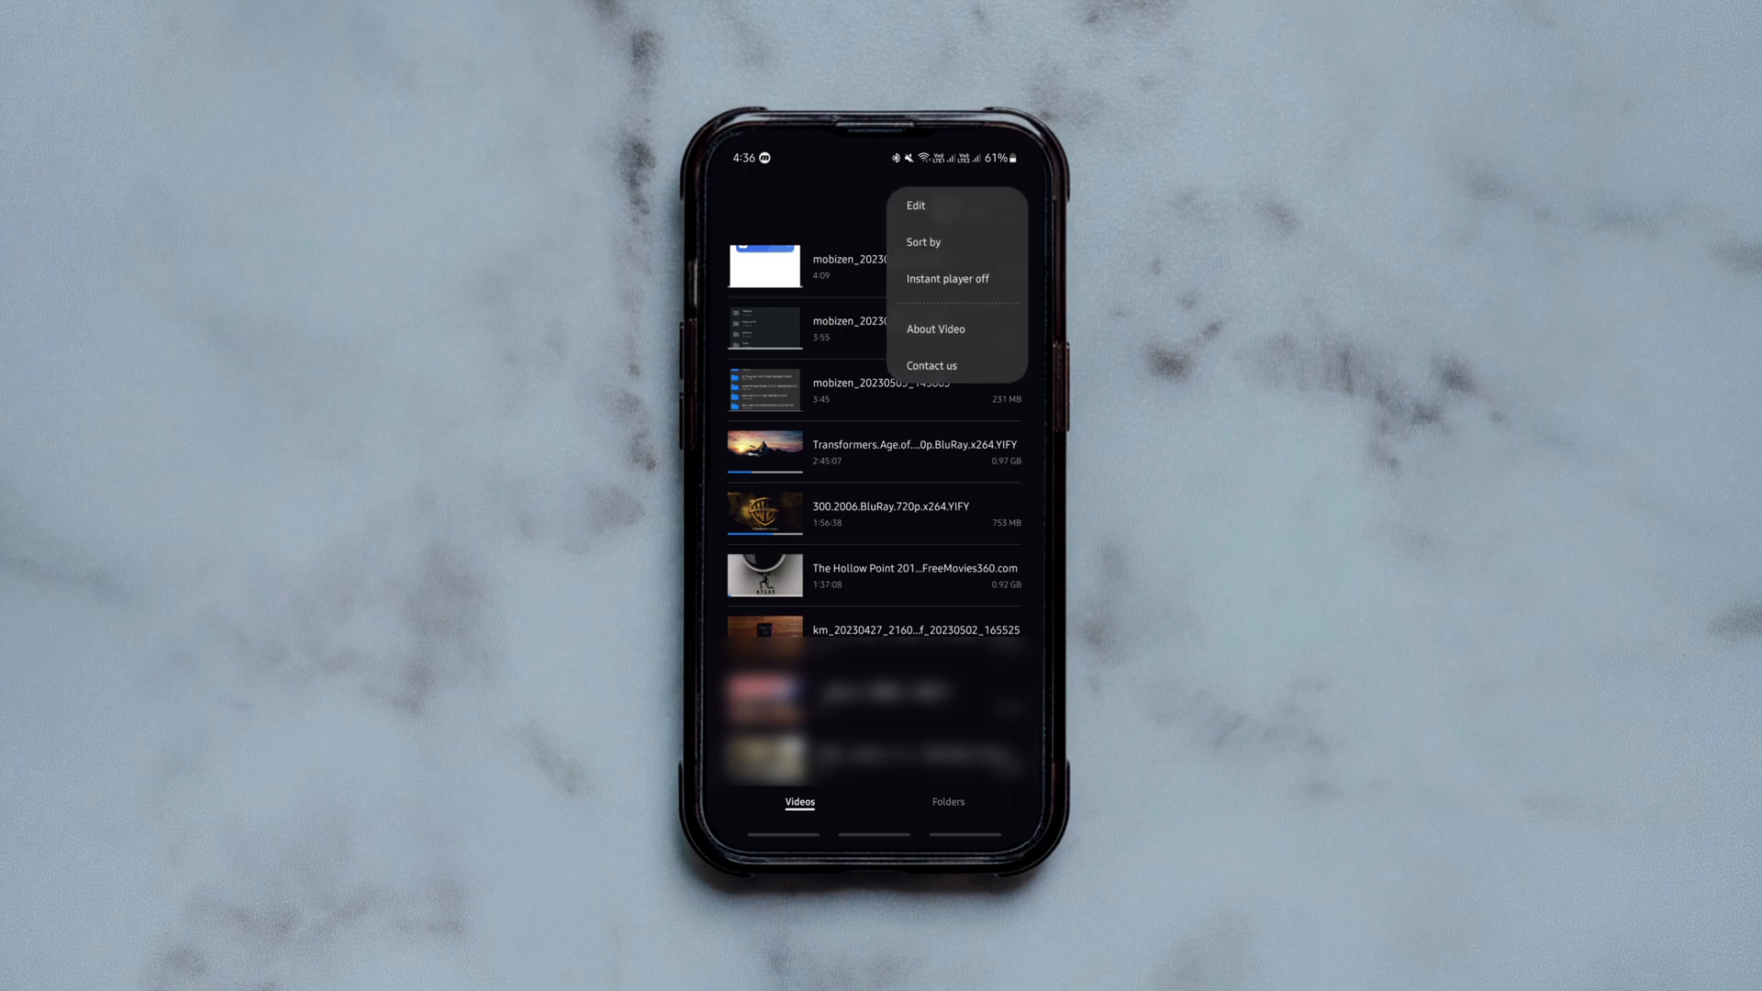
pyautogui.click(923, 242)
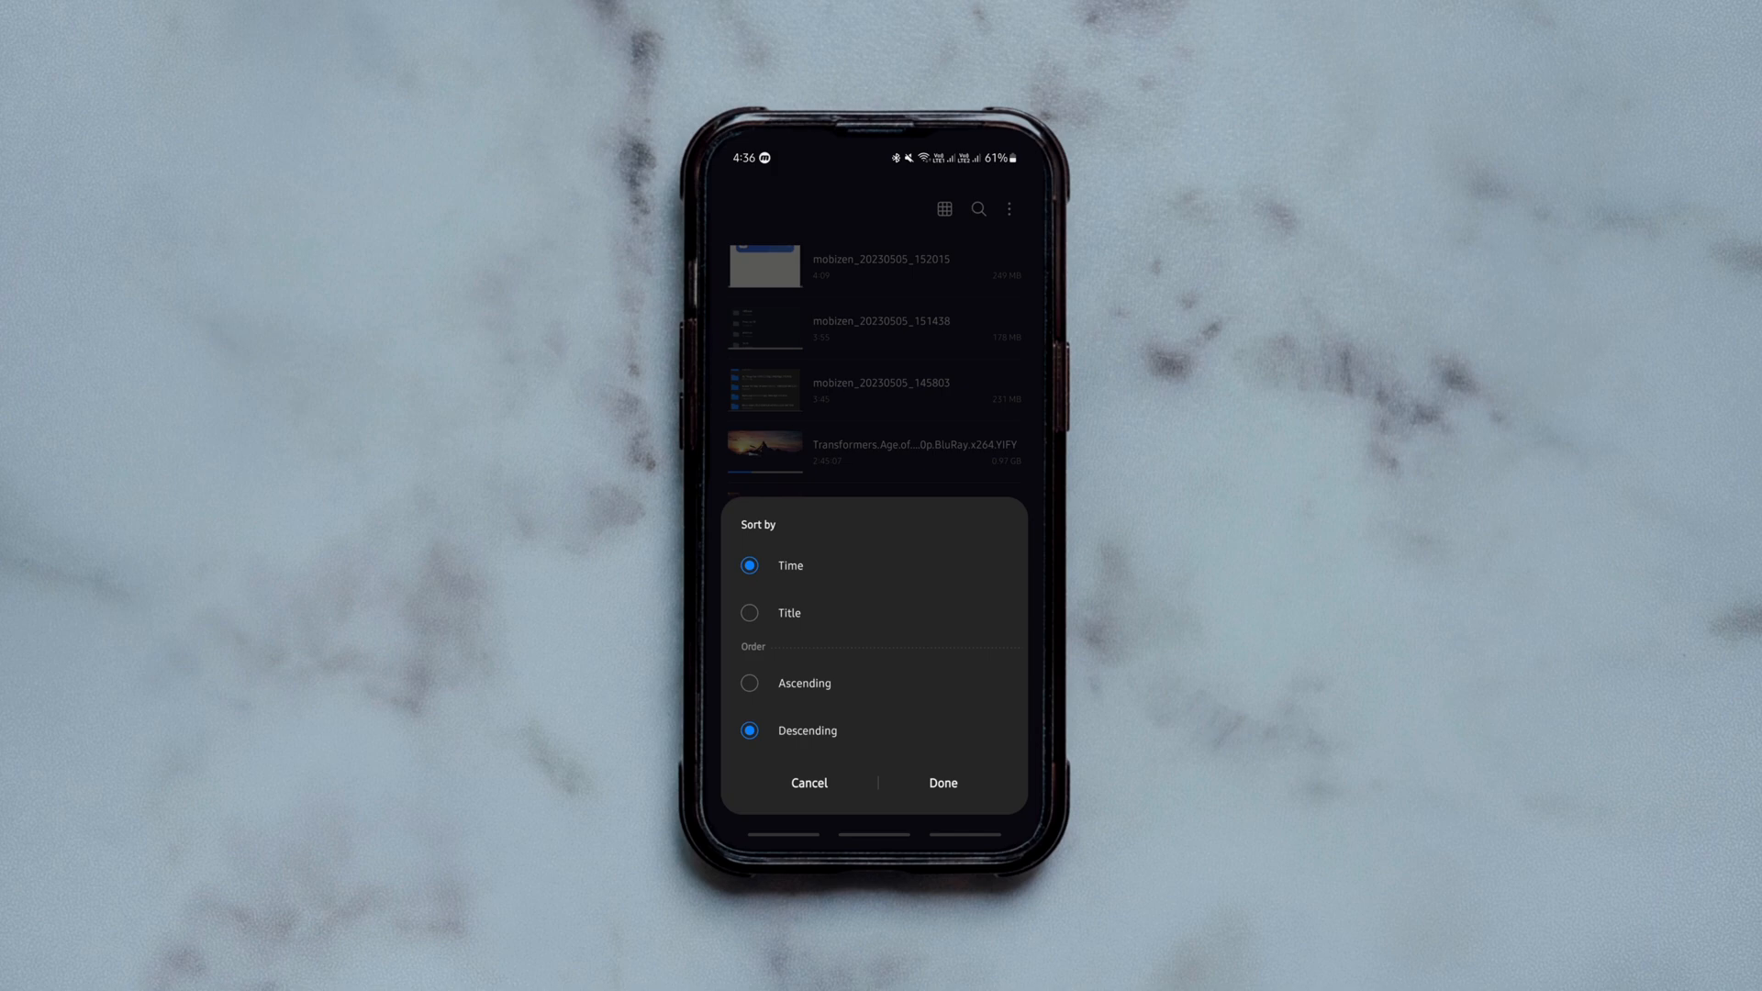
pyautogui.click(941, 784)
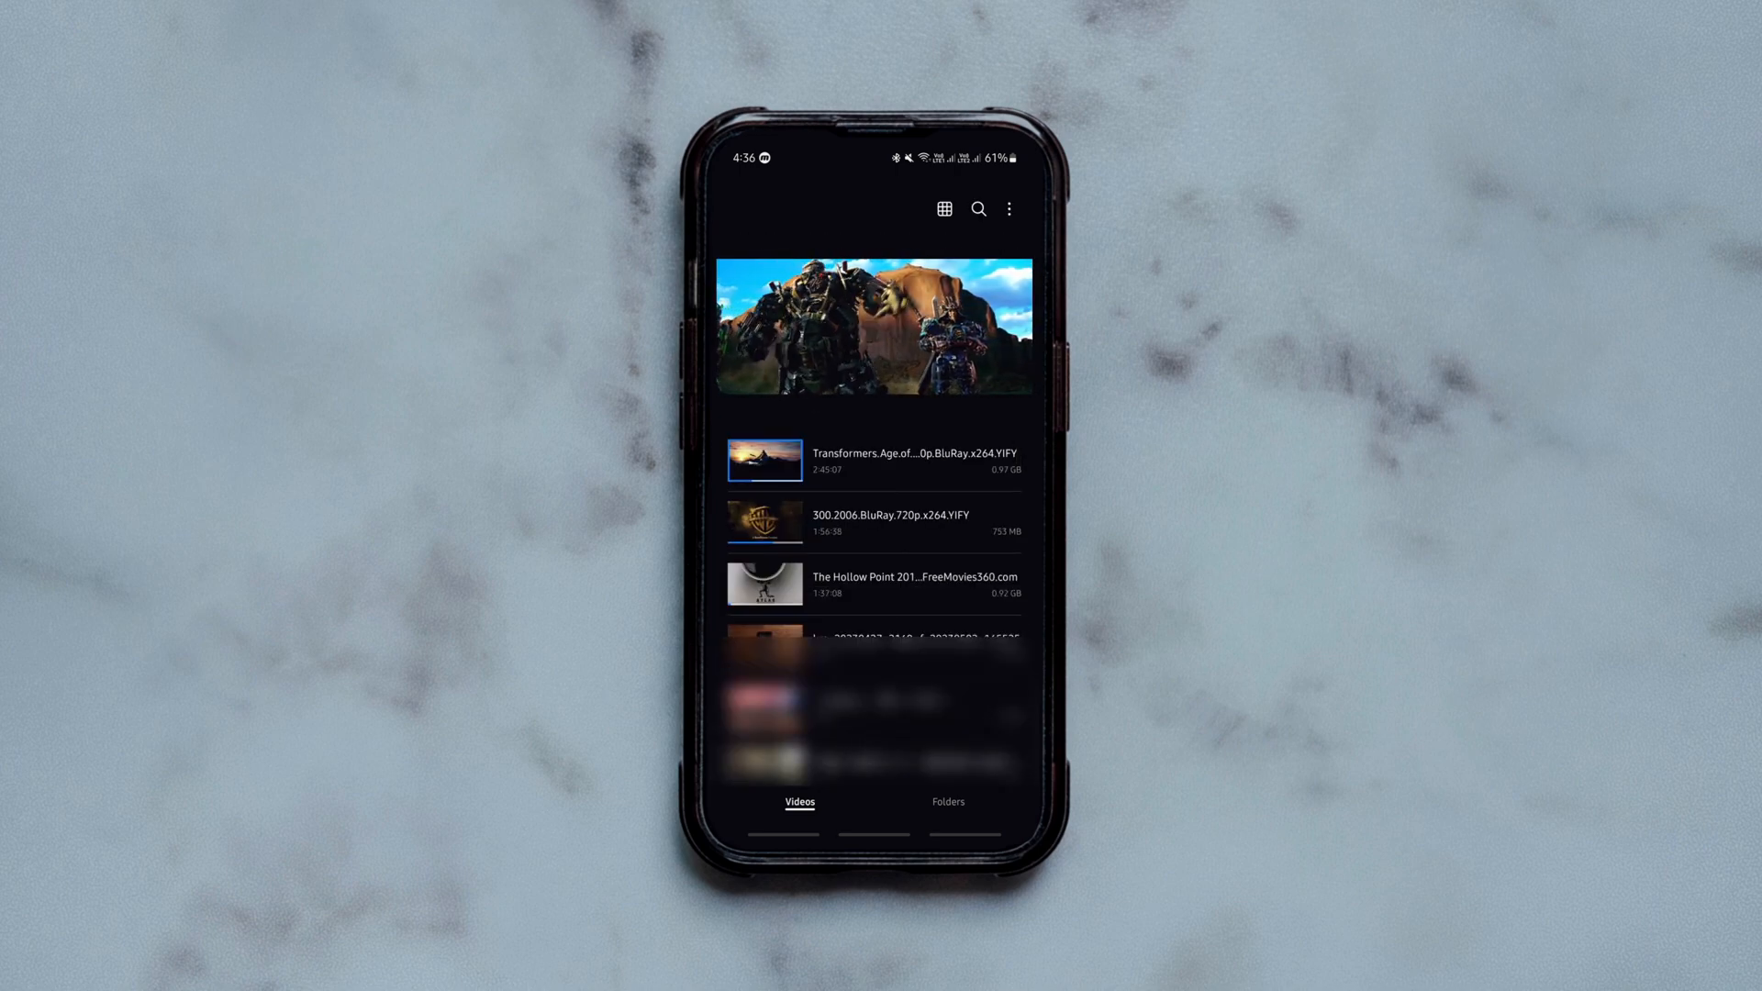
pyautogui.click(764, 519)
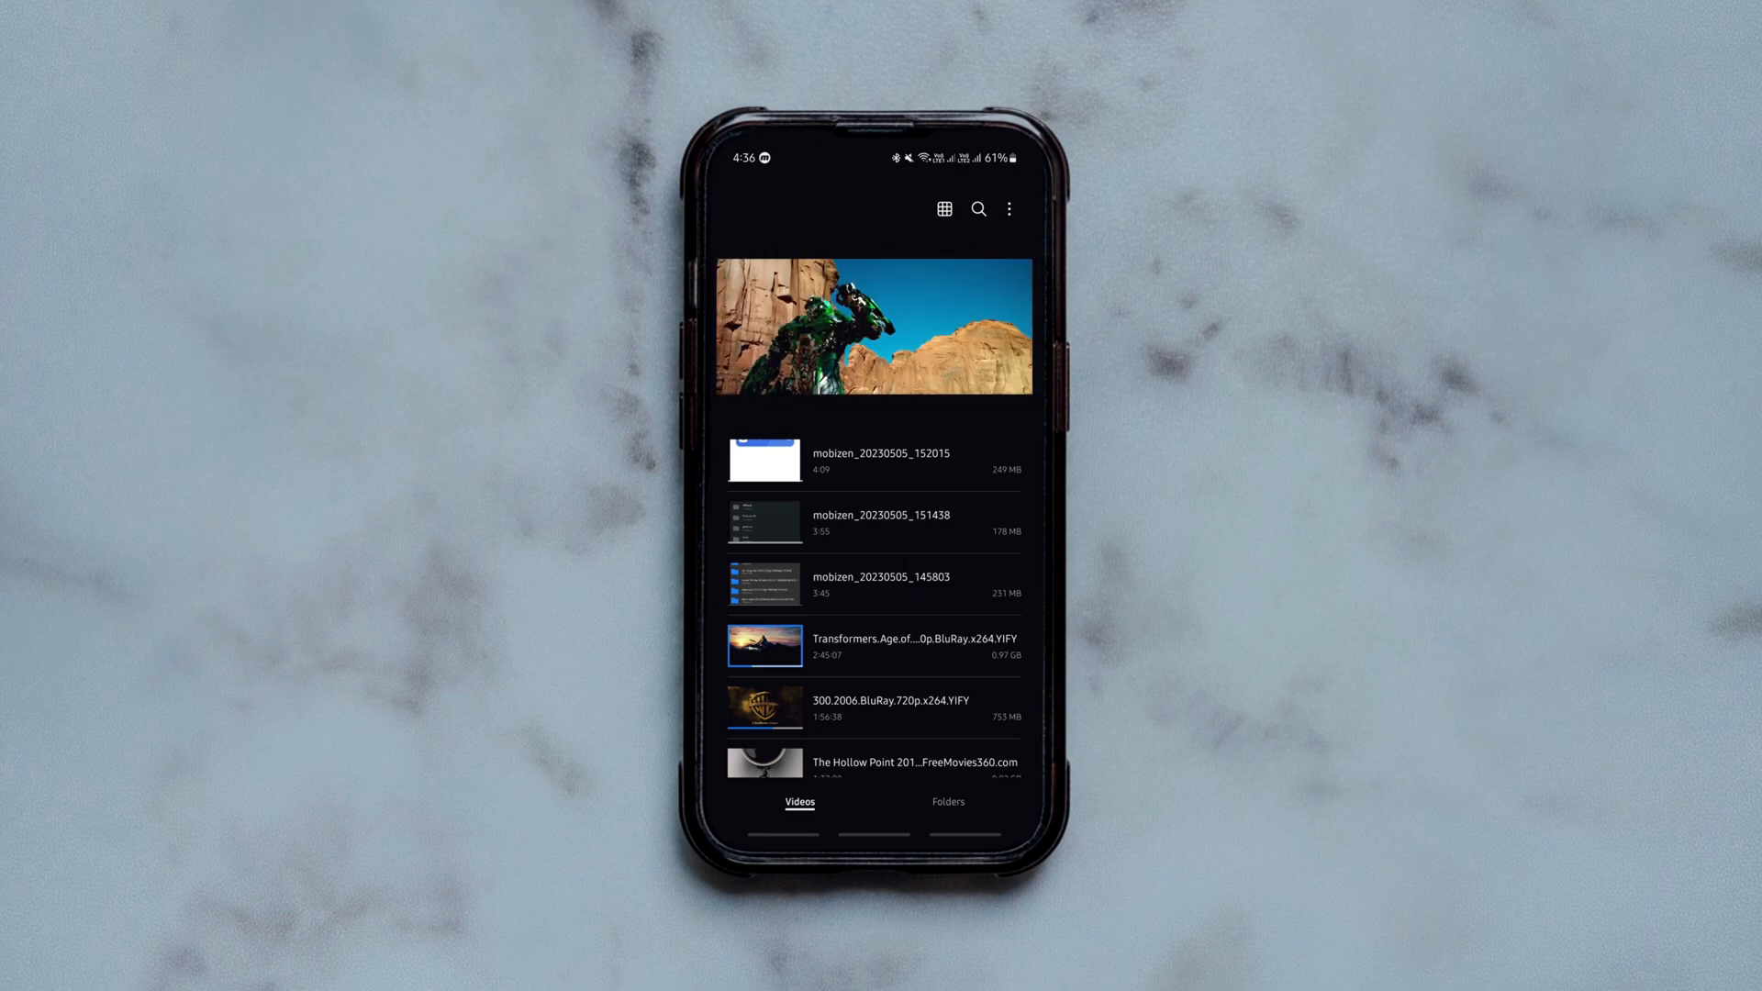
# Step: Play the Transformers movie in the full-screen player and bring up the Video Player settings
pyautogui.click(874, 646)
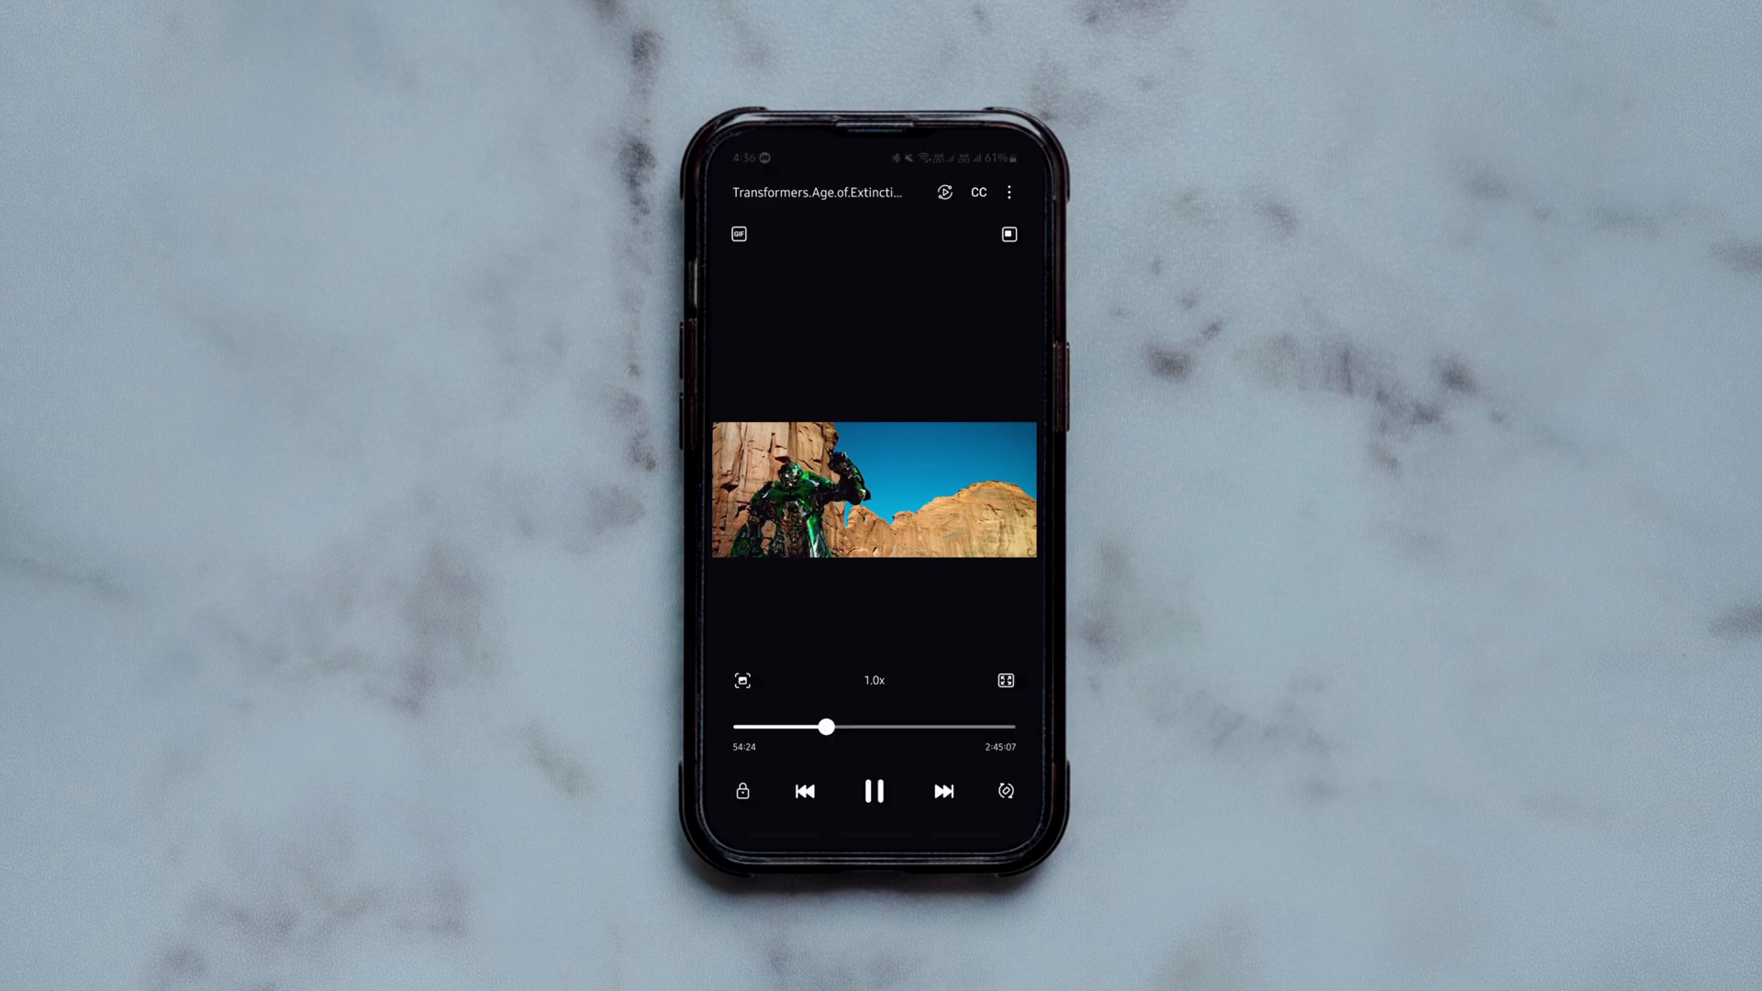
pyautogui.click(873, 679)
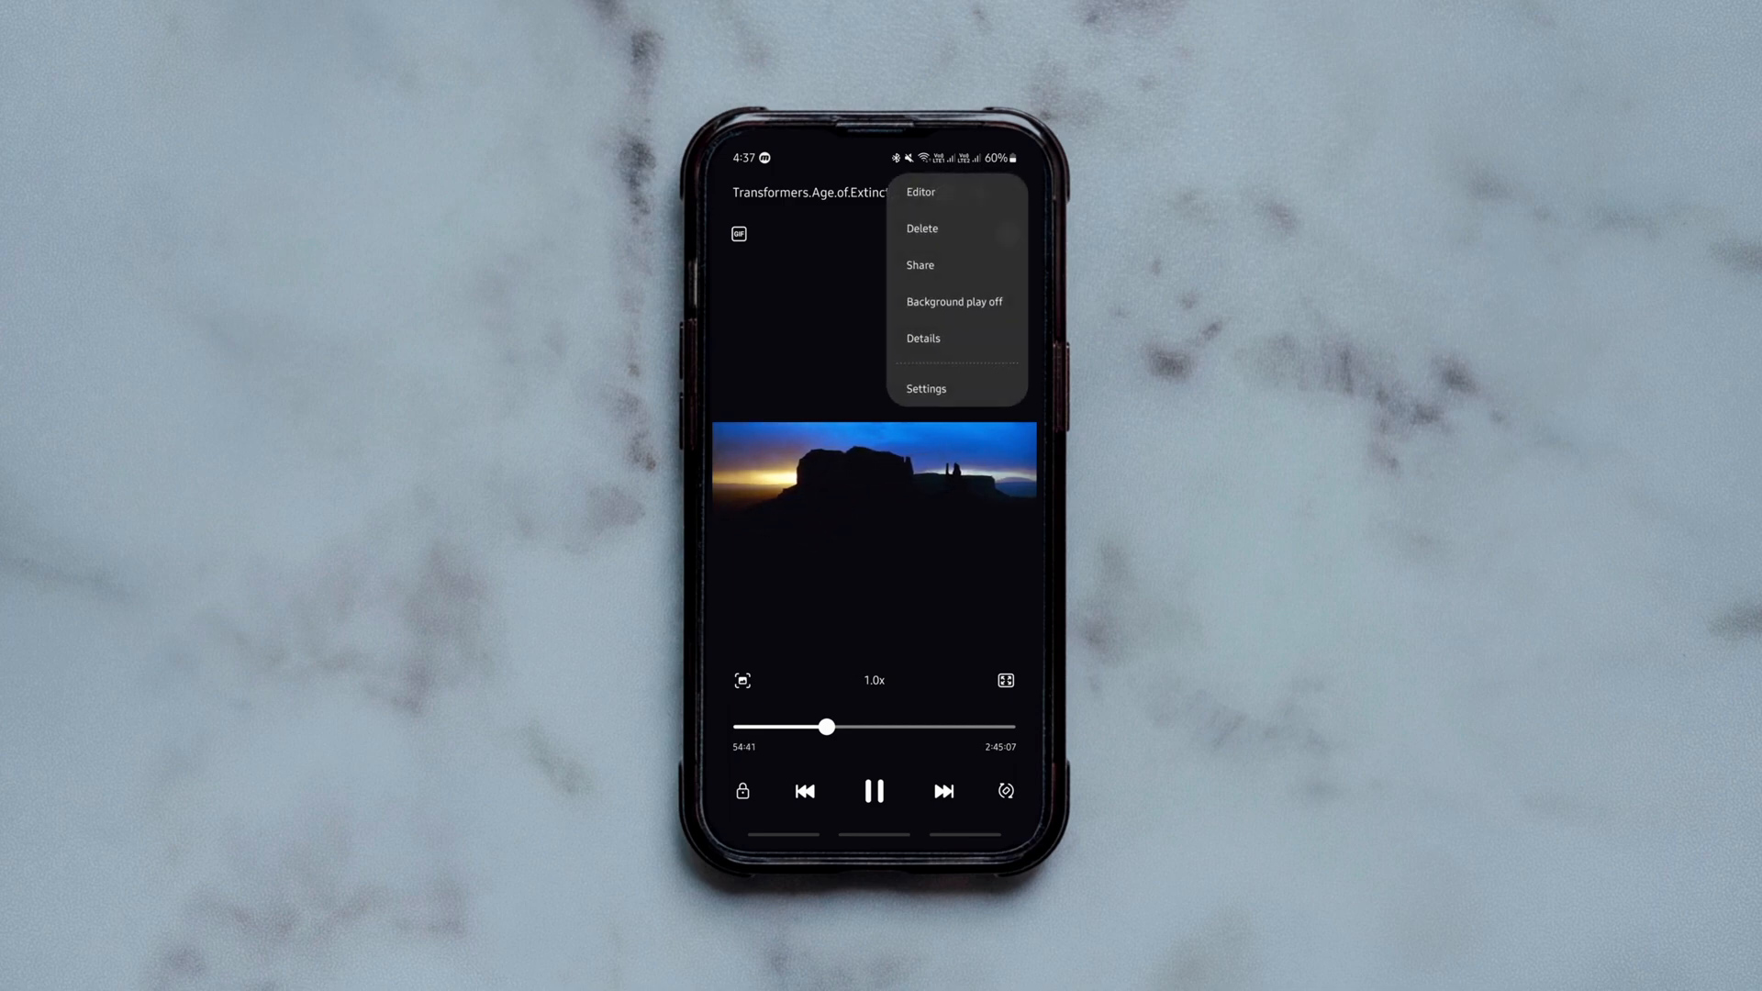
pyautogui.click(925, 387)
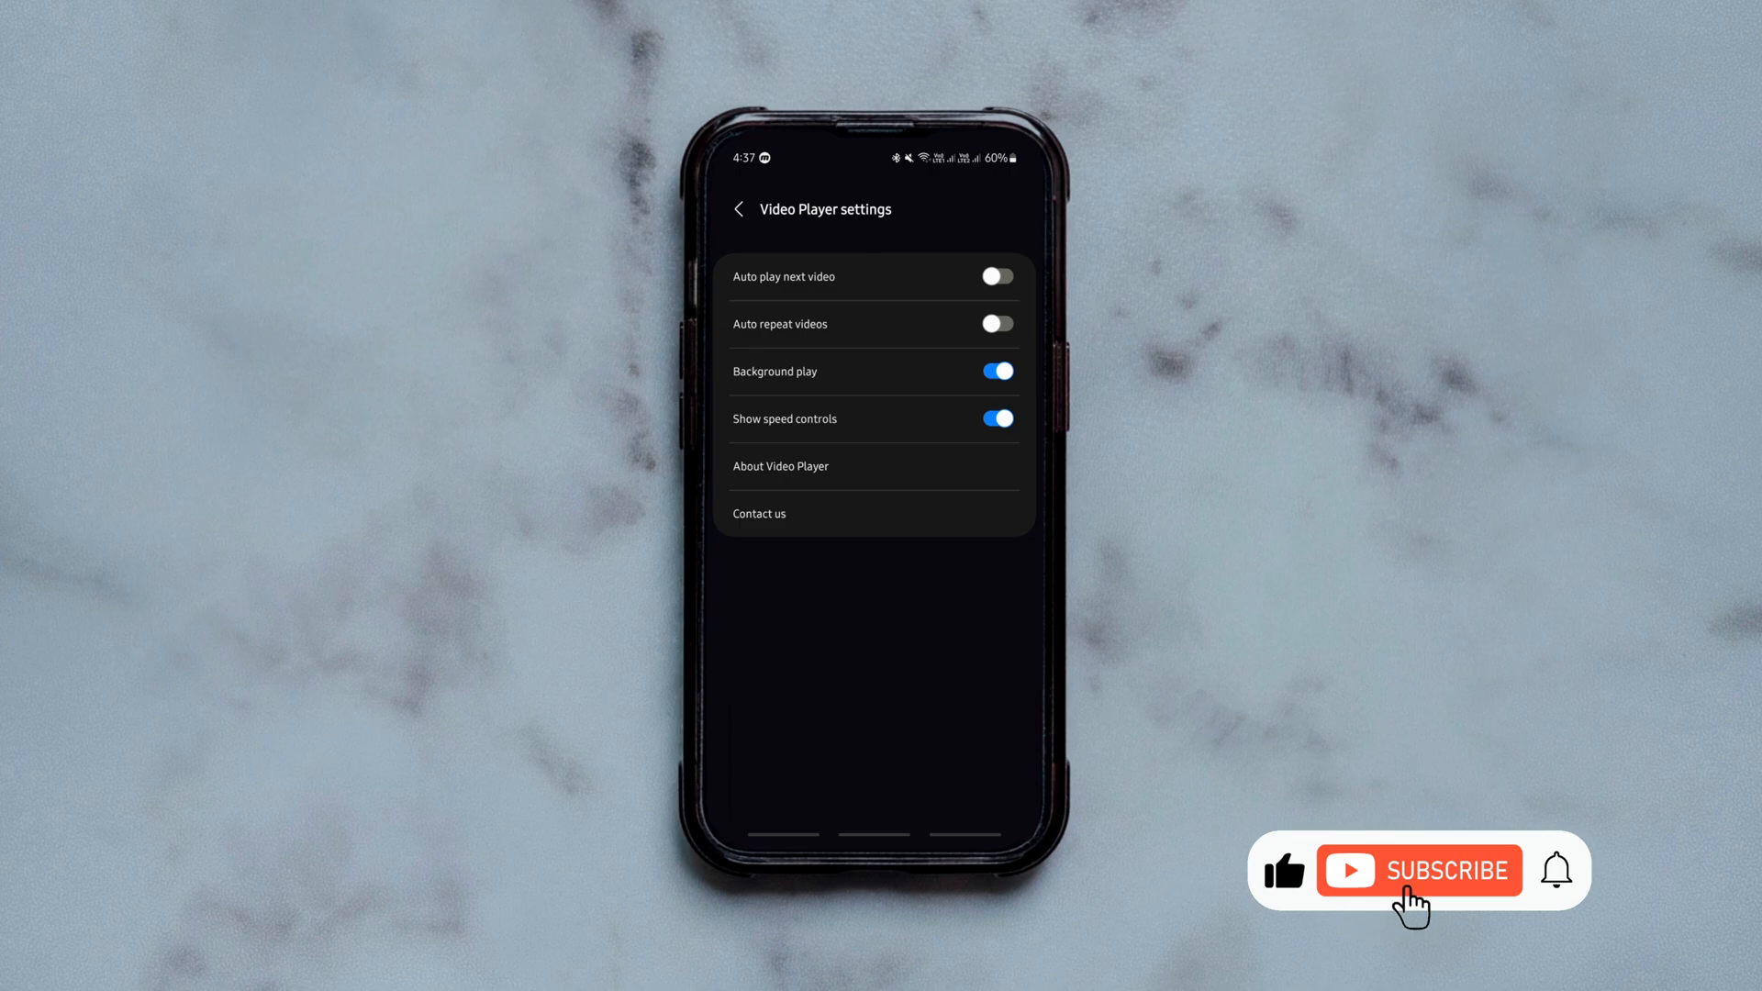